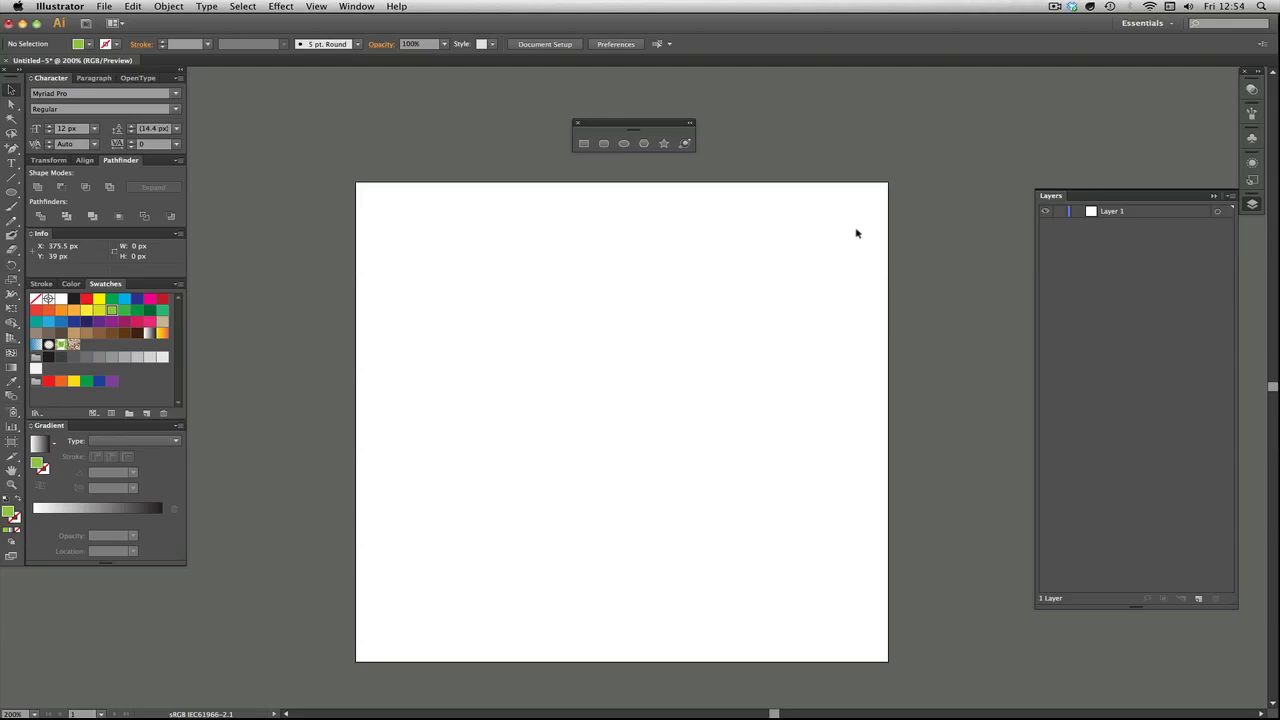
pyautogui.moveTo(541, 231)
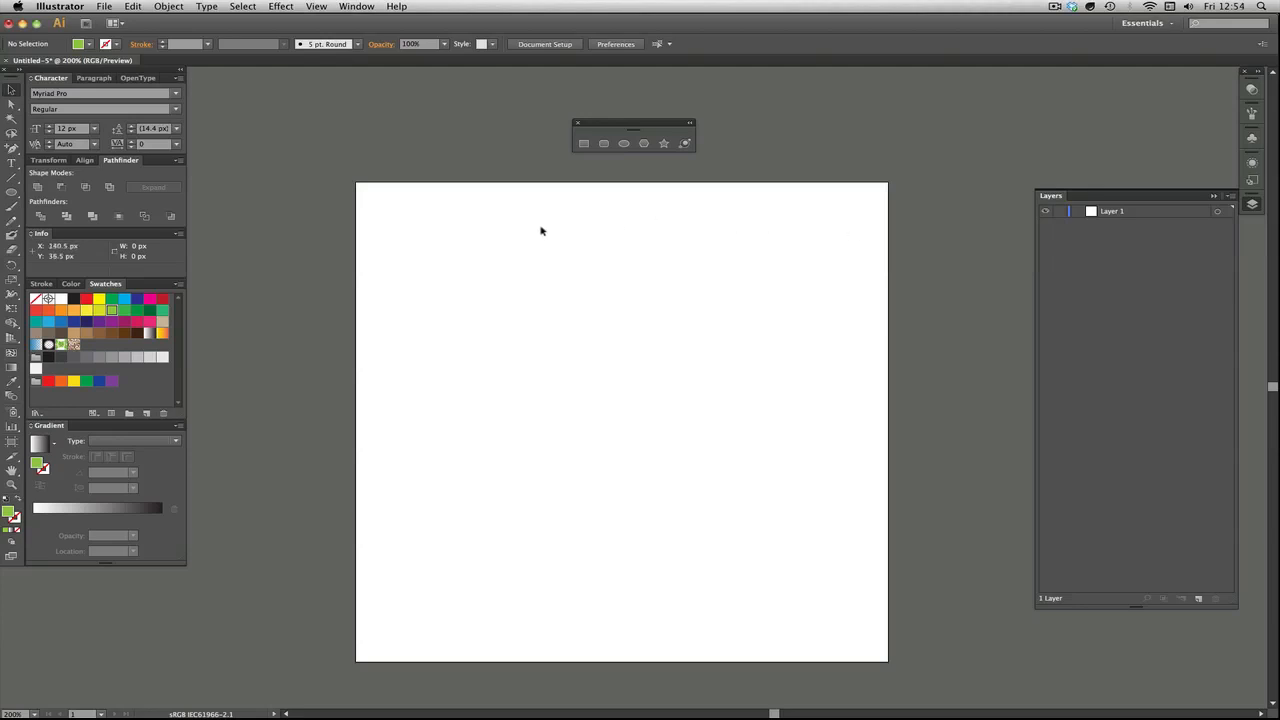
pyautogui.moveTo(542, 231)
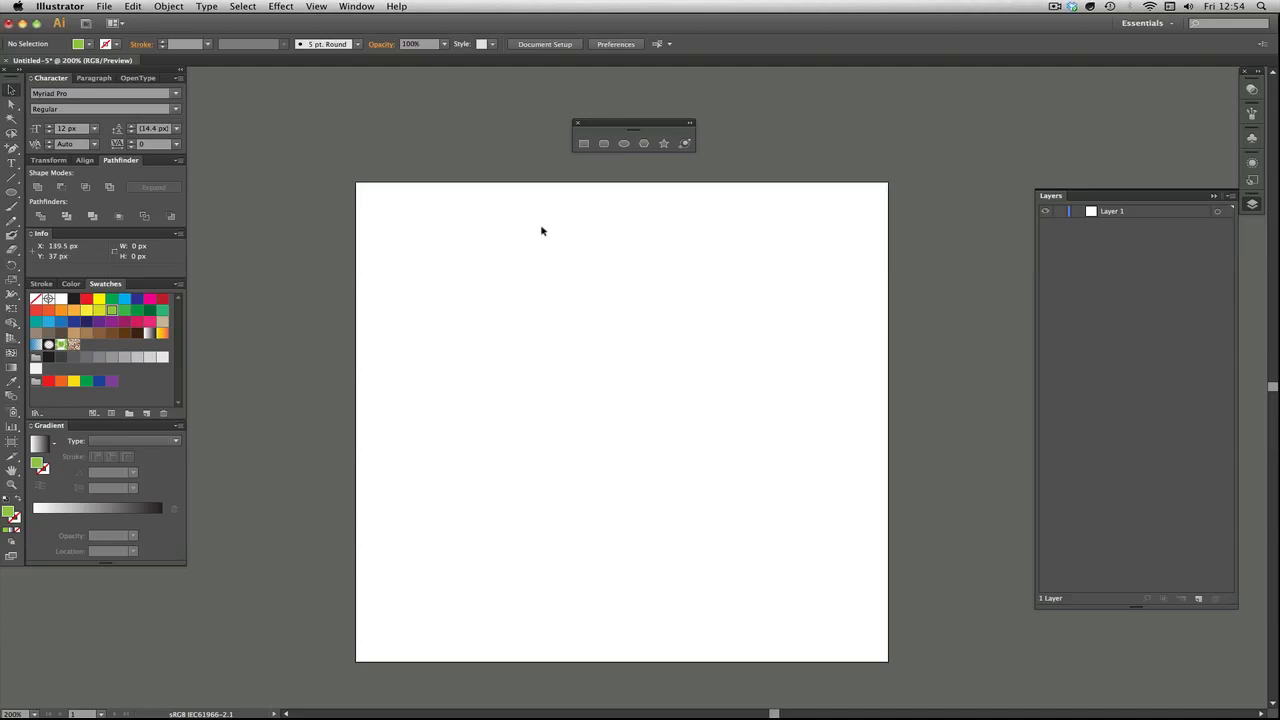
pyautogui.moveTo(405, 265)
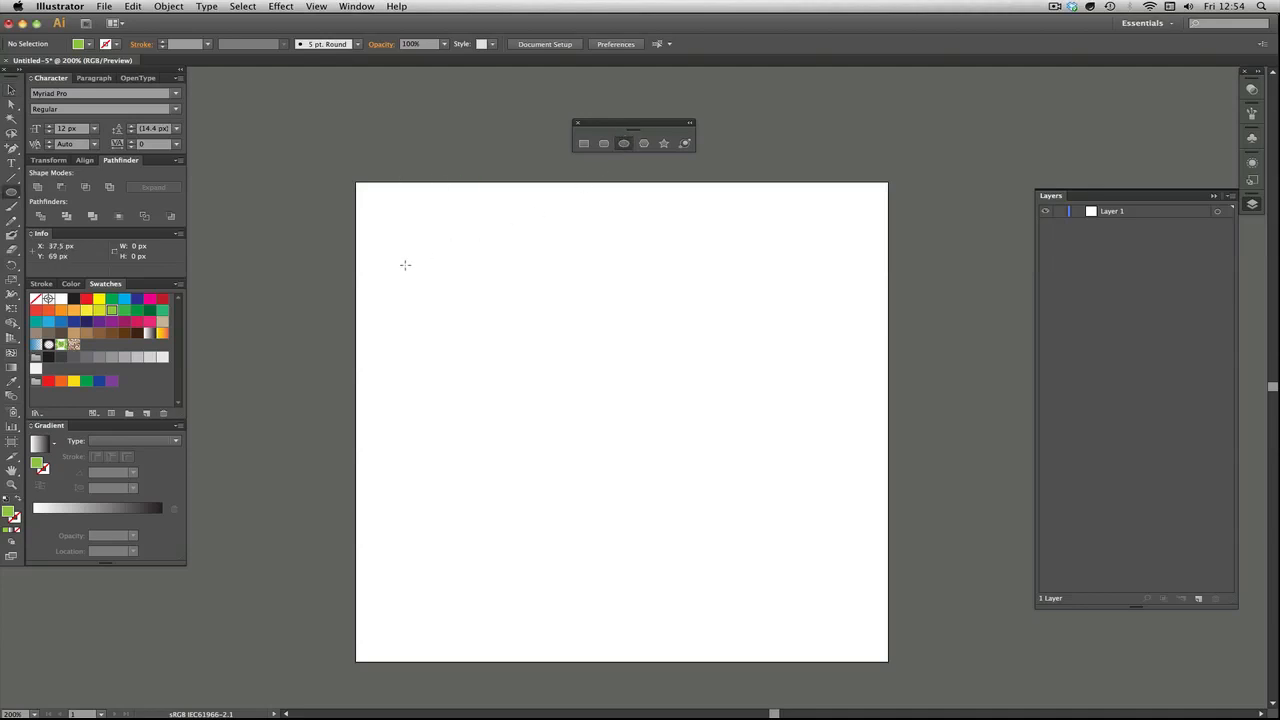
# Step: Drag a large green circle near the page centre, then a smaller concentric circle inside it
pyautogui.moveTo(545, 305); pyautogui.dragTo(765, 505)
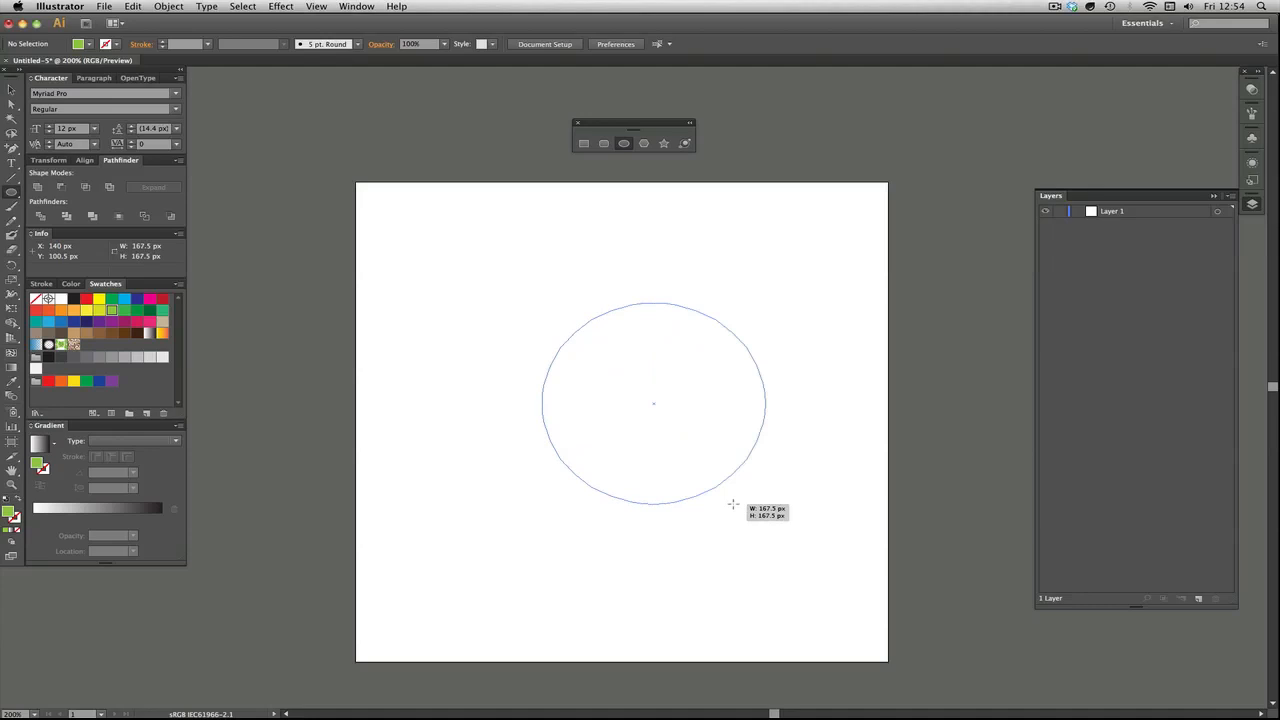
pyautogui.moveTo(733, 504); pyautogui.dragTo(787, 523)
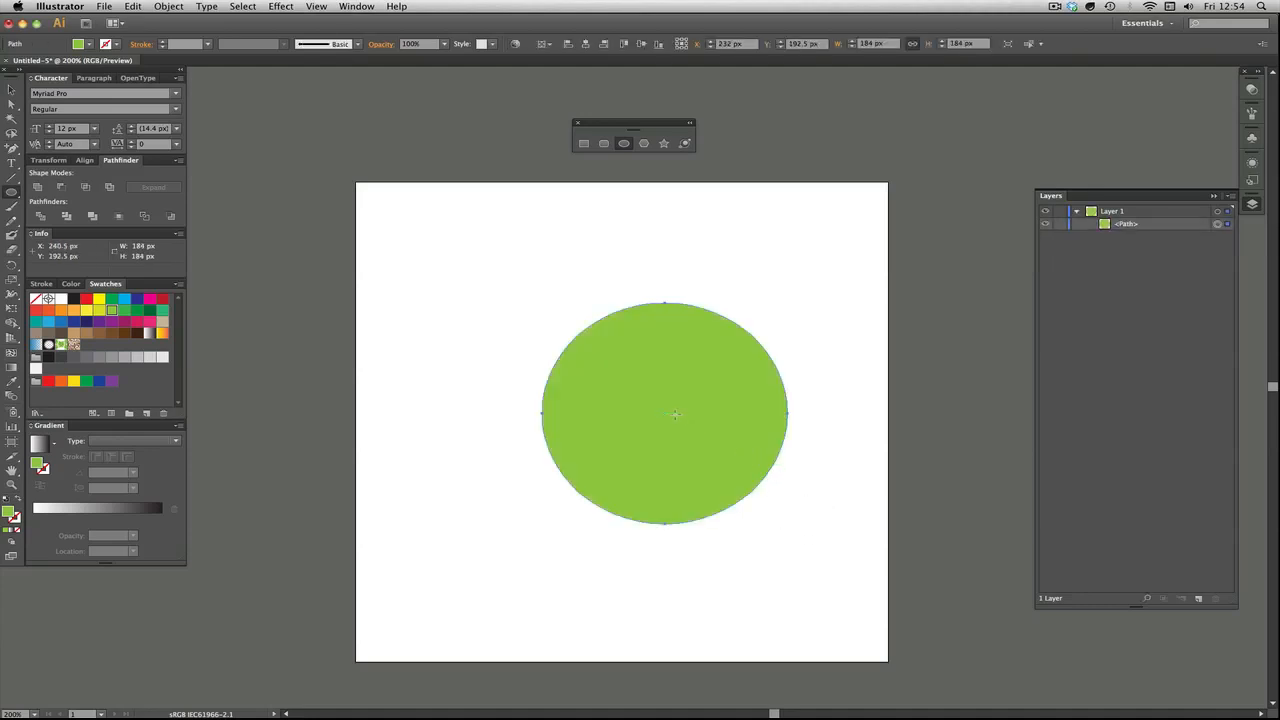
pyautogui.moveTo(670, 415); pyautogui.dragTo(720, 450)
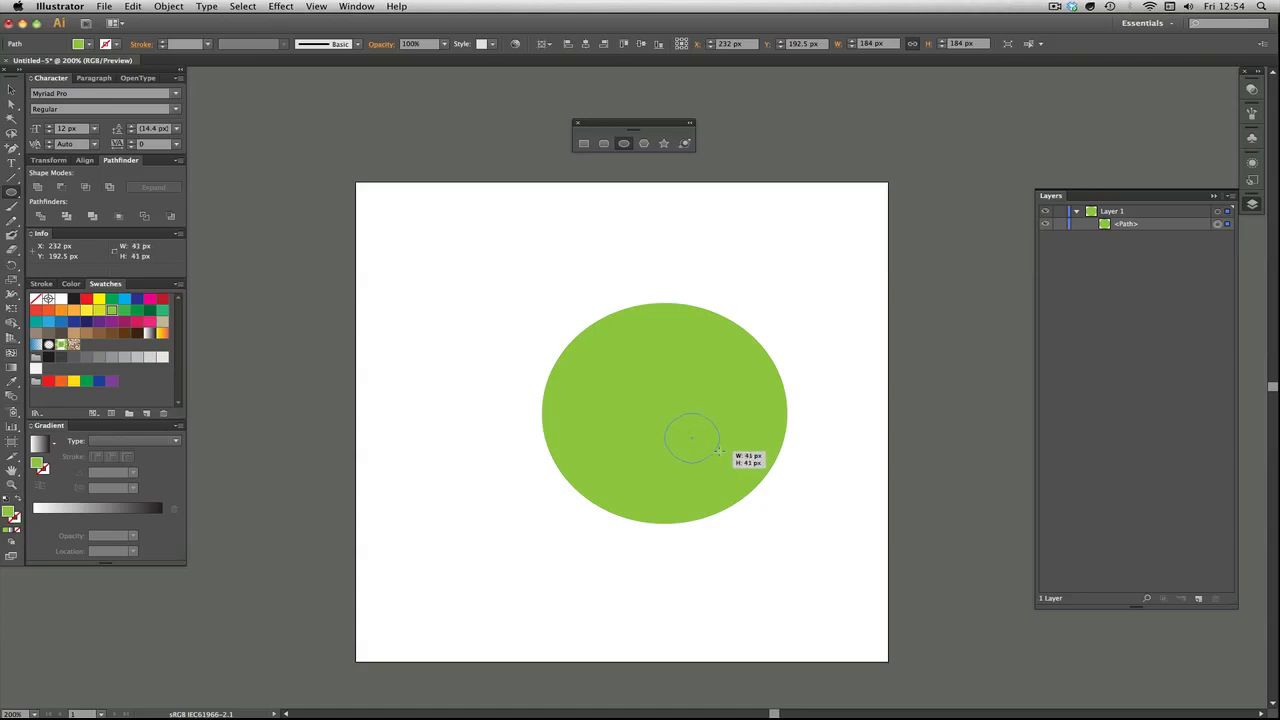
pyautogui.moveTo(692, 437); pyautogui.dragTo(765, 480)
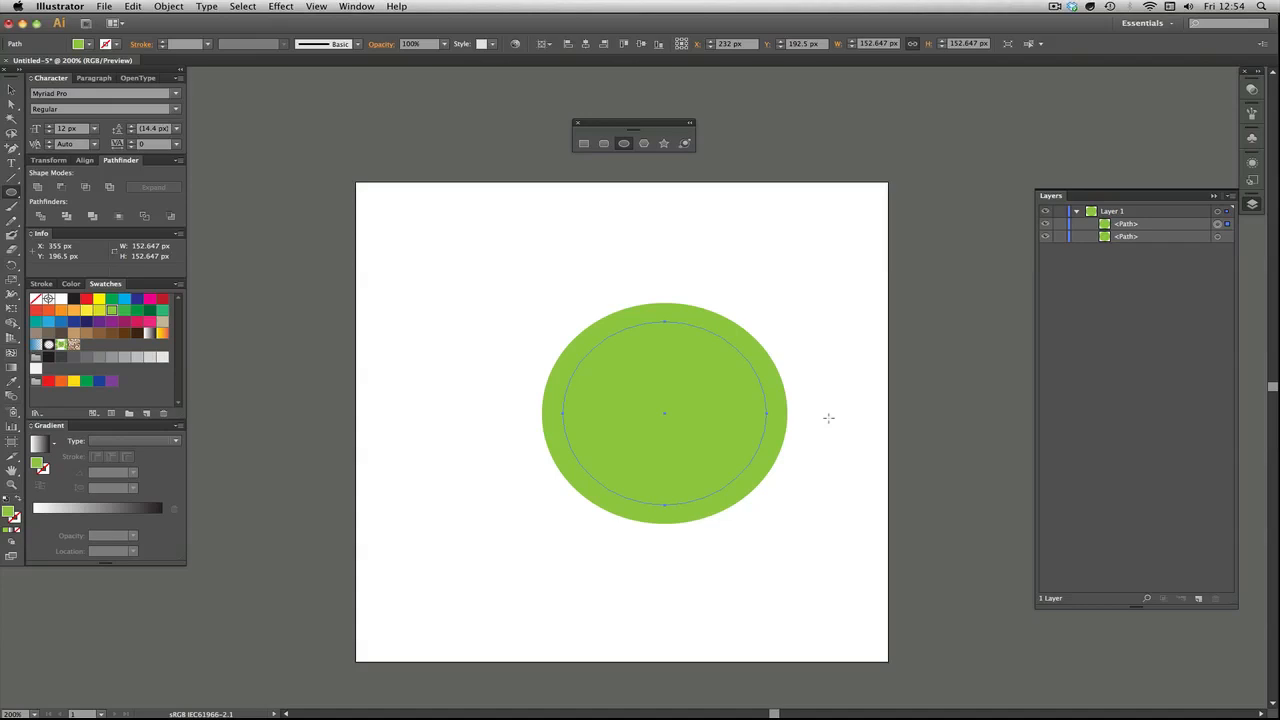
pyautogui.moveTo(568, 328)
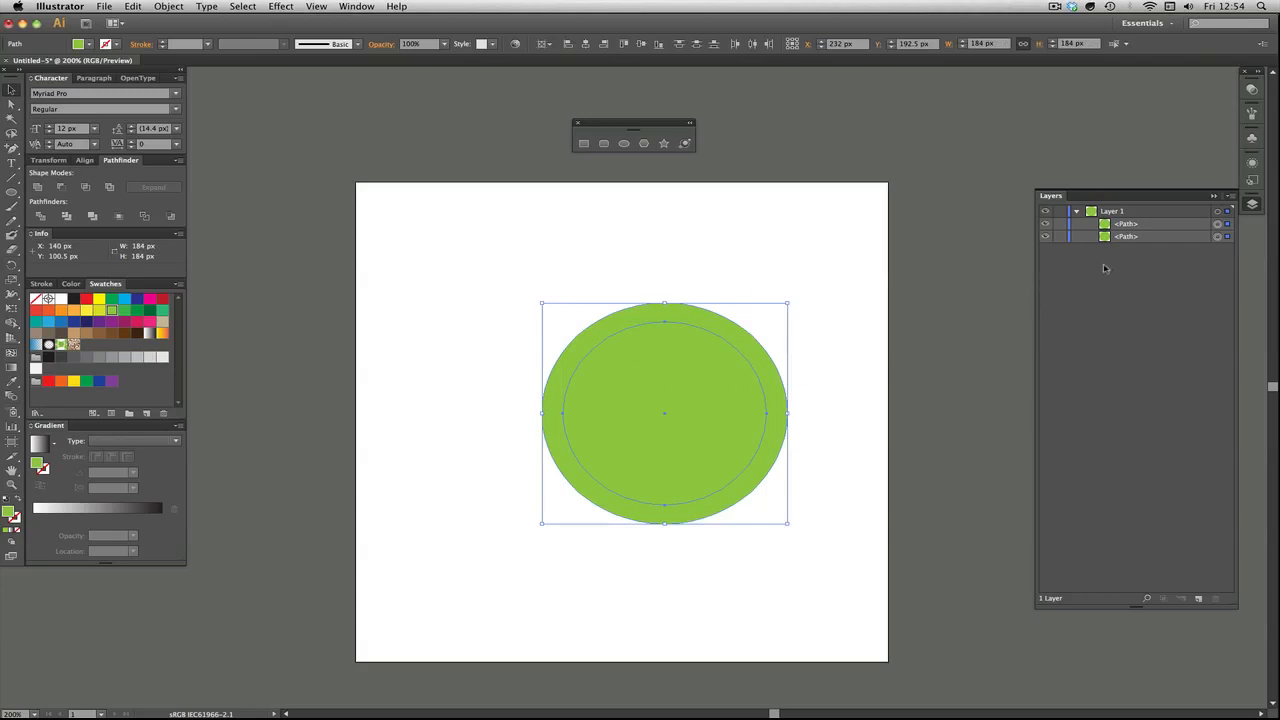
pyautogui.moveTo(287, 233)
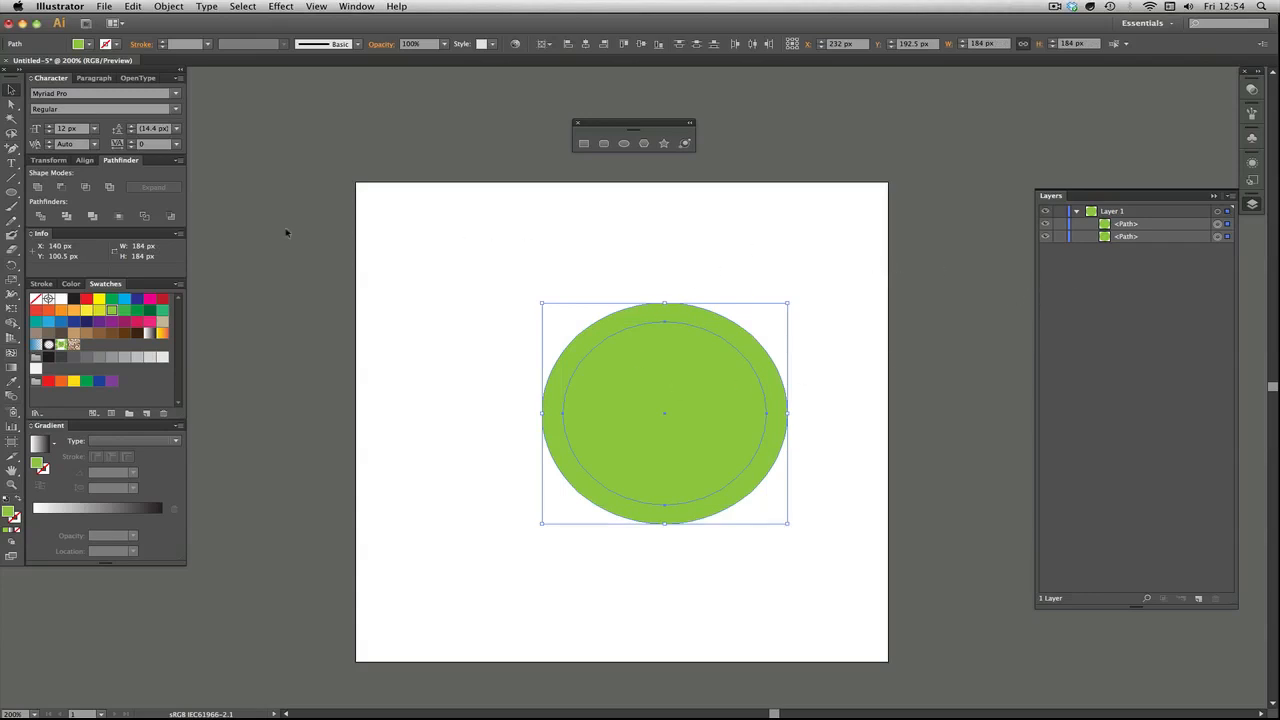
pyautogui.click(120, 160)
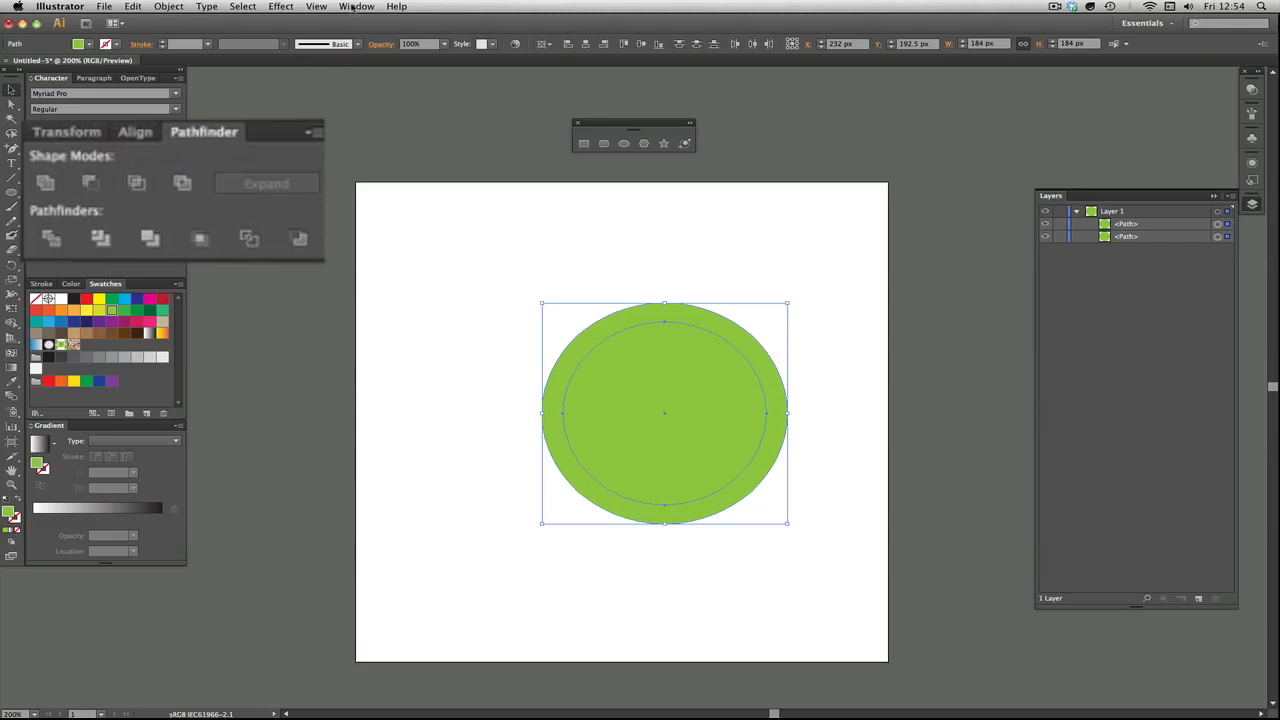
pyautogui.click(356, 6)
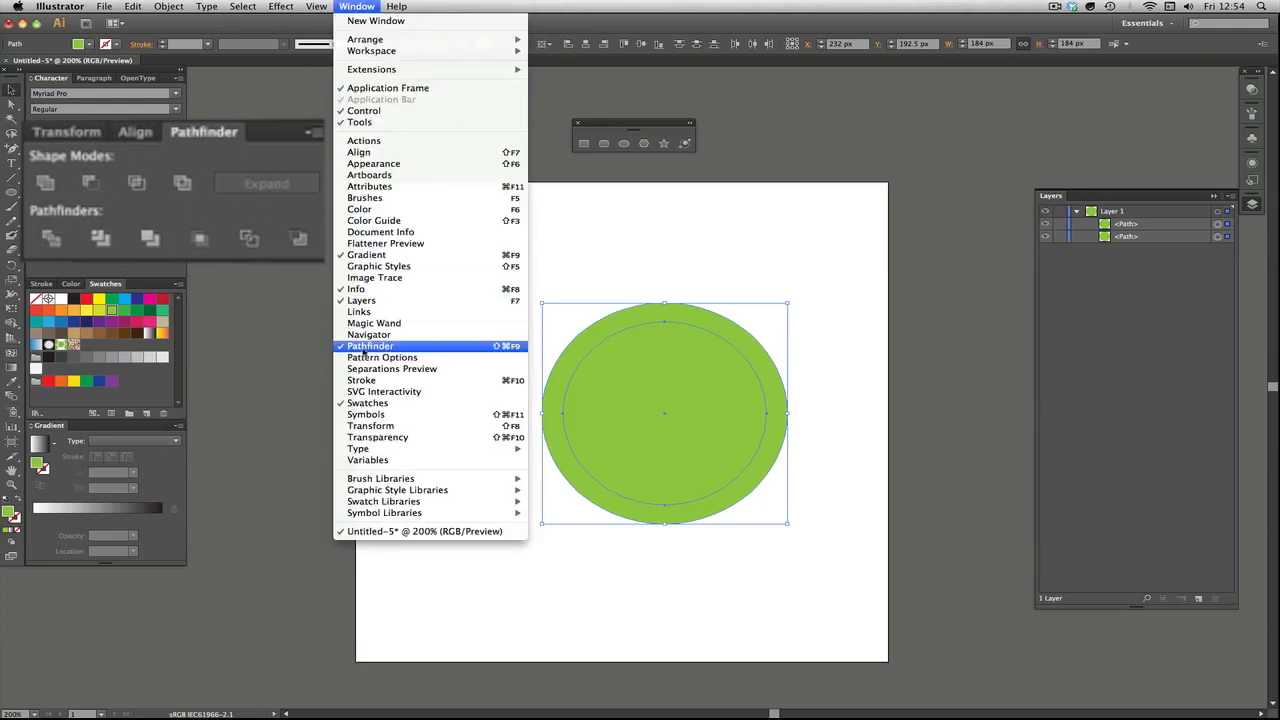
pyautogui.moveTo(575, 221)
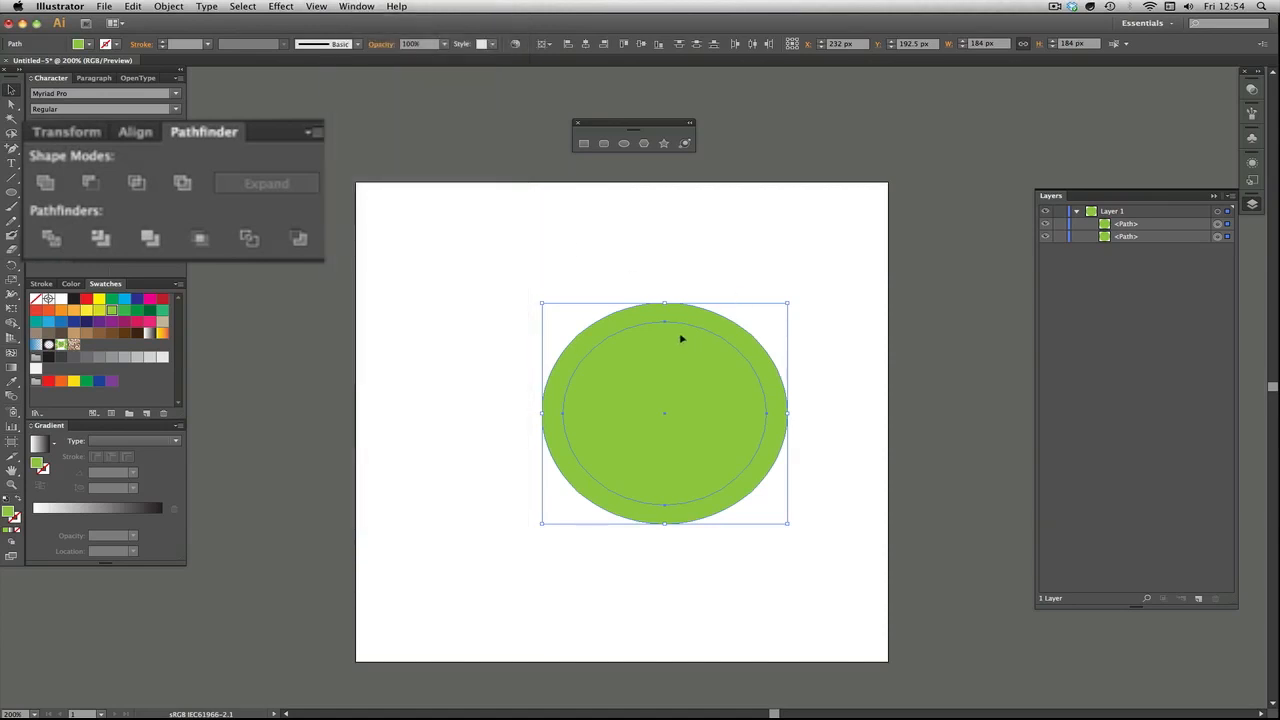
pyautogui.moveTo(487, 338)
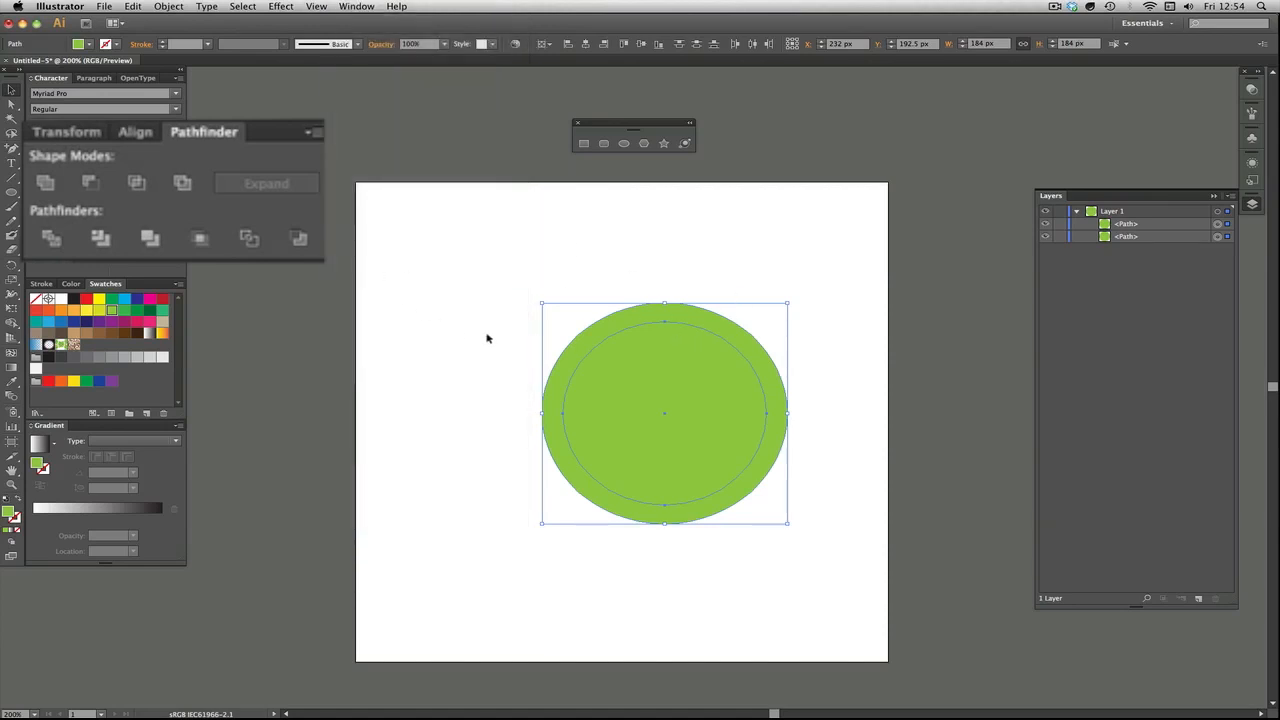
pyautogui.moveTo(183, 183)
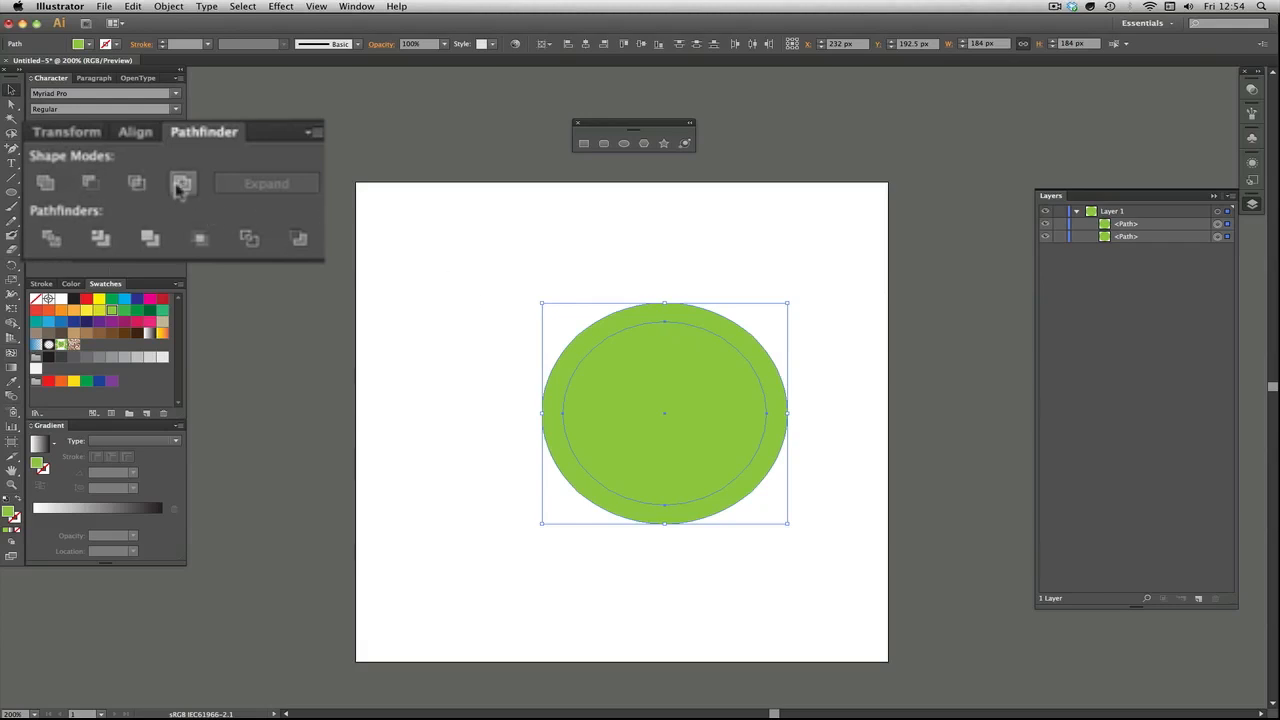
pyautogui.moveTo(137, 183)
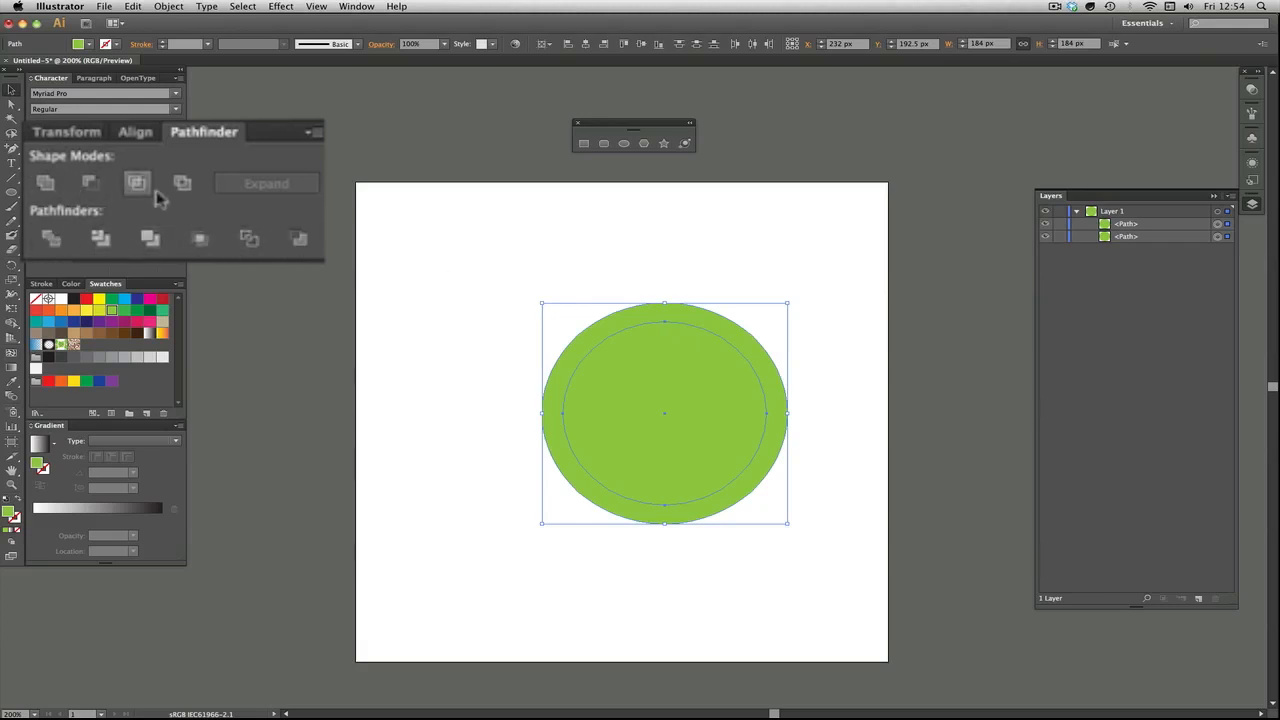
pyautogui.moveTo(183, 183)
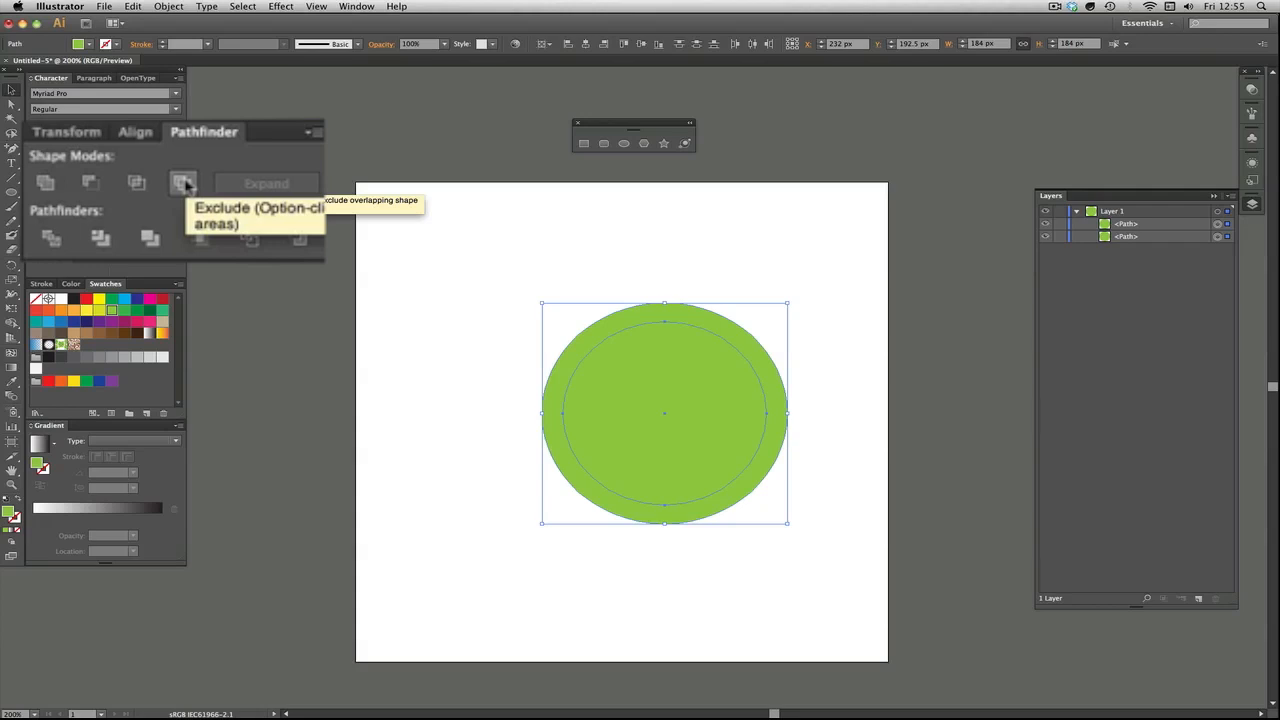
pyautogui.click(183, 182)
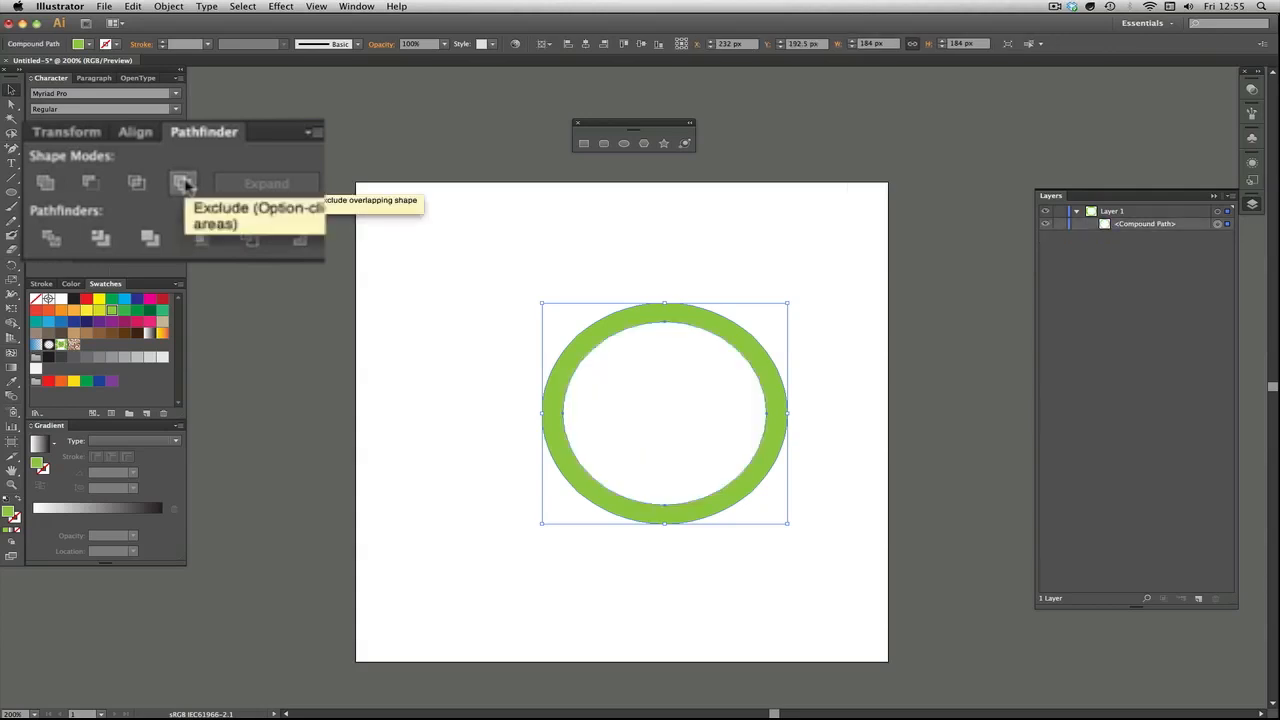
pyautogui.click(800, 318)
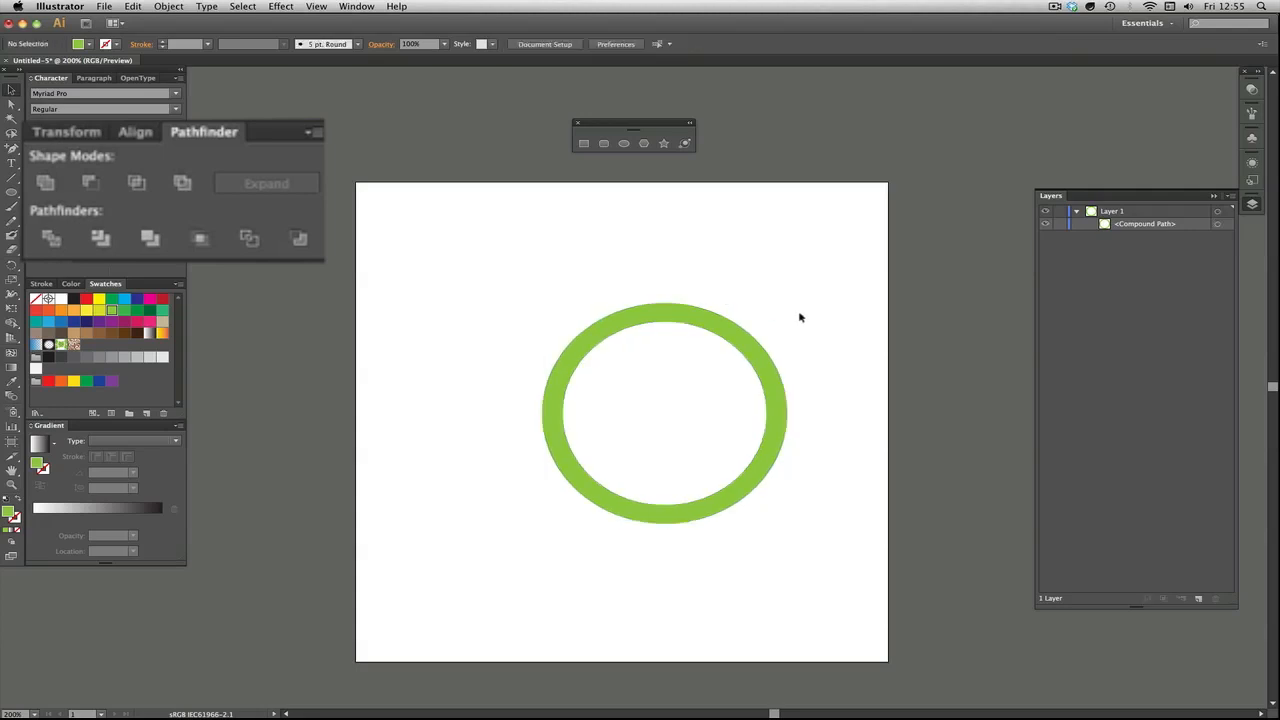
pyautogui.moveTo(737, 338)
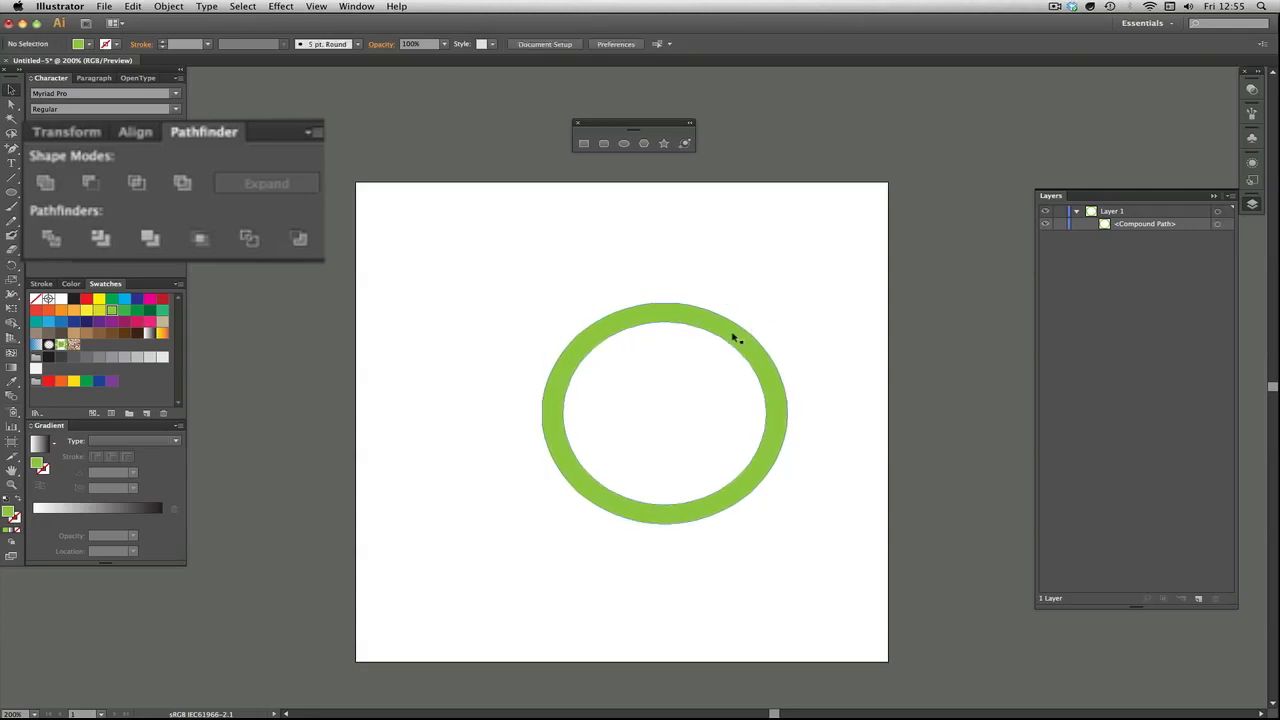
pyautogui.moveTo(340, 182)
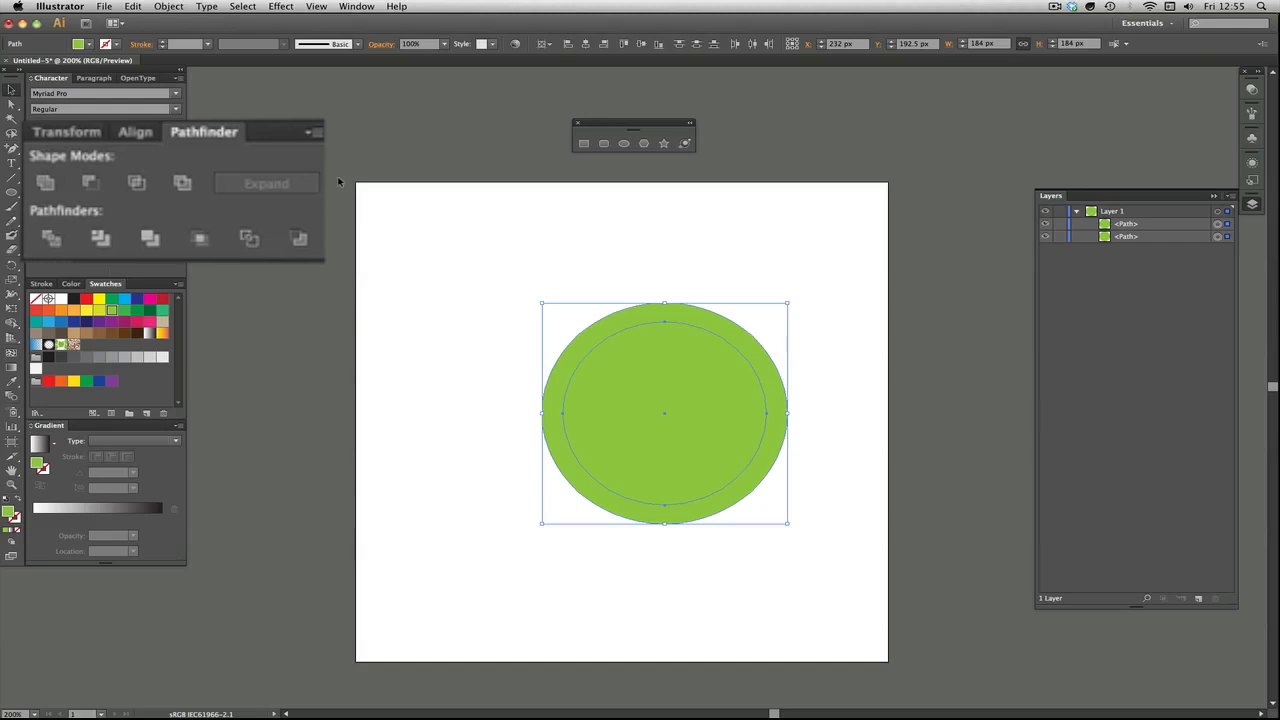
pyautogui.moveTo(442, 220)
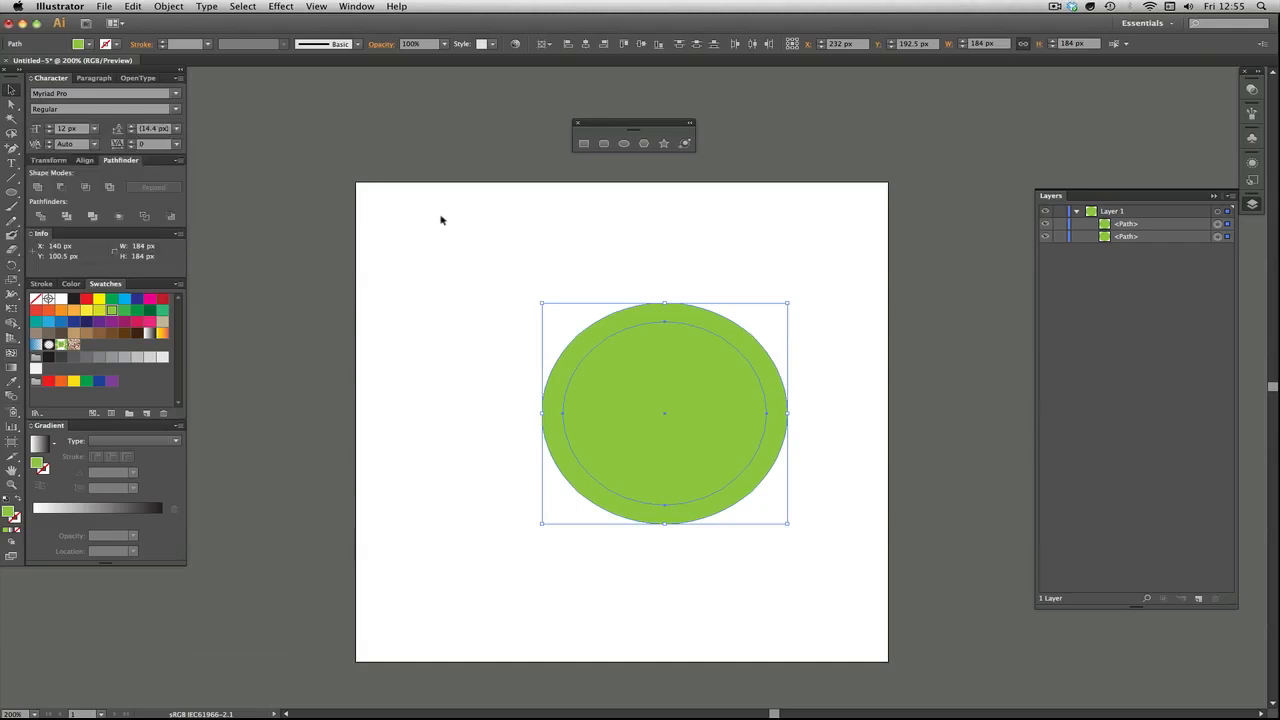
pyautogui.click(168, 6)
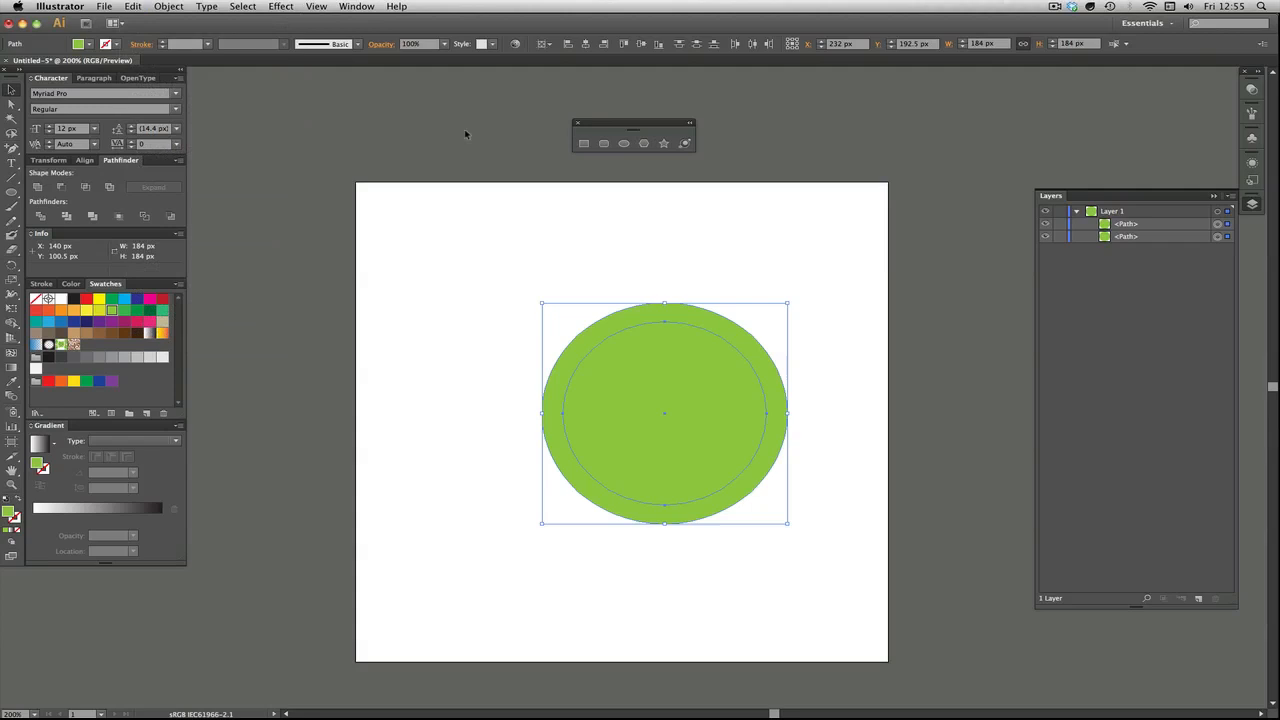
pyautogui.moveTo(638, 314)
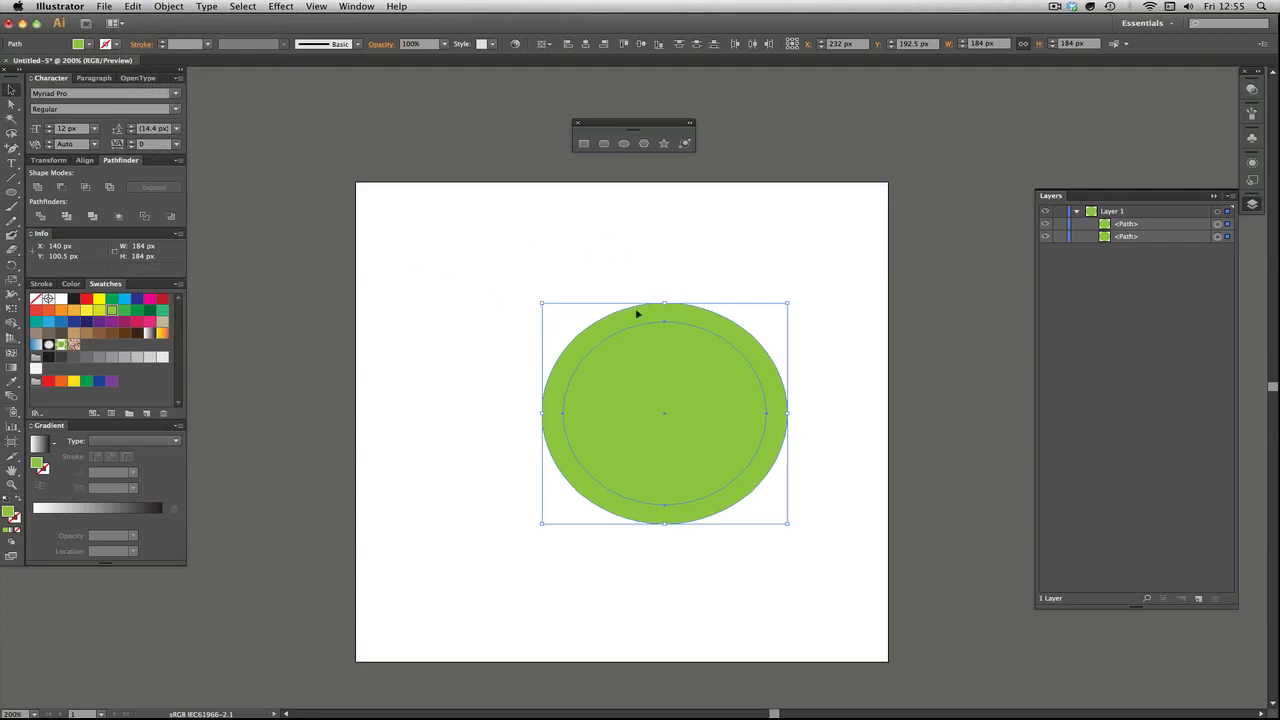
pyautogui.moveTo(308, 247)
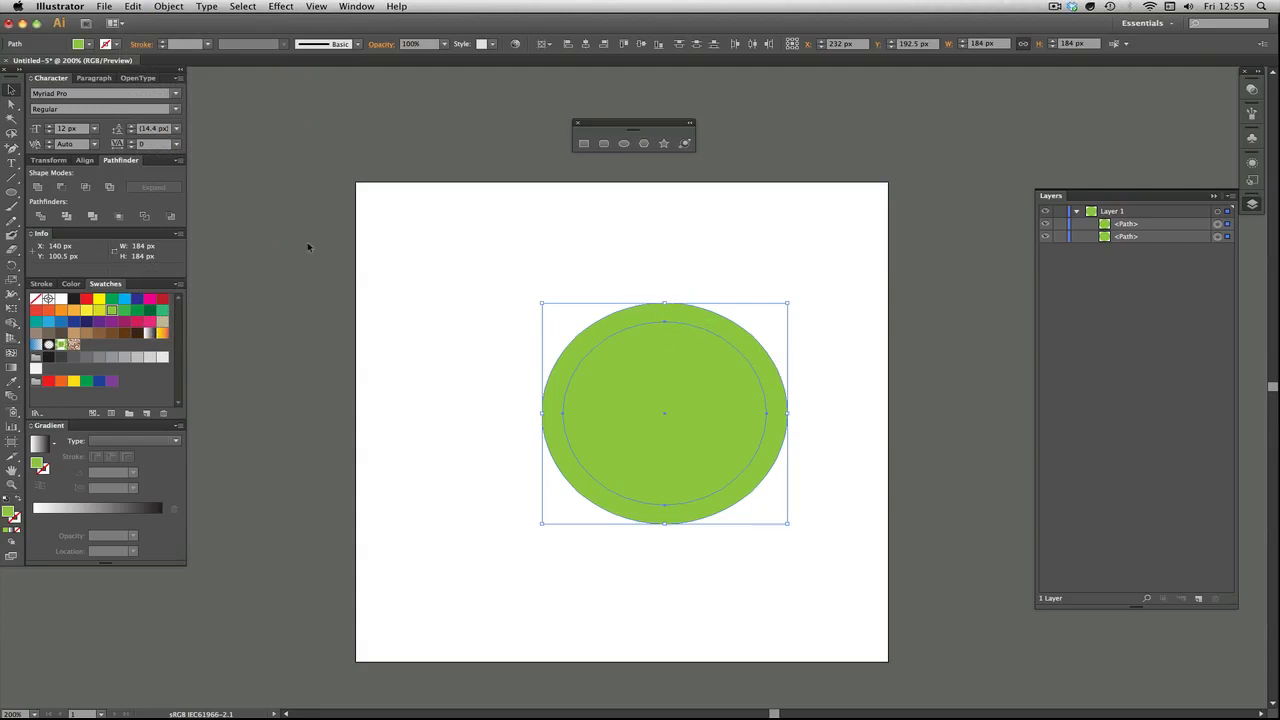
pyautogui.moveTo(211, 238)
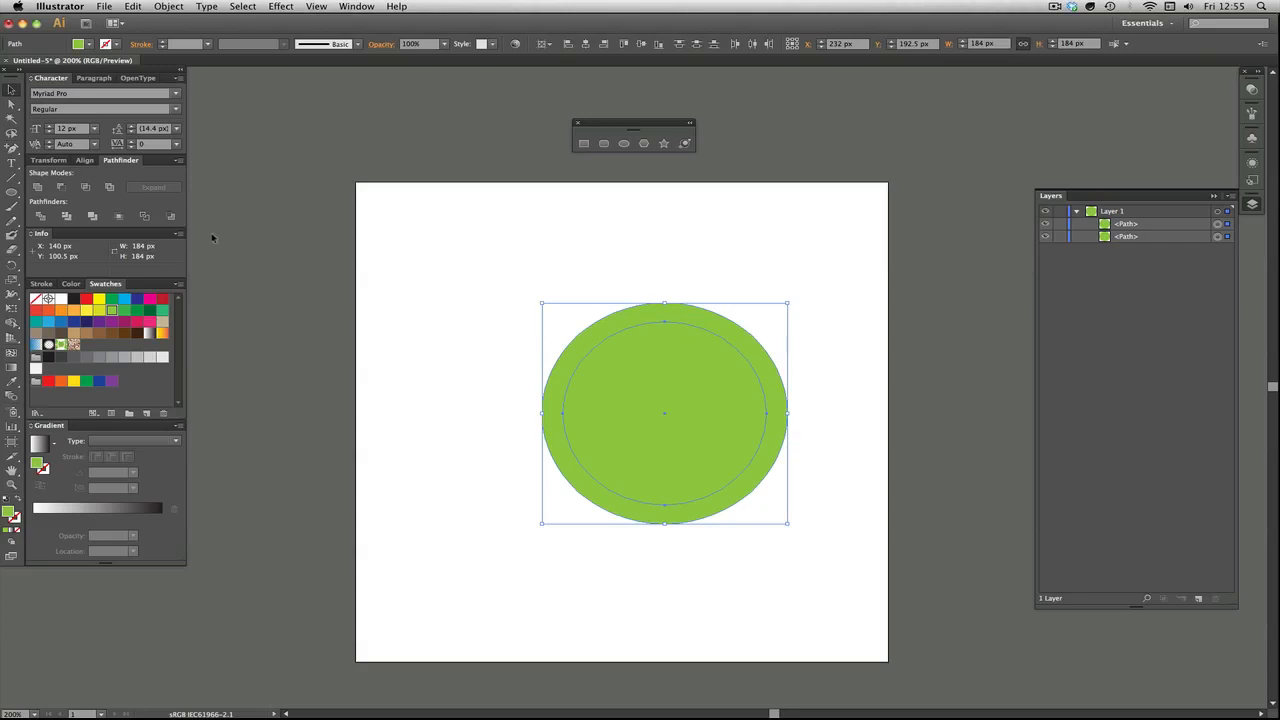
pyautogui.click(120, 160)
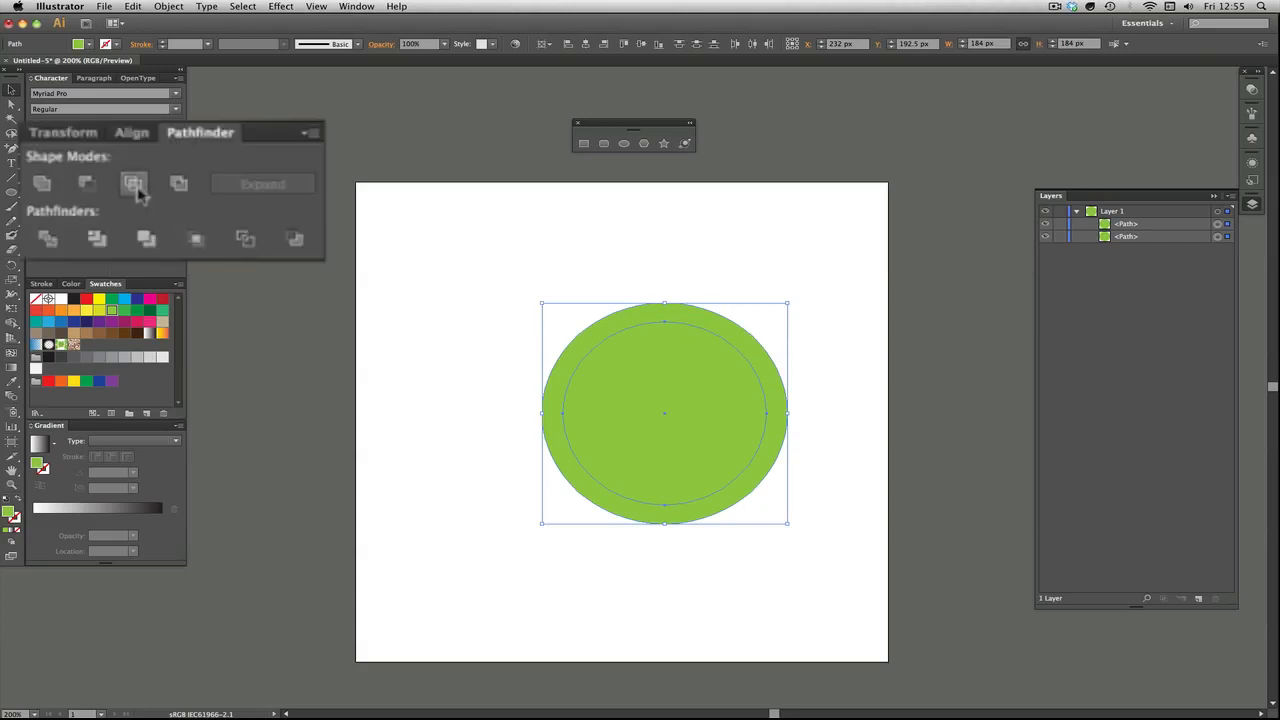
pyautogui.moveTo(133, 184)
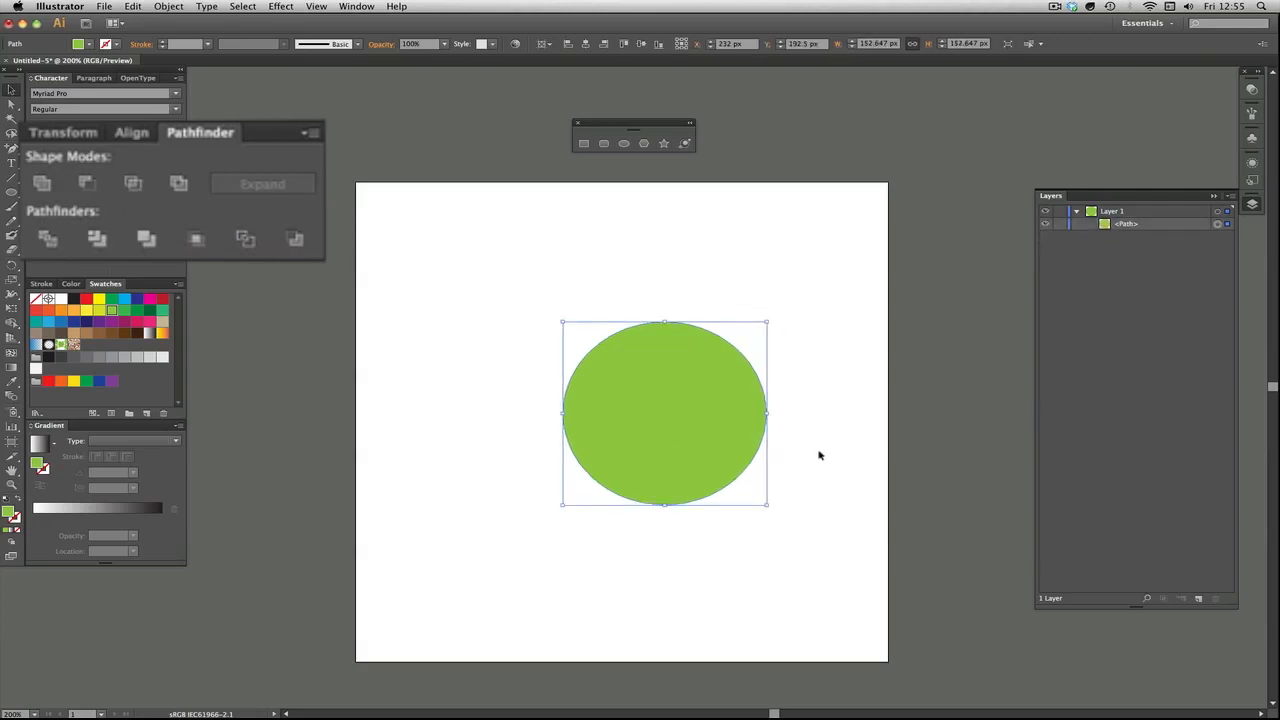
pyautogui.moveTo(670, 430)
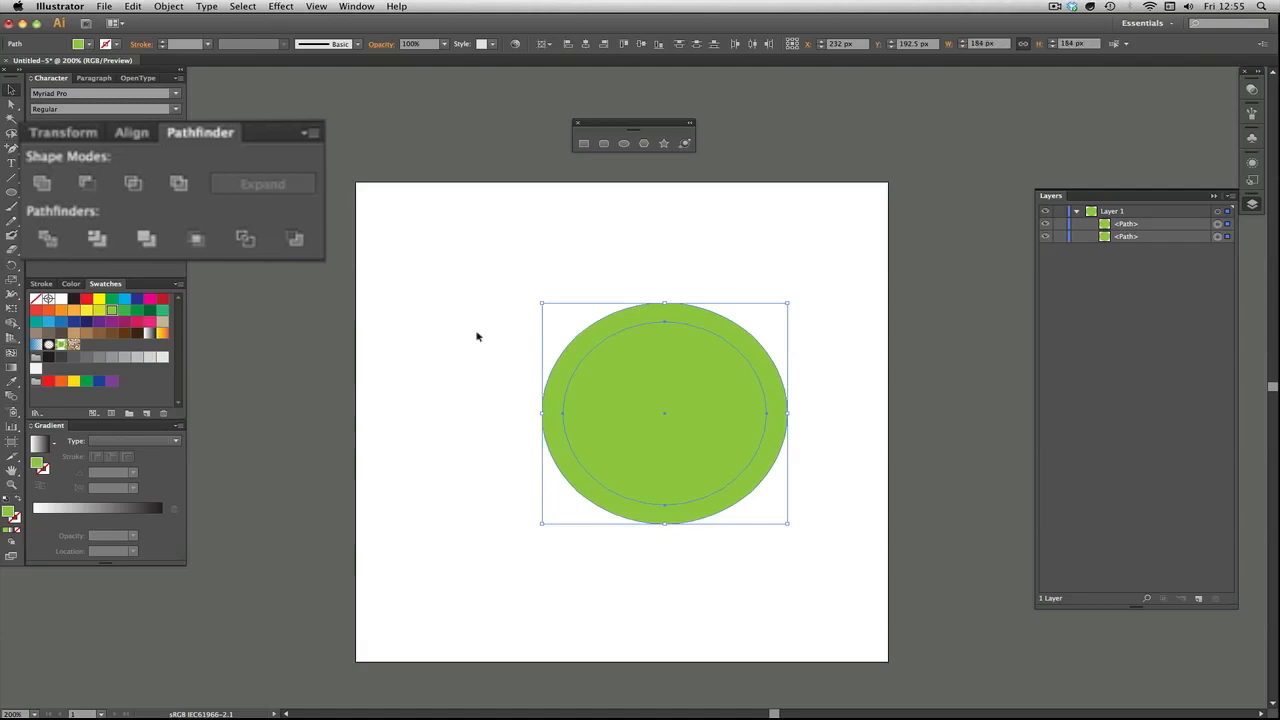
pyautogui.moveTo(427, 337)
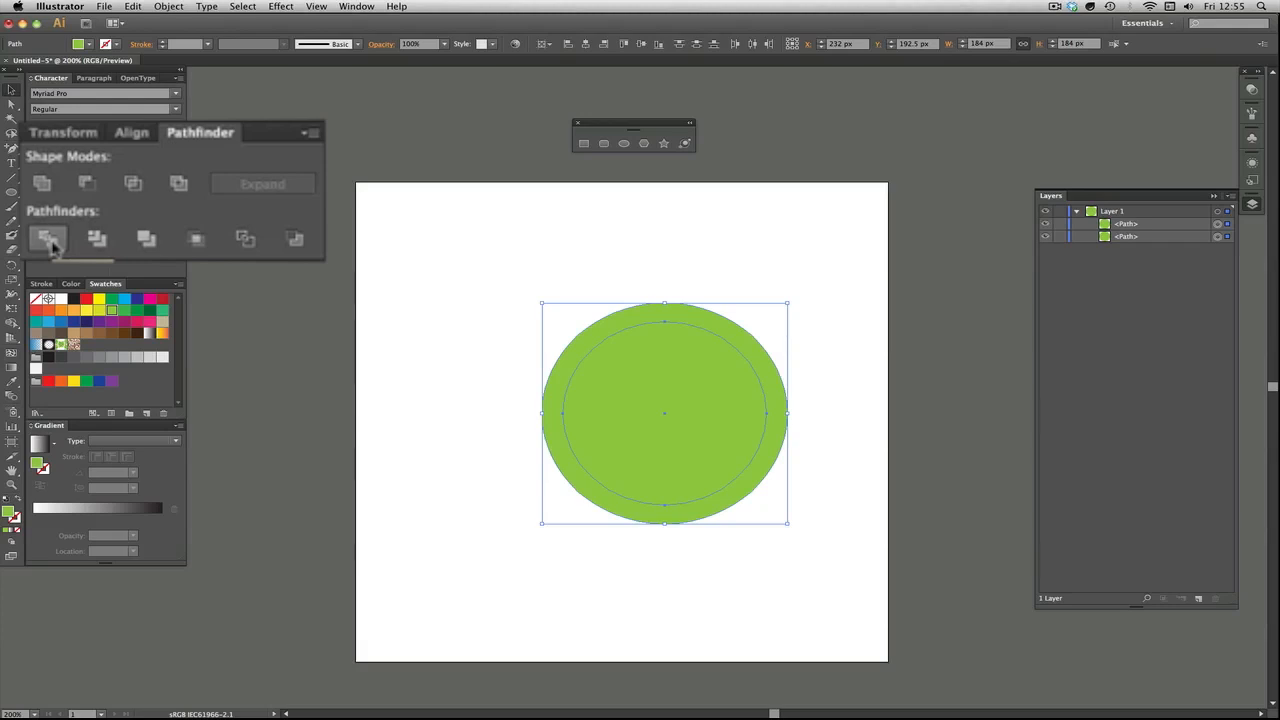
# Step: Expand <Group> in the Layers panel to reveal its path and compound path
pyautogui.click(48, 238)
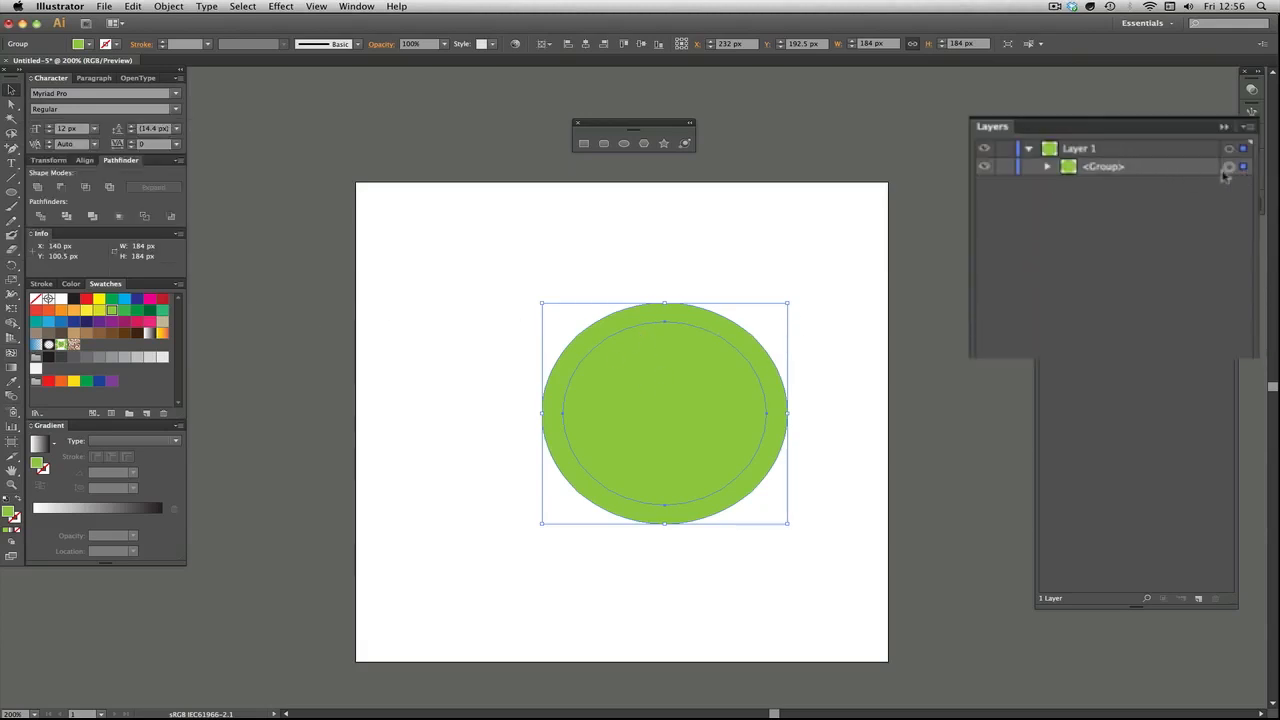
pyautogui.click(1047, 166)
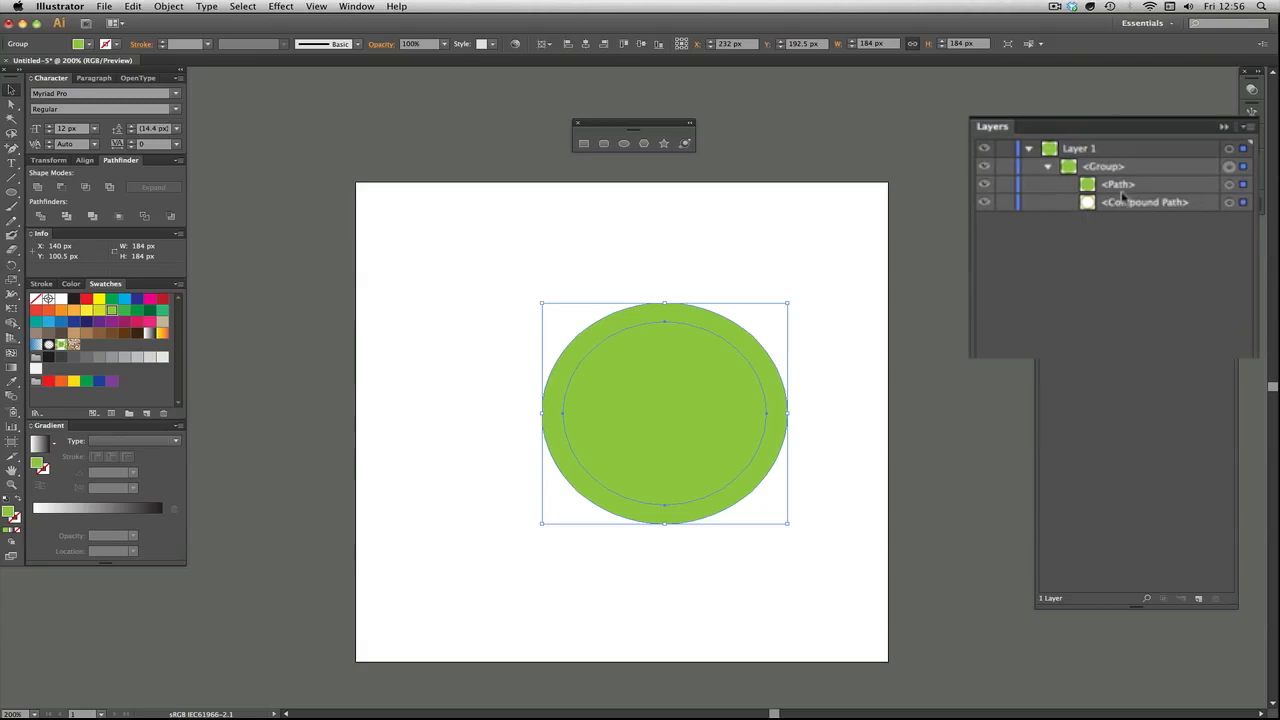
pyautogui.moveTo(1234, 202)
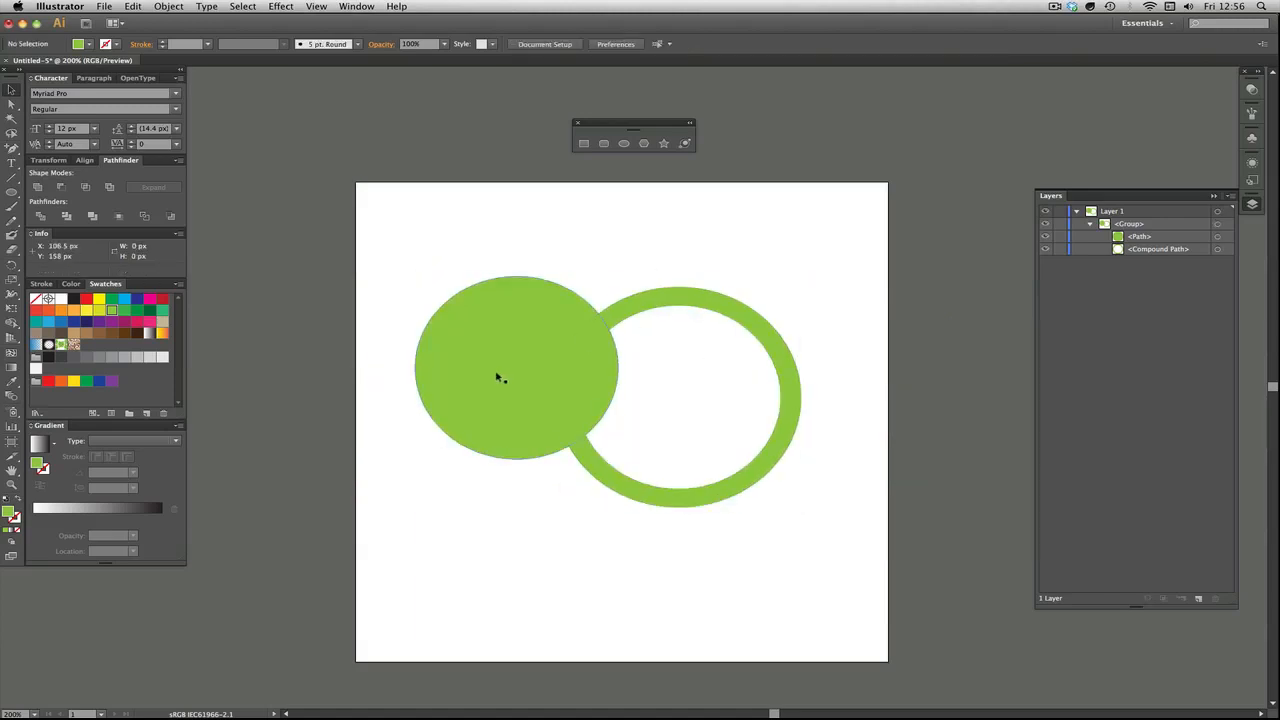
pyautogui.click(695, 360)
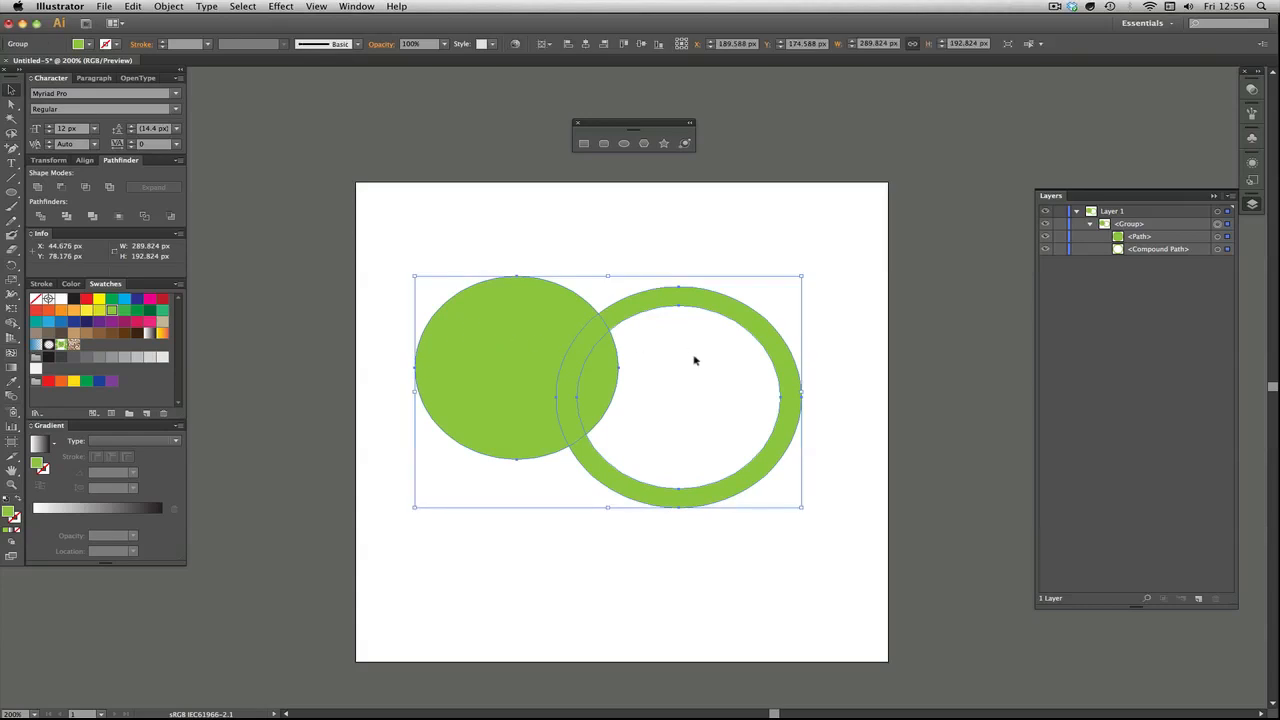
pyautogui.moveTo(805, 245)
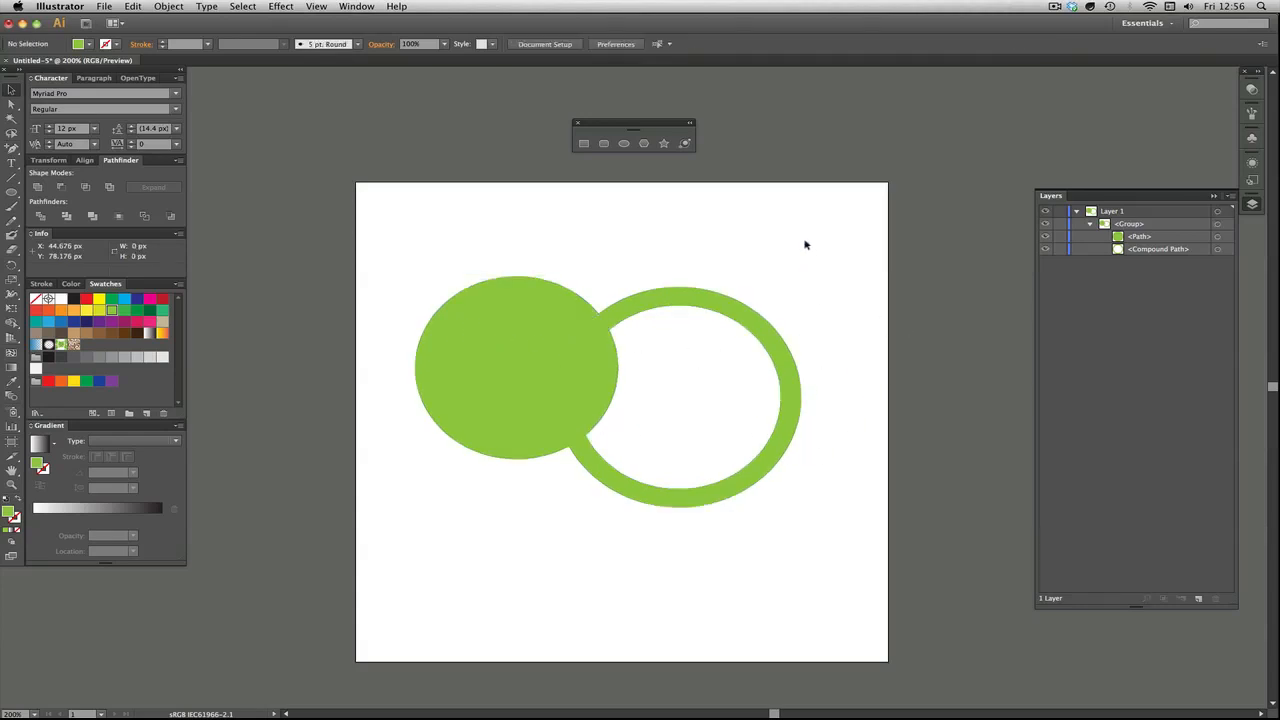
pyautogui.moveTo(690, 290)
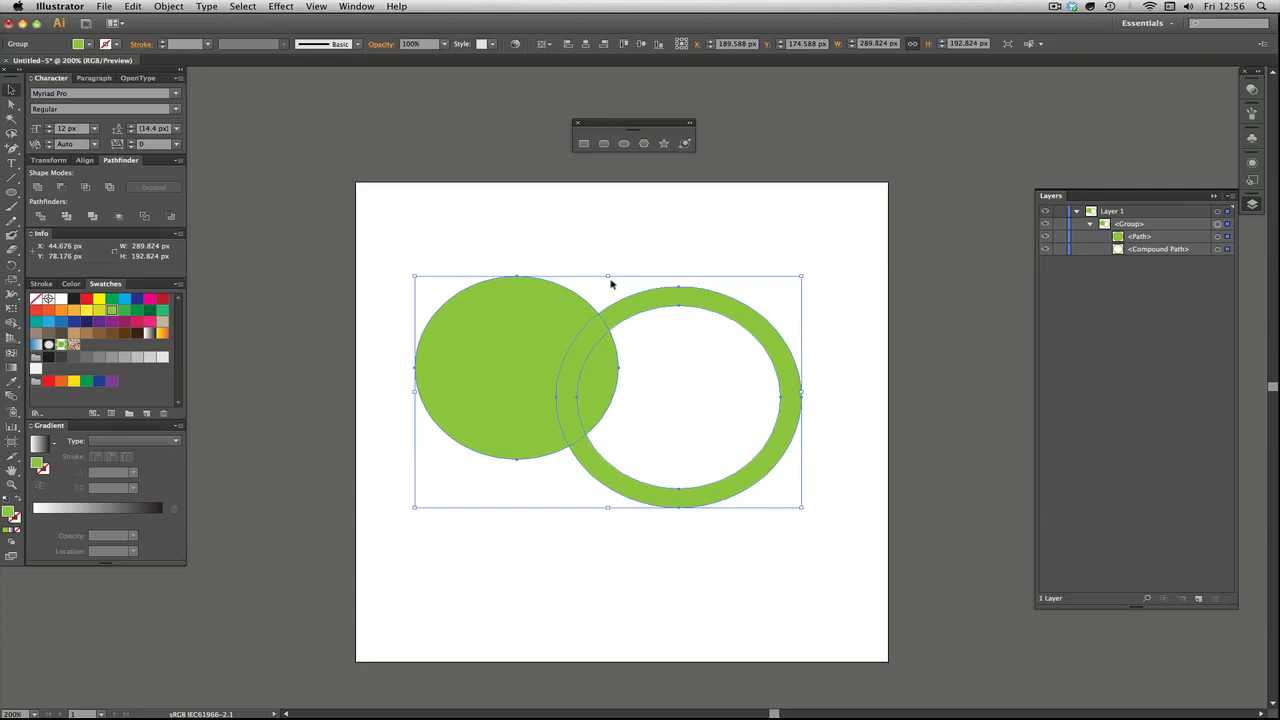
pyautogui.moveTo(392, 222)
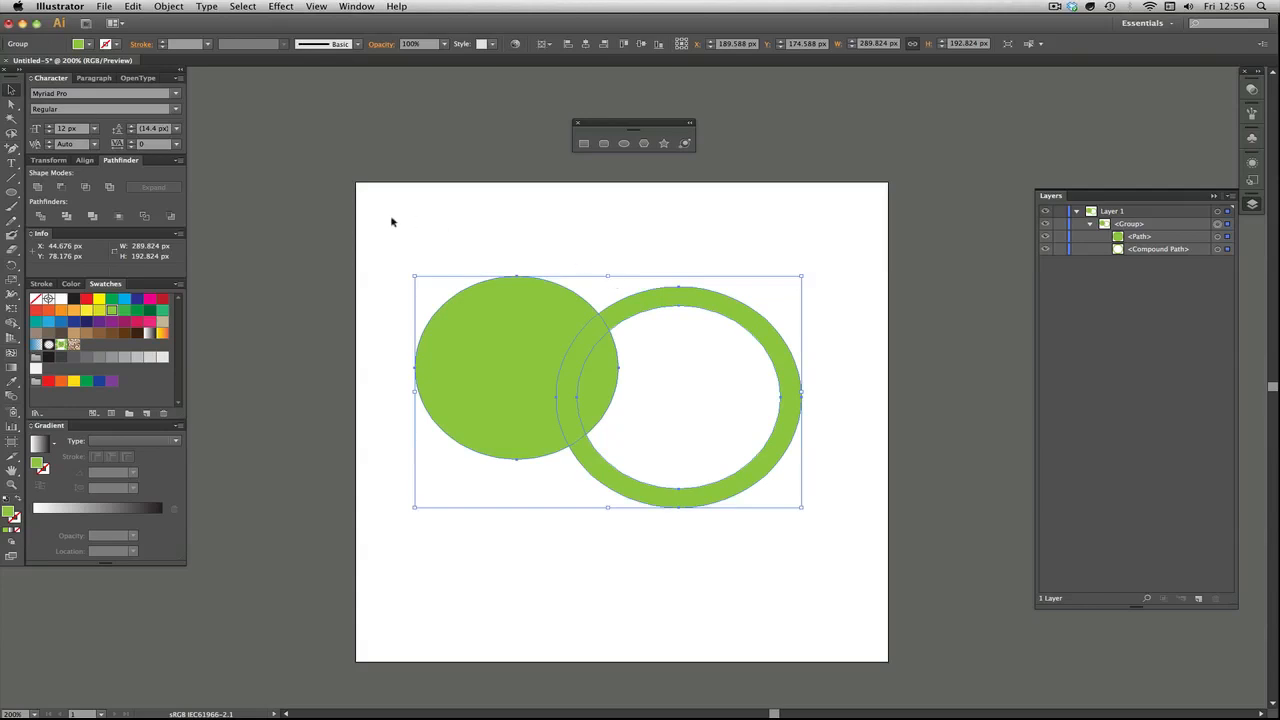
pyautogui.click(120, 160)
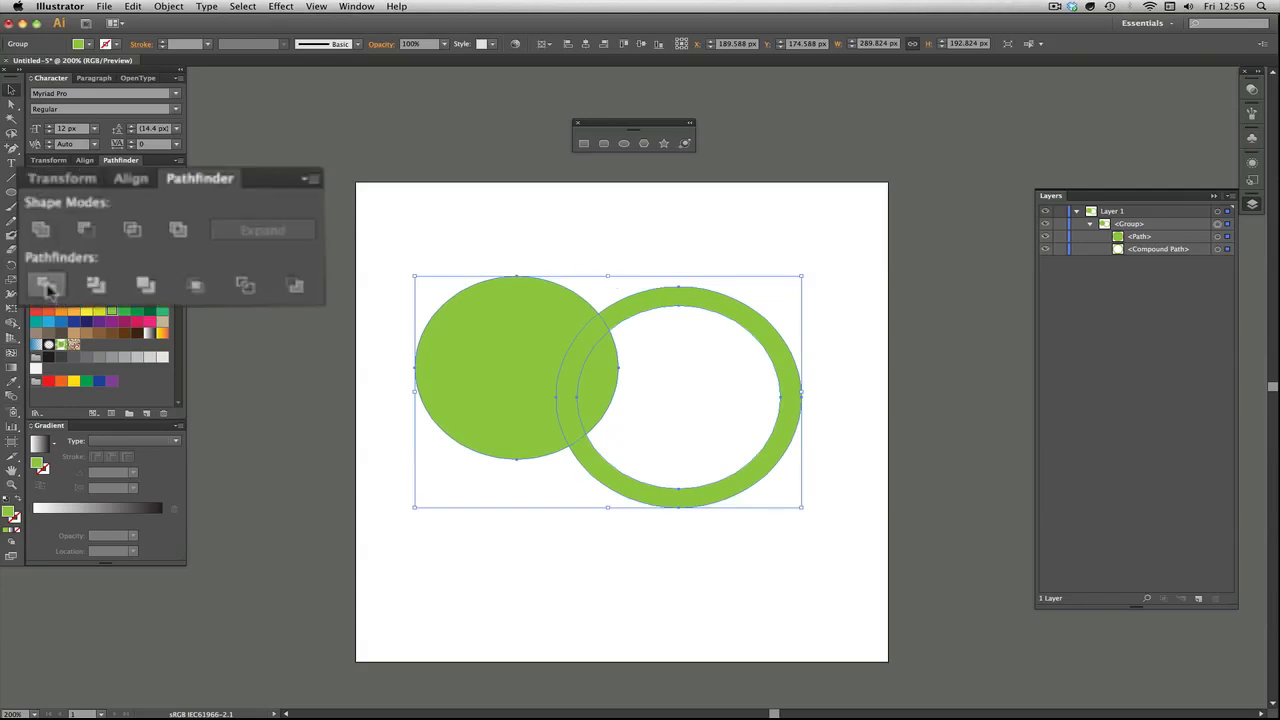
pyautogui.click(46, 285)
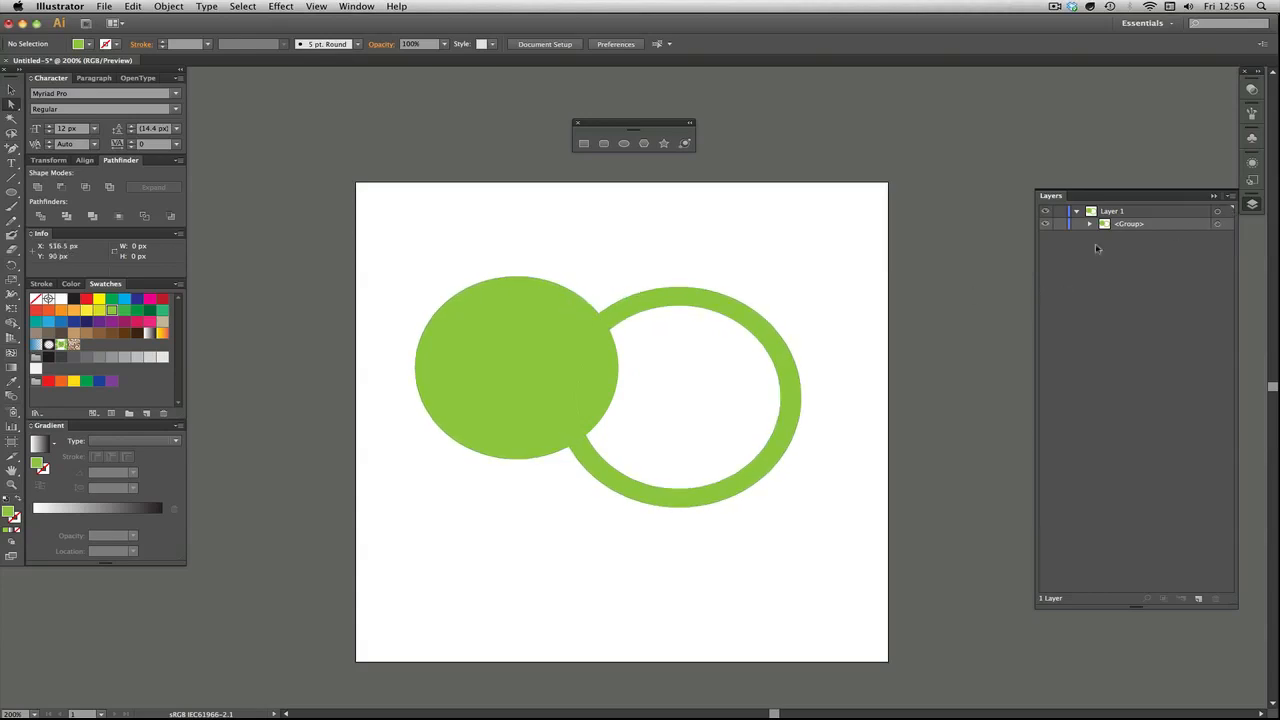
pyautogui.click(620, 340)
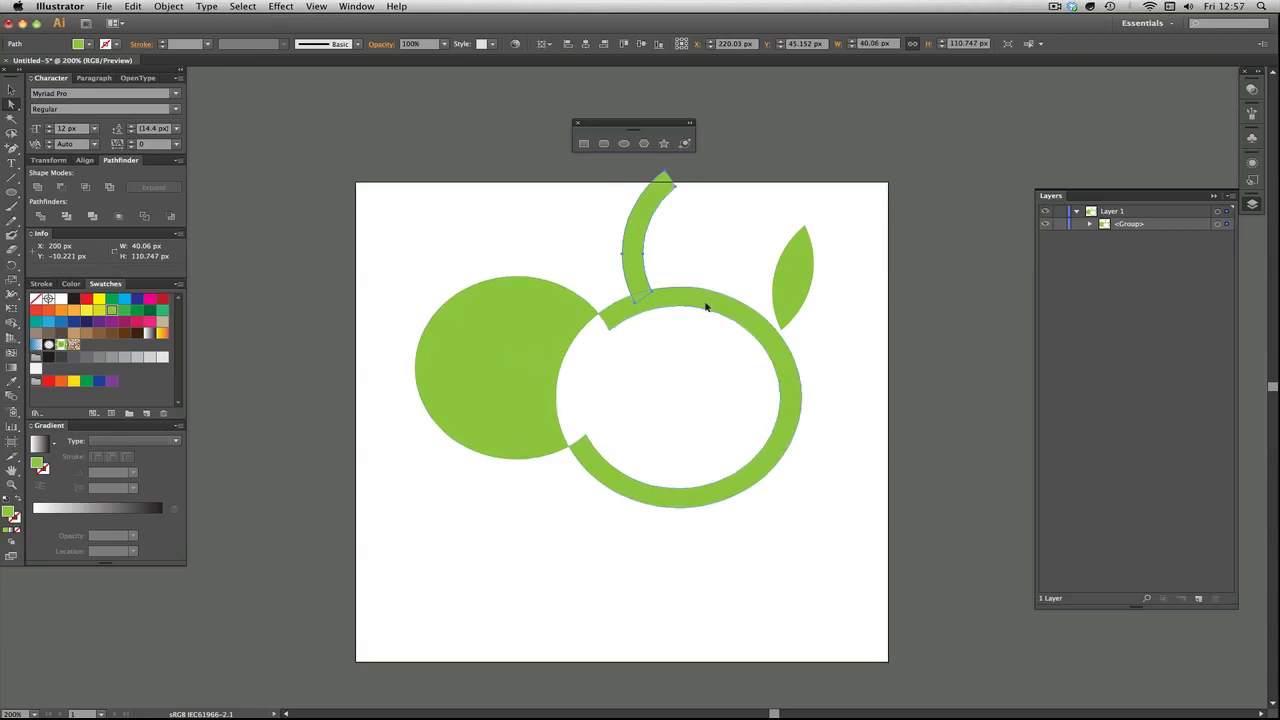
pyautogui.moveTo(650, 400); pyautogui.dragTo(780, 540)
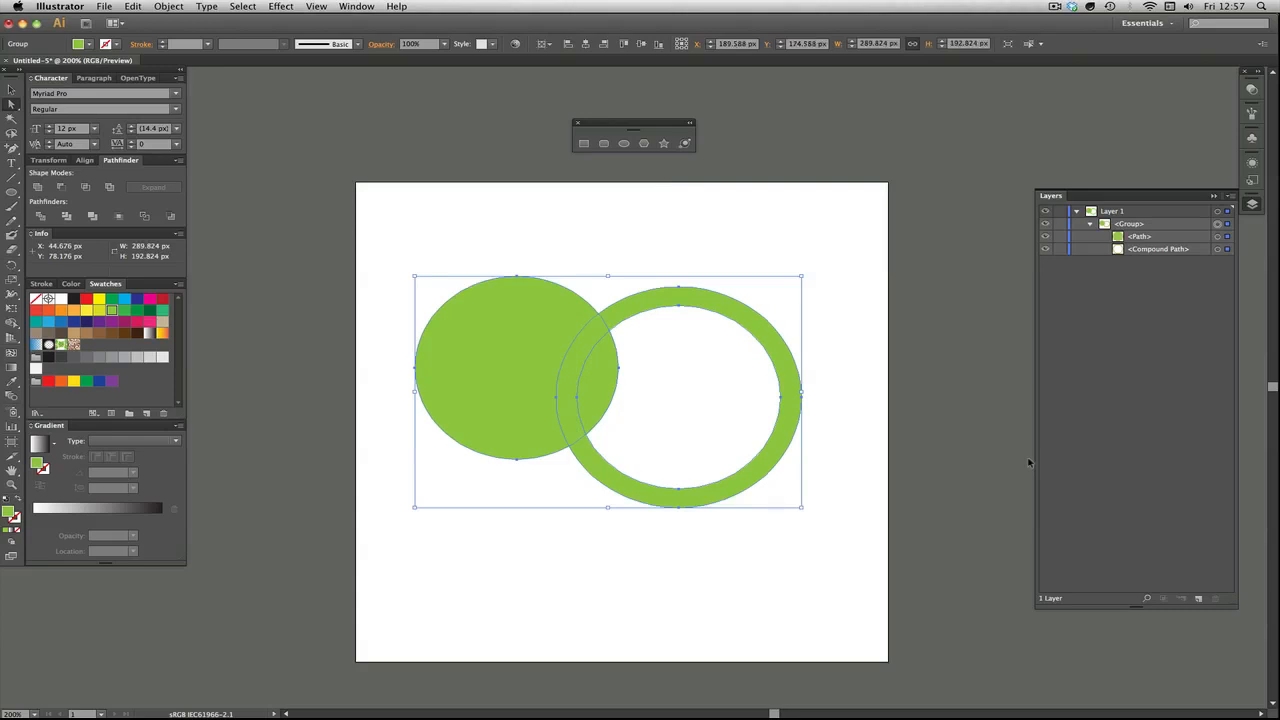
pyautogui.moveTo(810, 285)
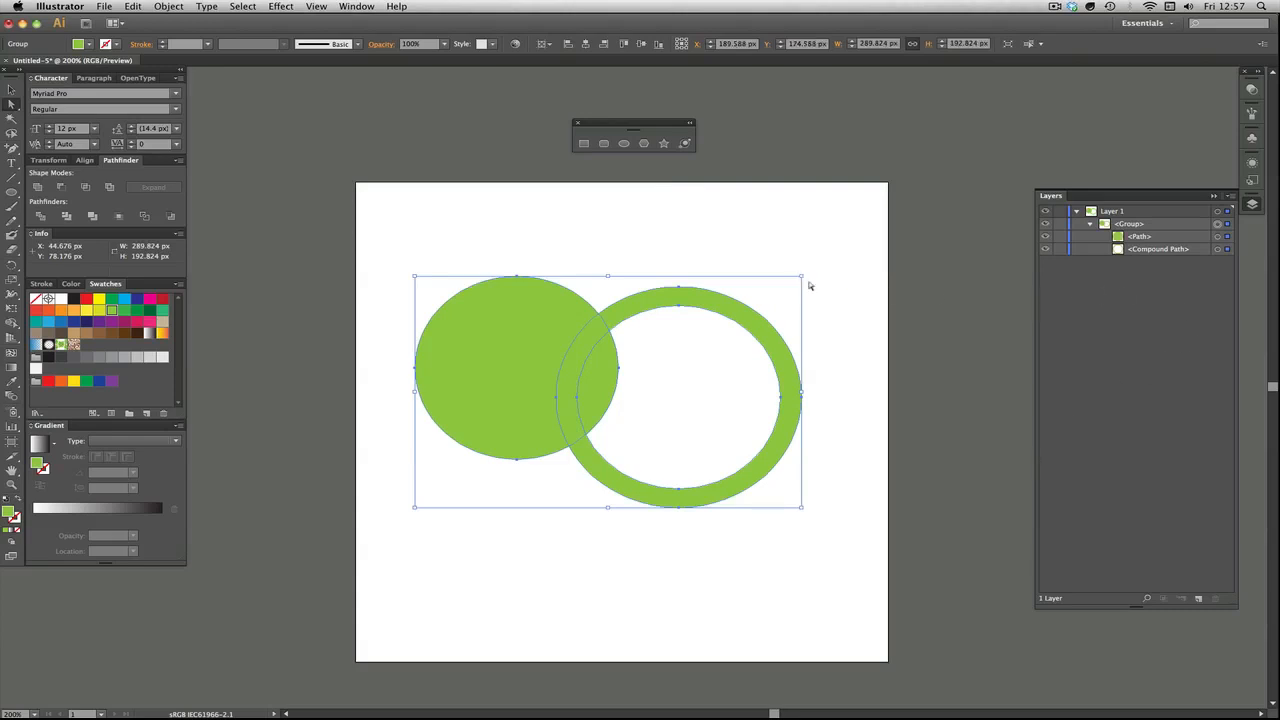
pyautogui.click(485, 340)
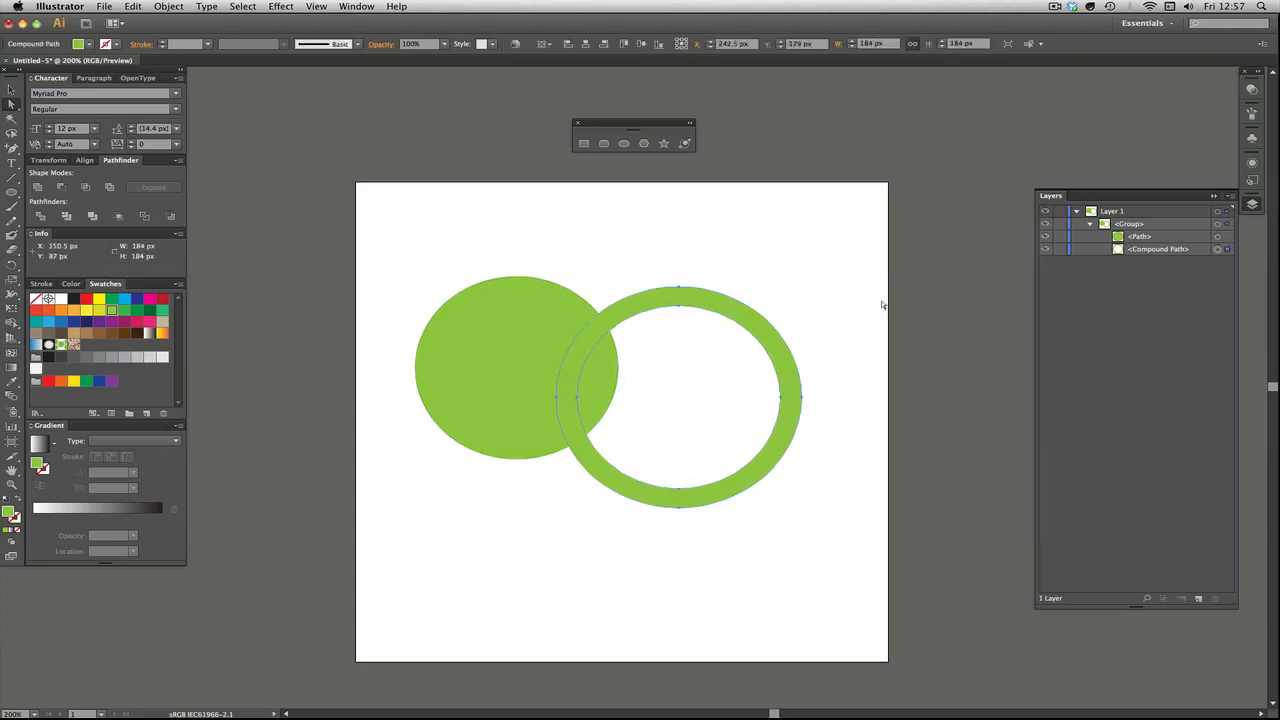
pyautogui.click(913, 261)
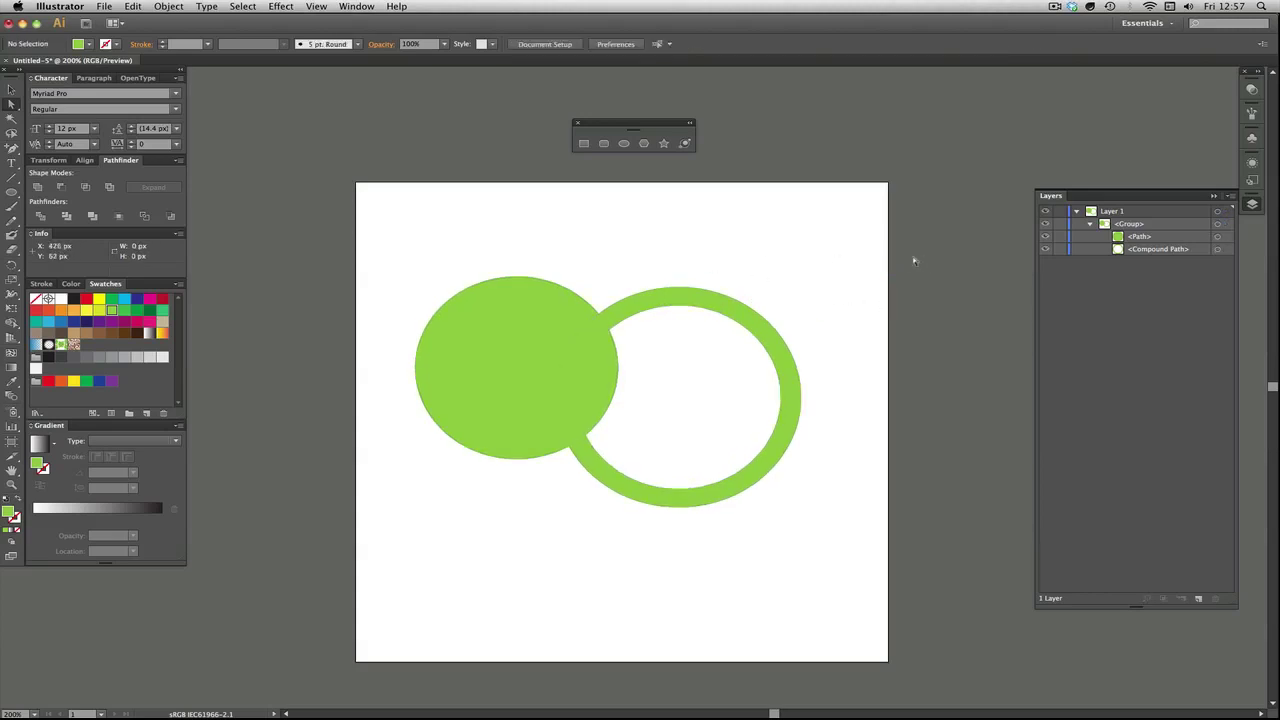
# Step: Select the circle-and-ring group and apply Pathfinder Trim, reverting and reapplying it
pyautogui.click(532, 322)
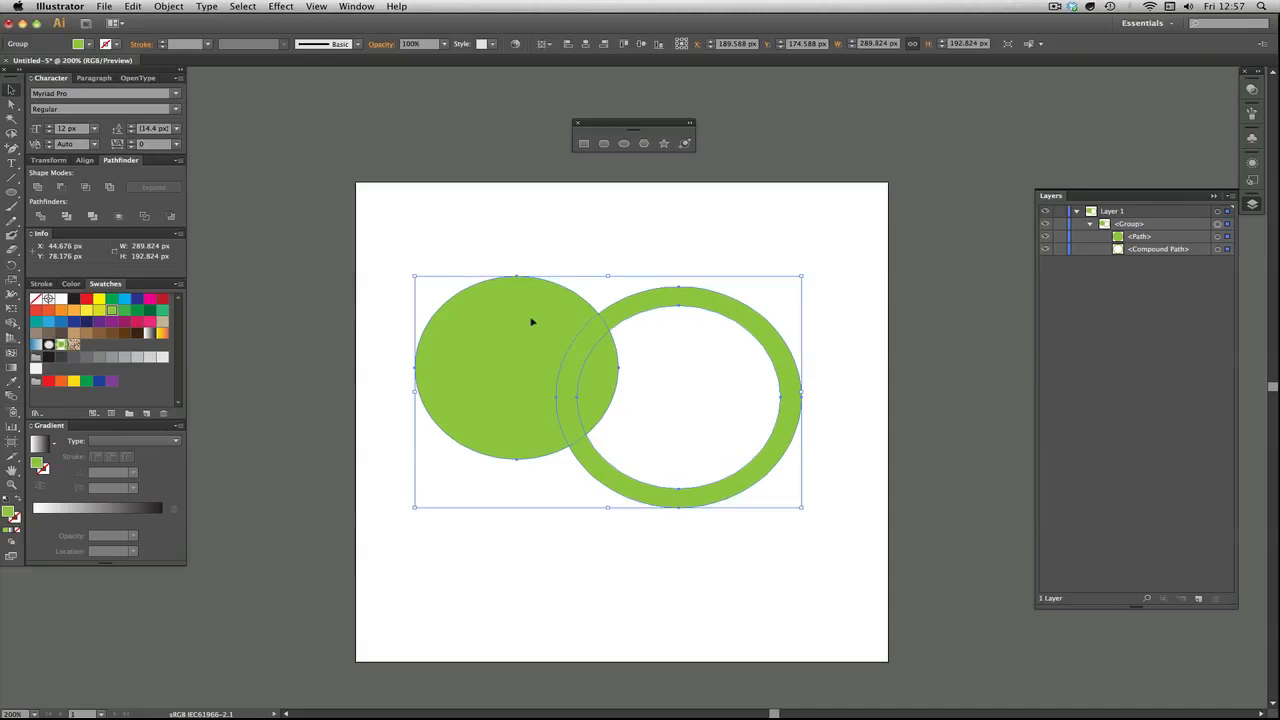
pyautogui.moveTo(308, 287)
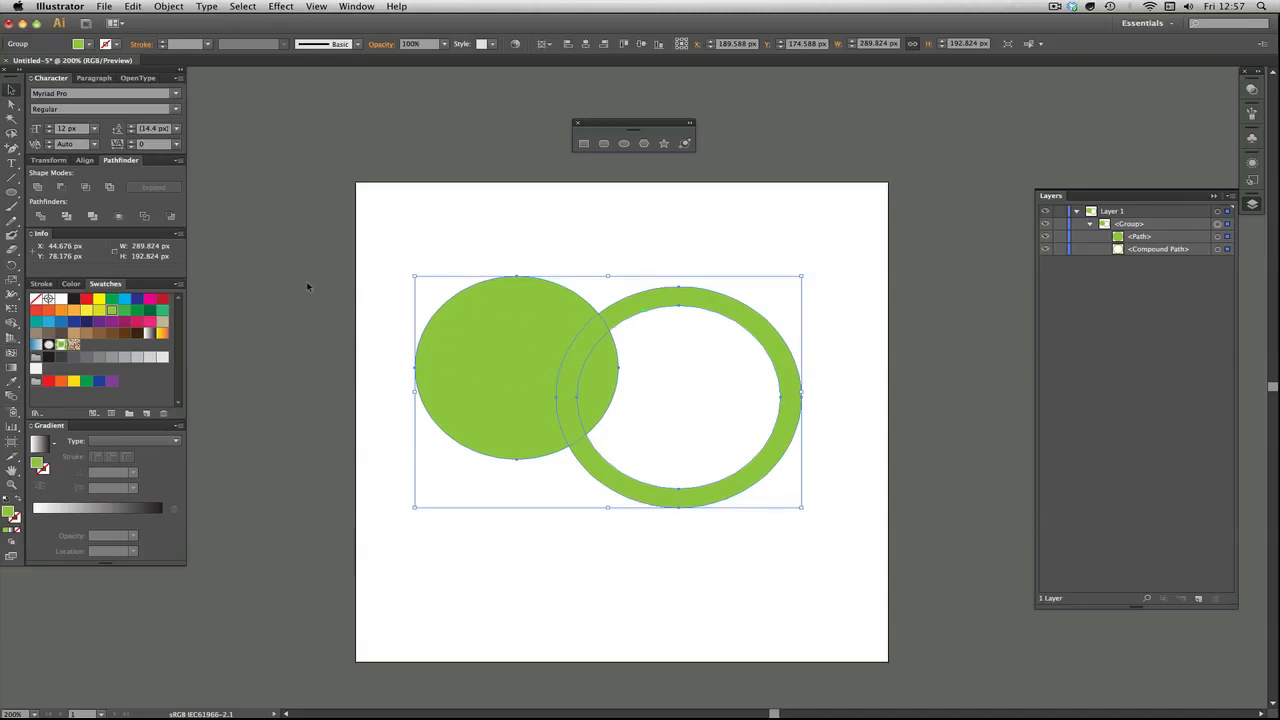
pyautogui.click(120, 160)
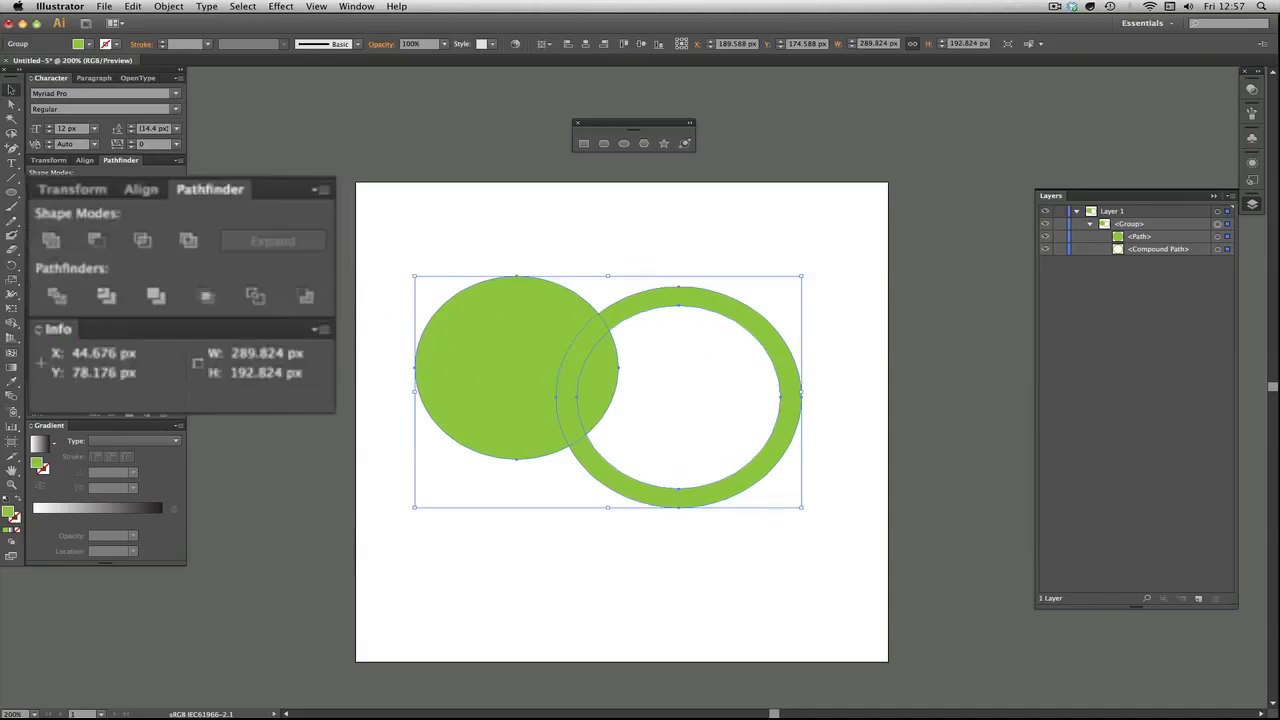
pyautogui.moveTo(106, 296)
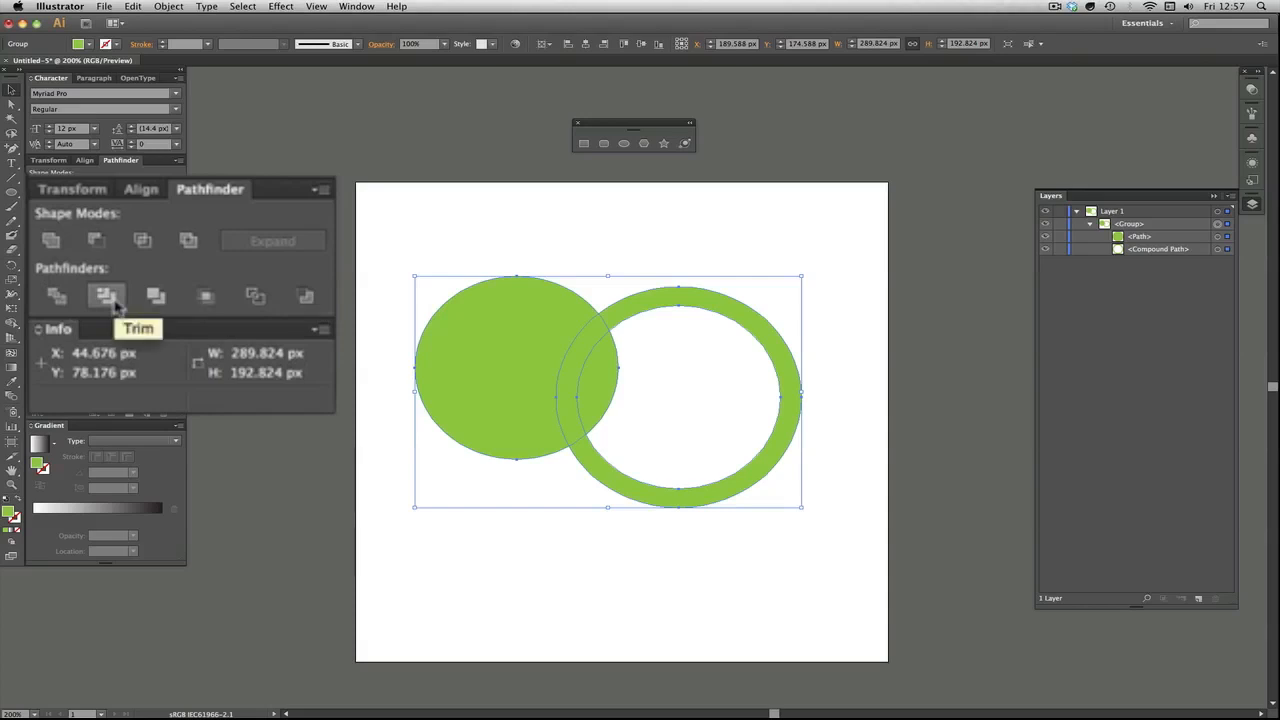
pyautogui.click(106, 296)
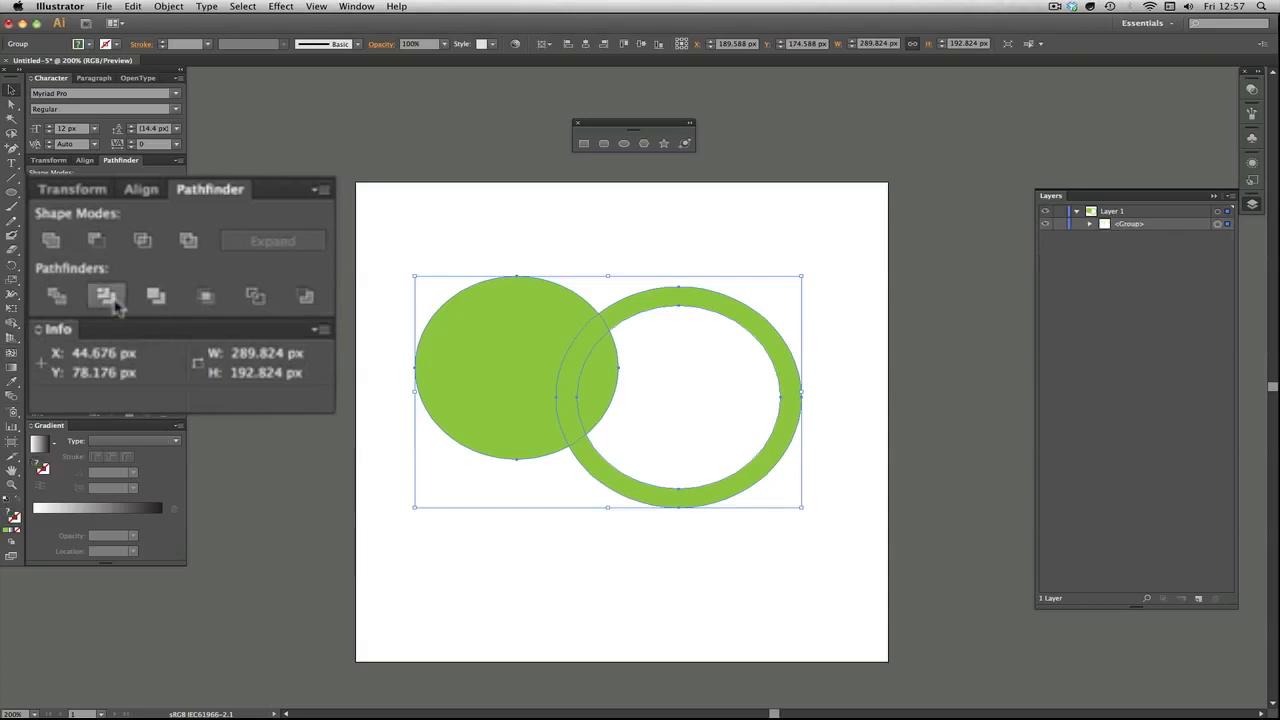
pyautogui.click(106, 295)
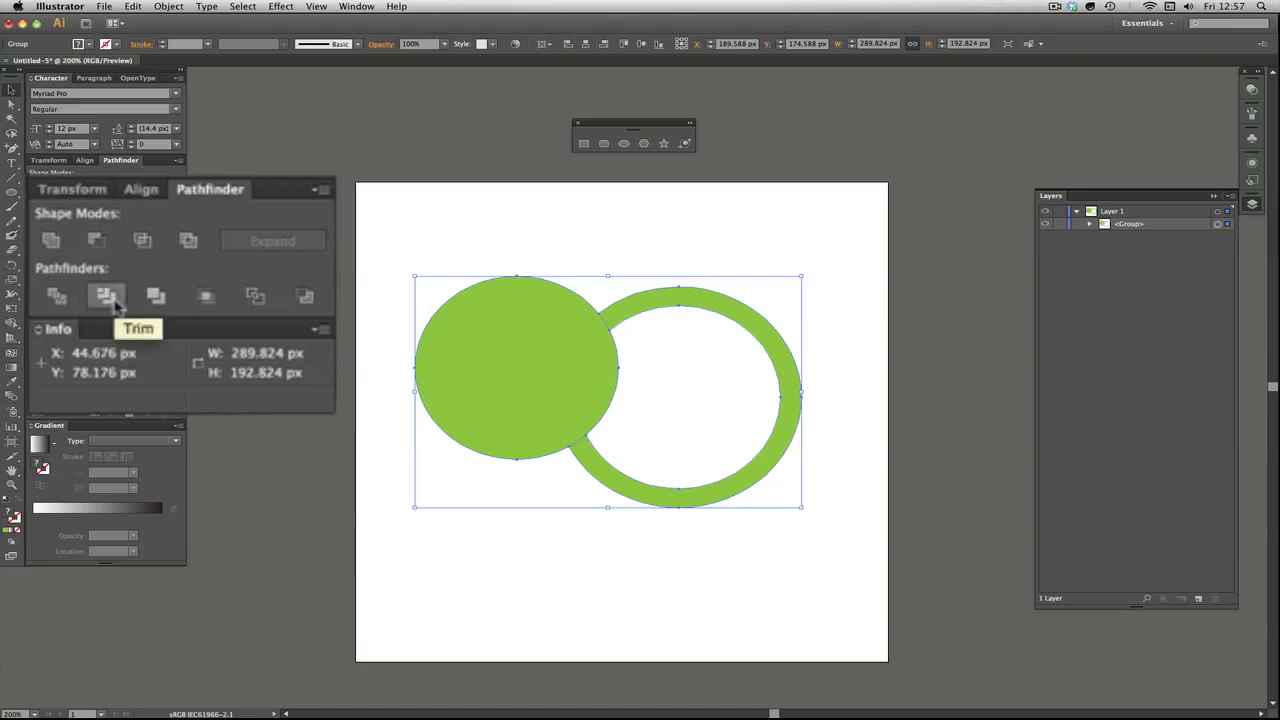
pyautogui.click(105, 296)
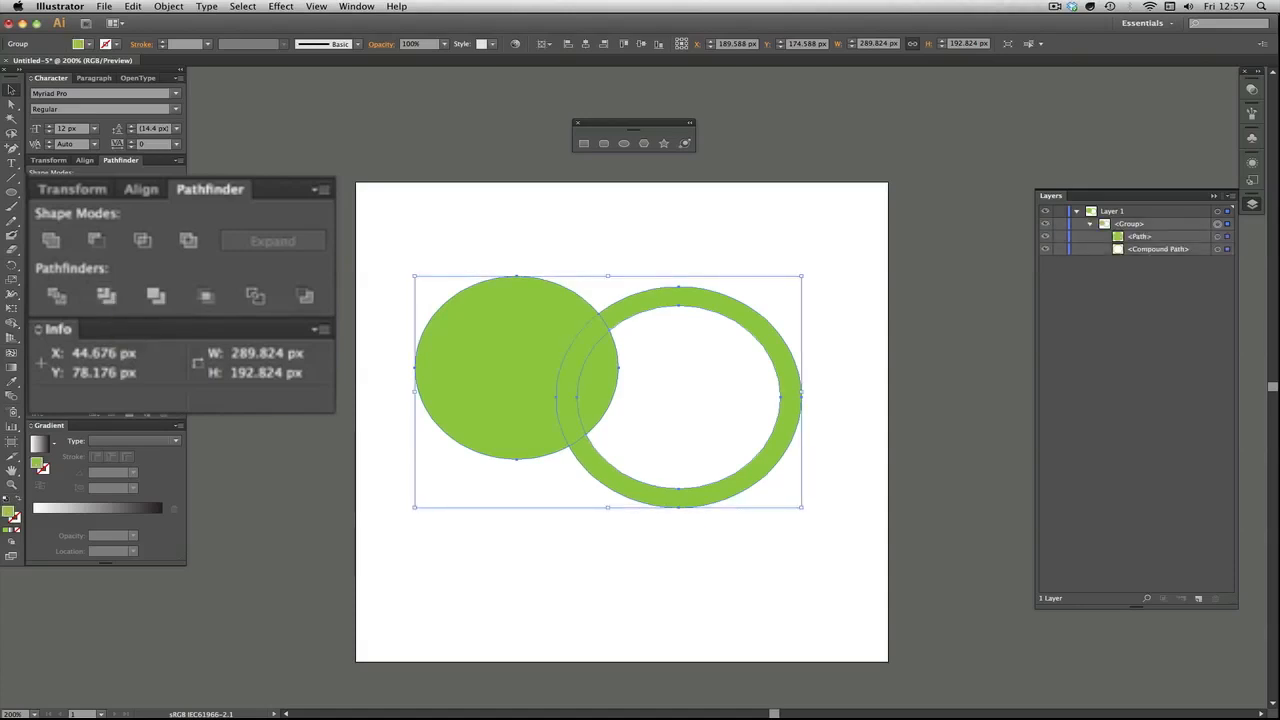
pyautogui.moveTo(529, 359)
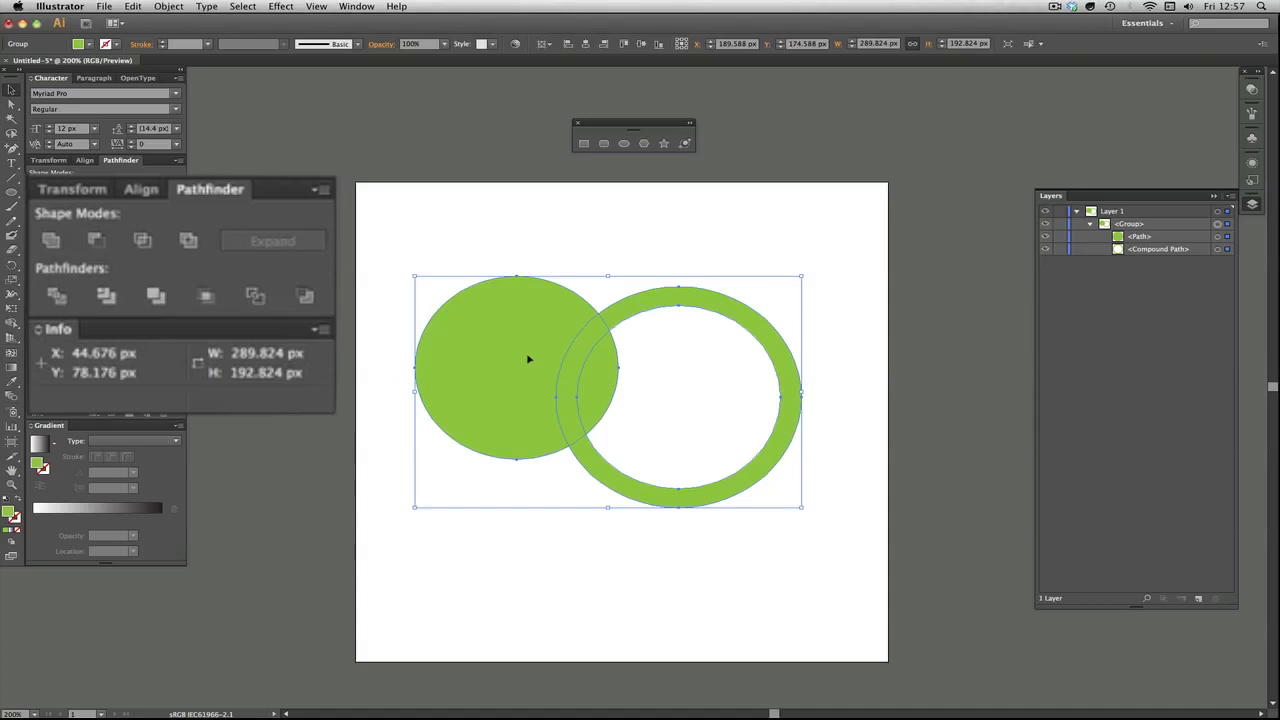
pyautogui.moveTo(618, 393)
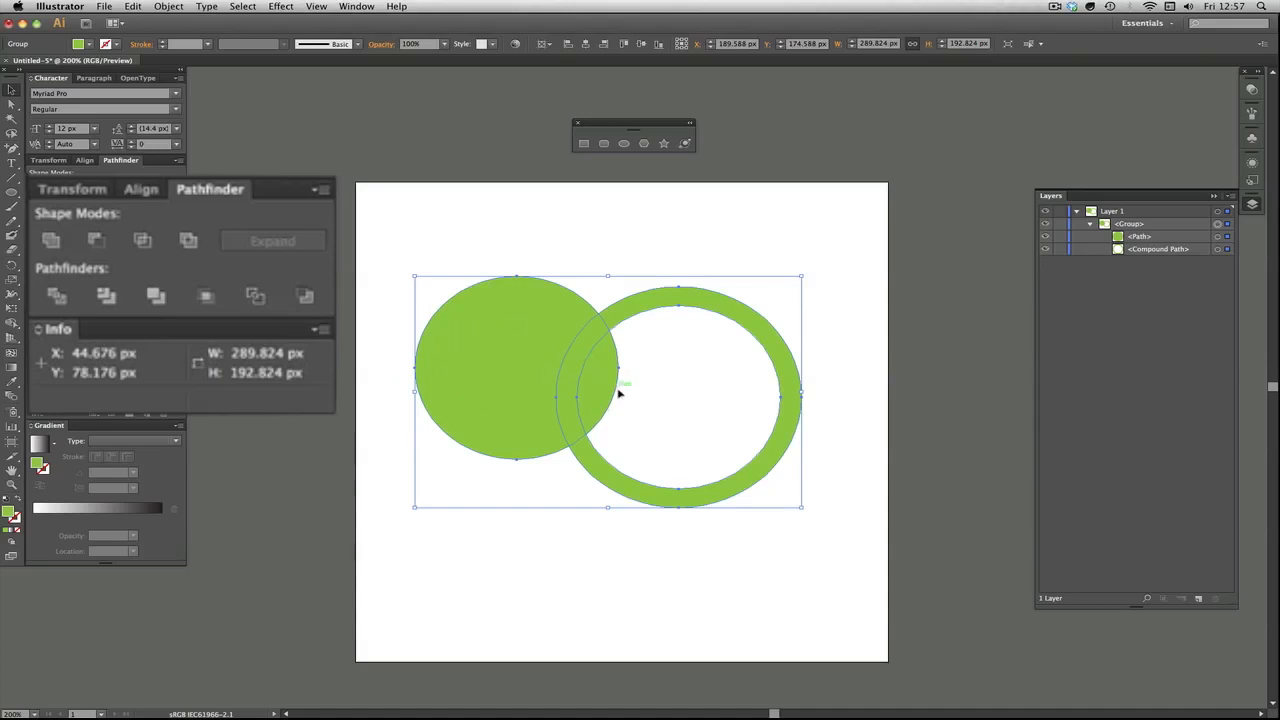
pyautogui.moveTo(106, 295)
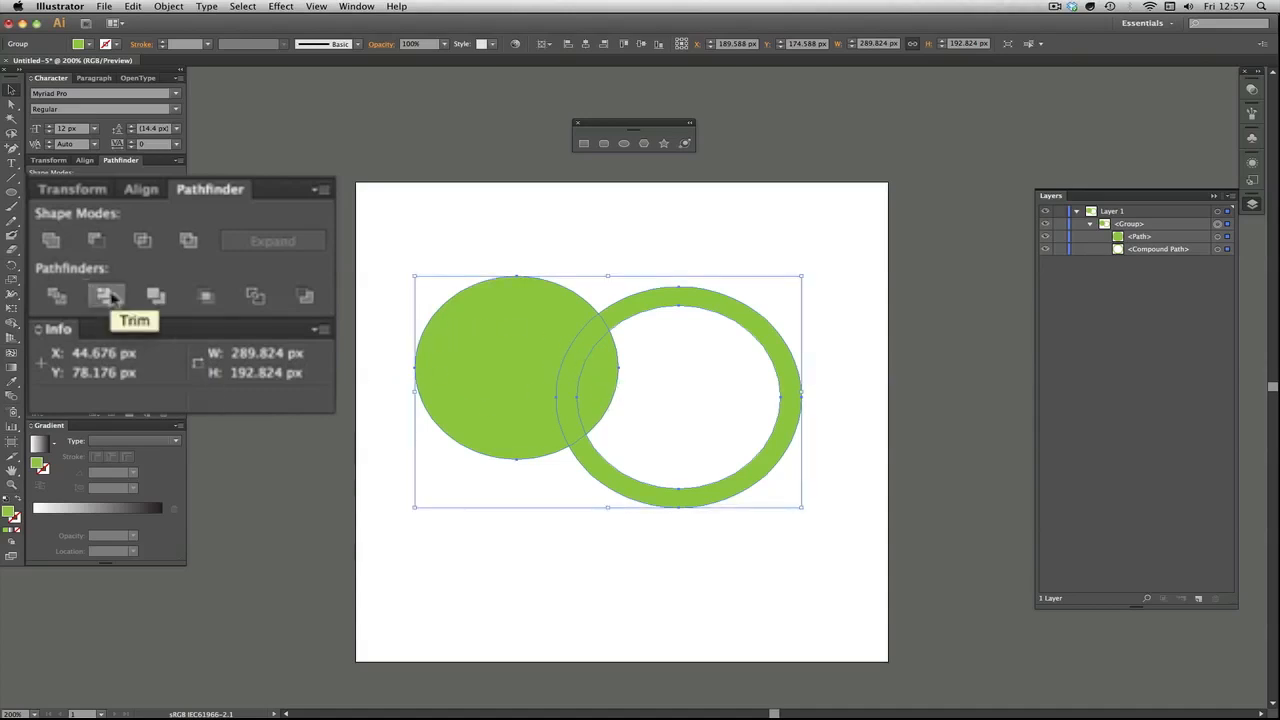
pyautogui.click(106, 296)
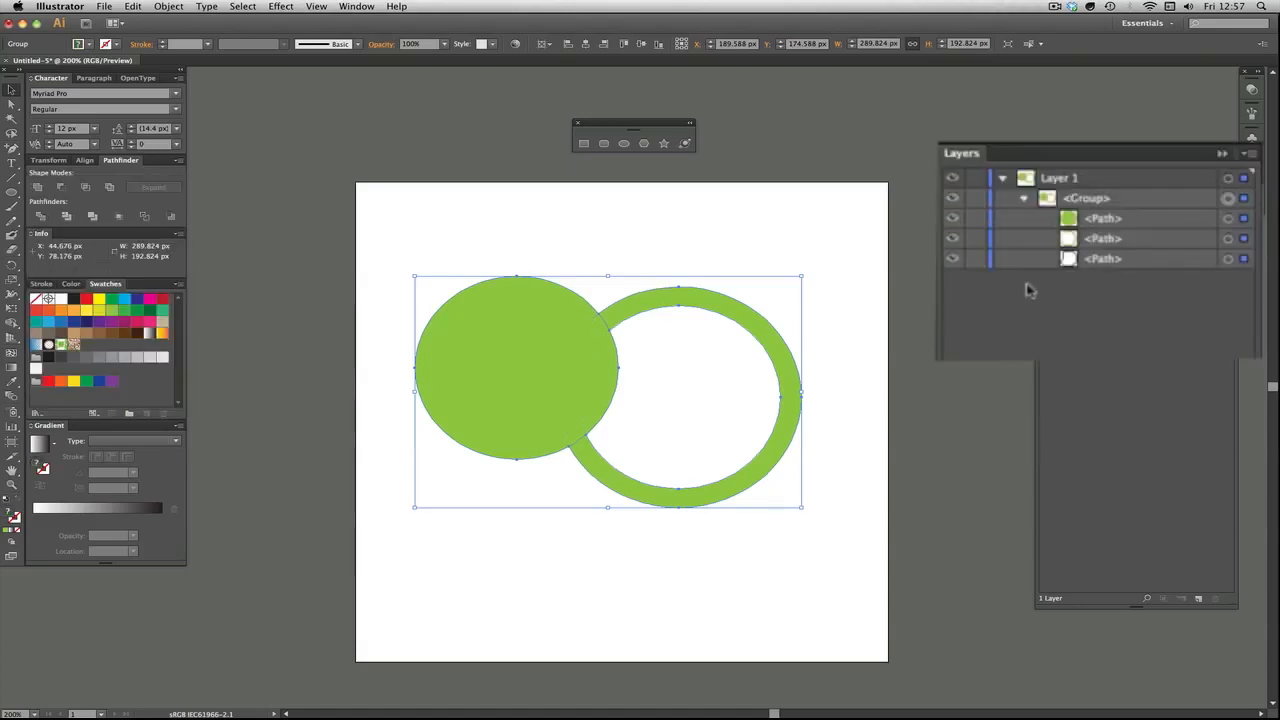
pyautogui.moveTo(878, 322)
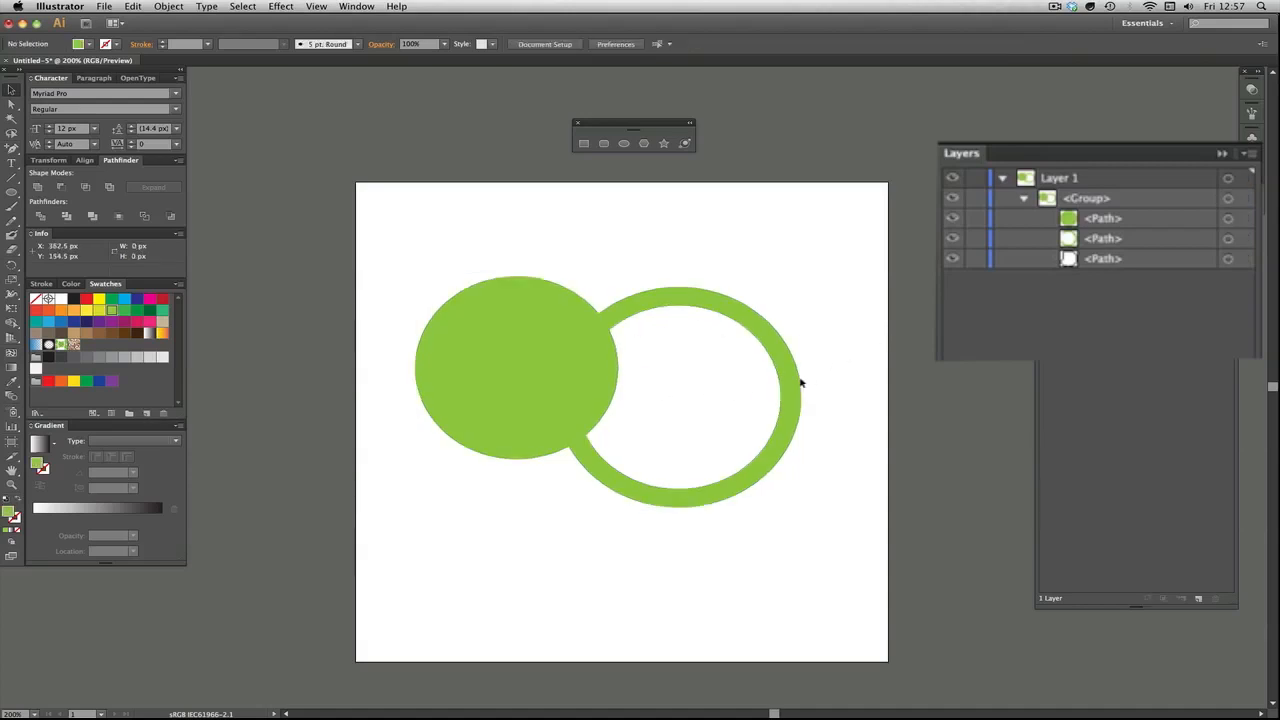
pyautogui.moveTo(728, 355)
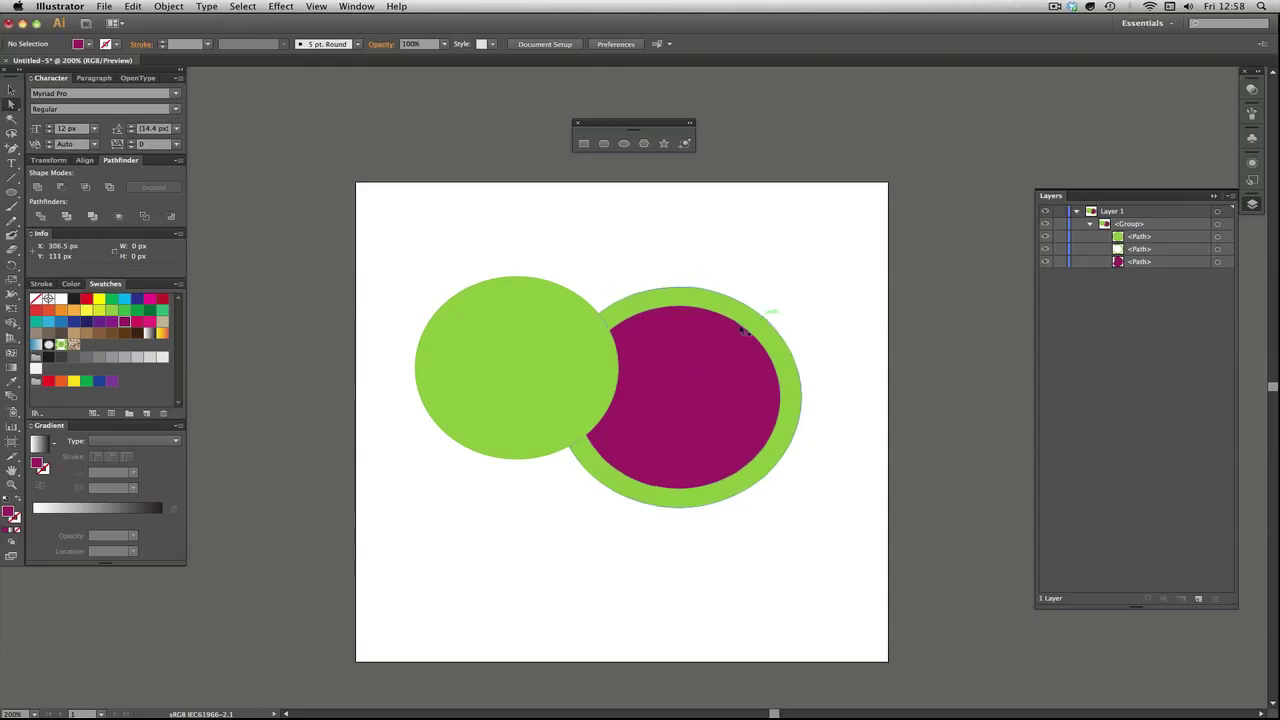
pyautogui.click(59, 216)
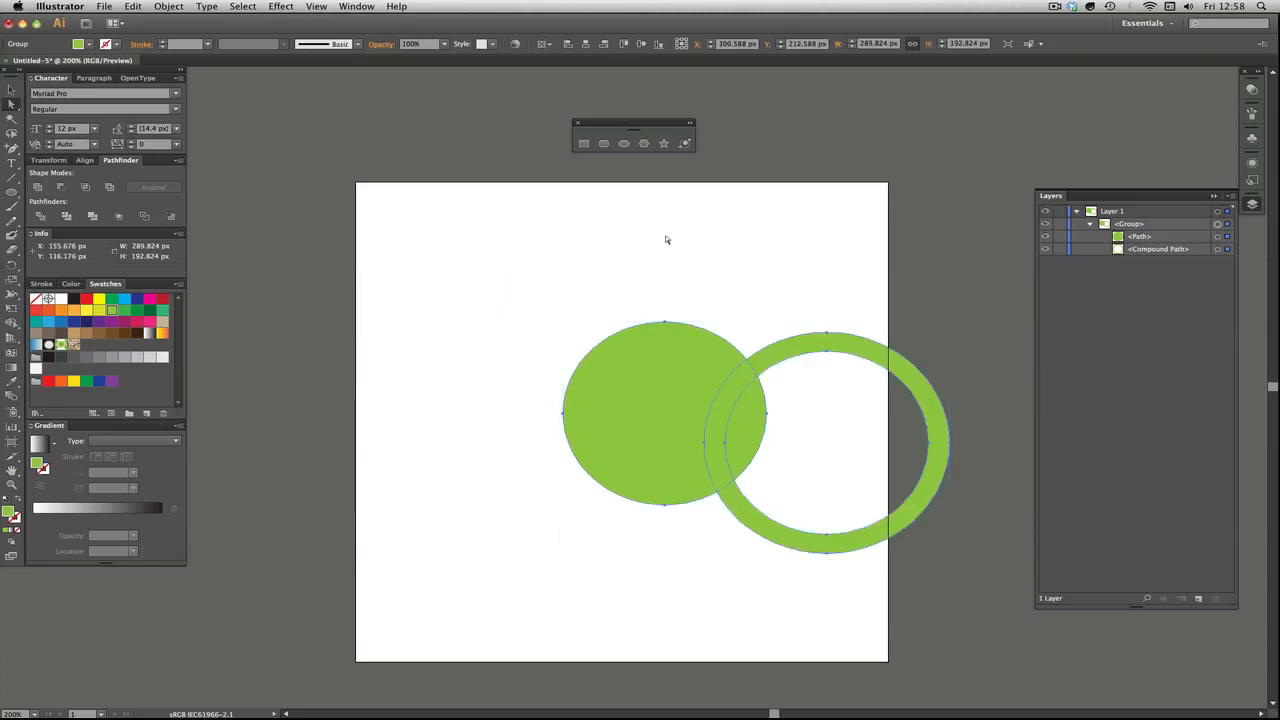
pyautogui.moveTo(521, 377)
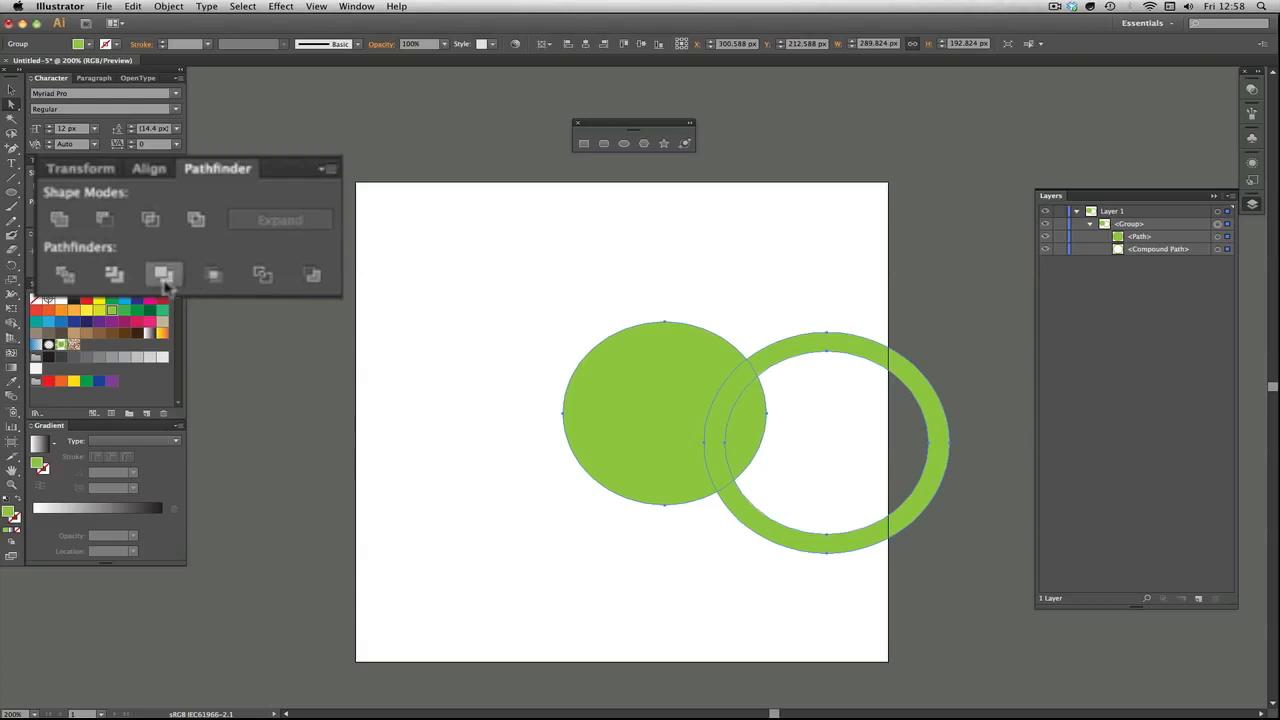
pyautogui.moveTo(164, 274)
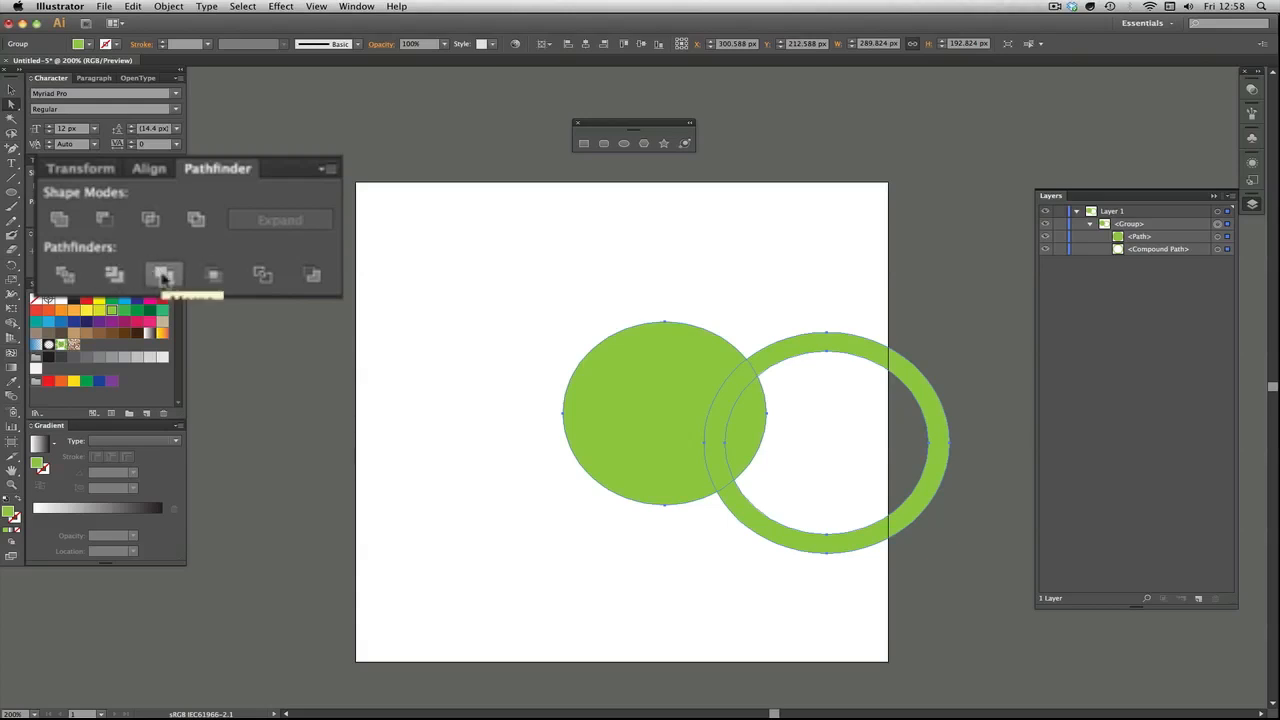
# Step: Expand the group in Layers and fill its inner circle path with a magenta swatch
pyautogui.click(164, 275)
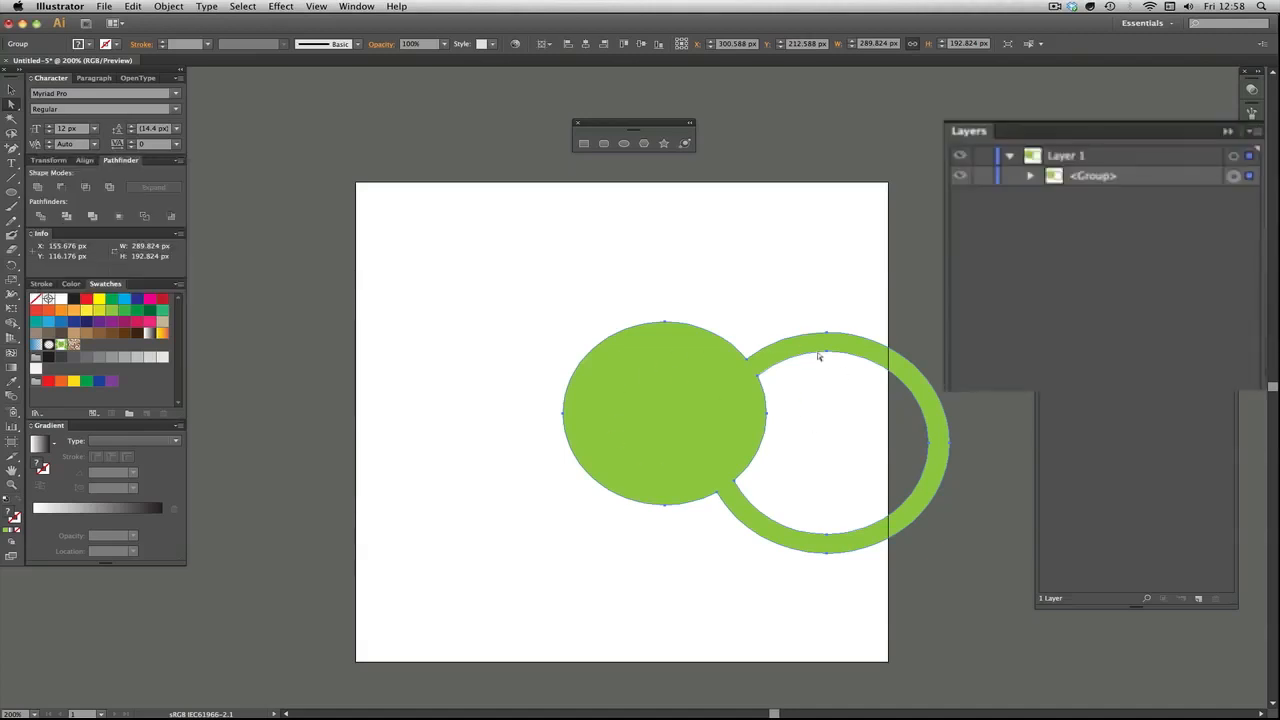
pyautogui.click(1030, 175)
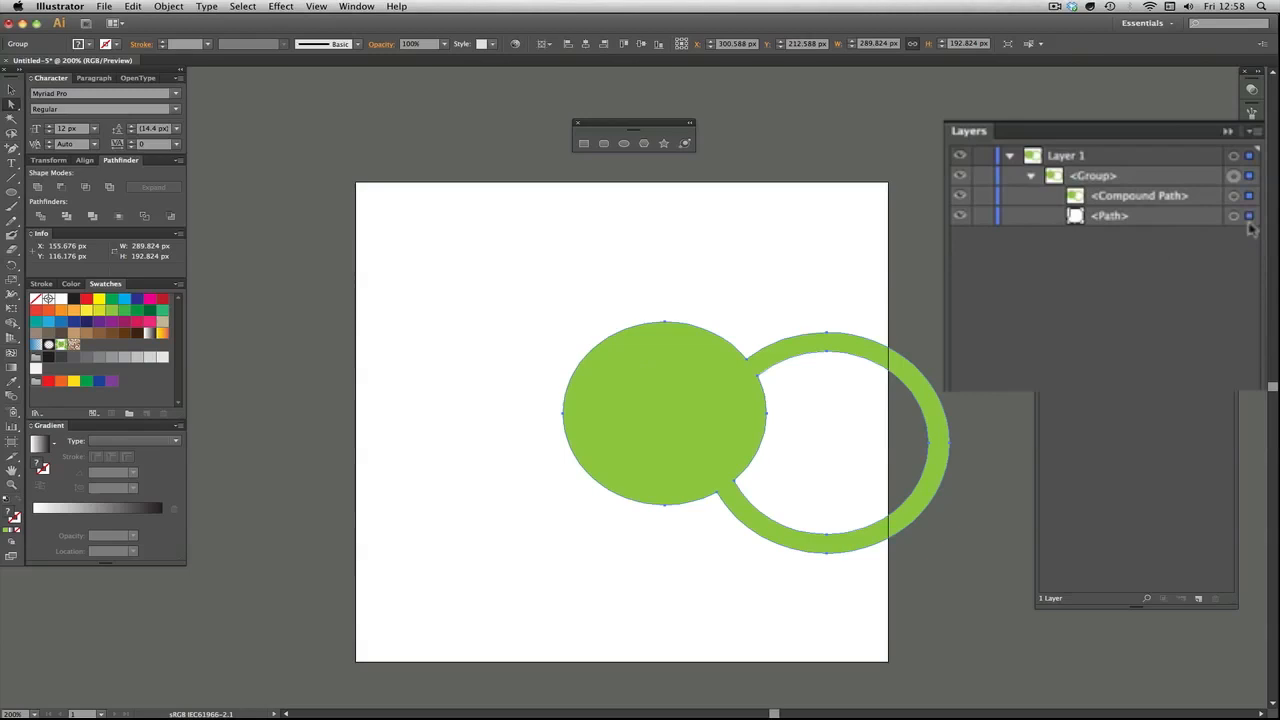
pyautogui.click(848, 374)
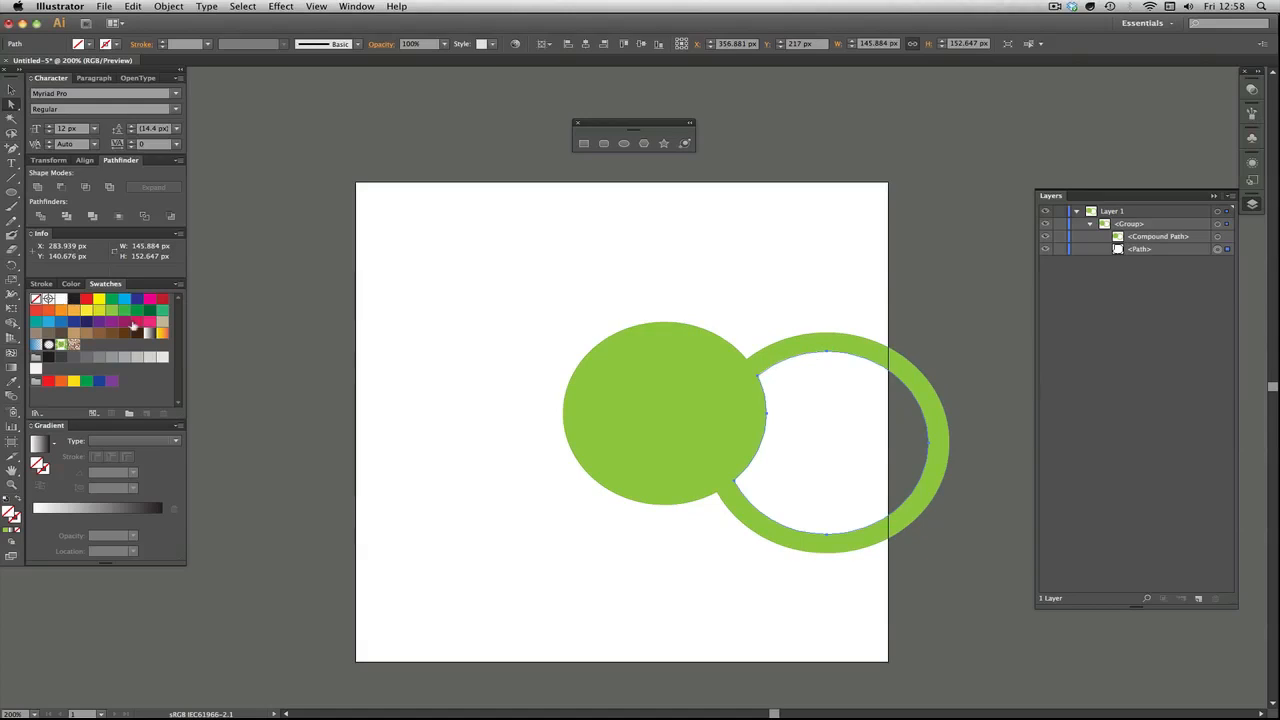
pyautogui.click(126, 322)
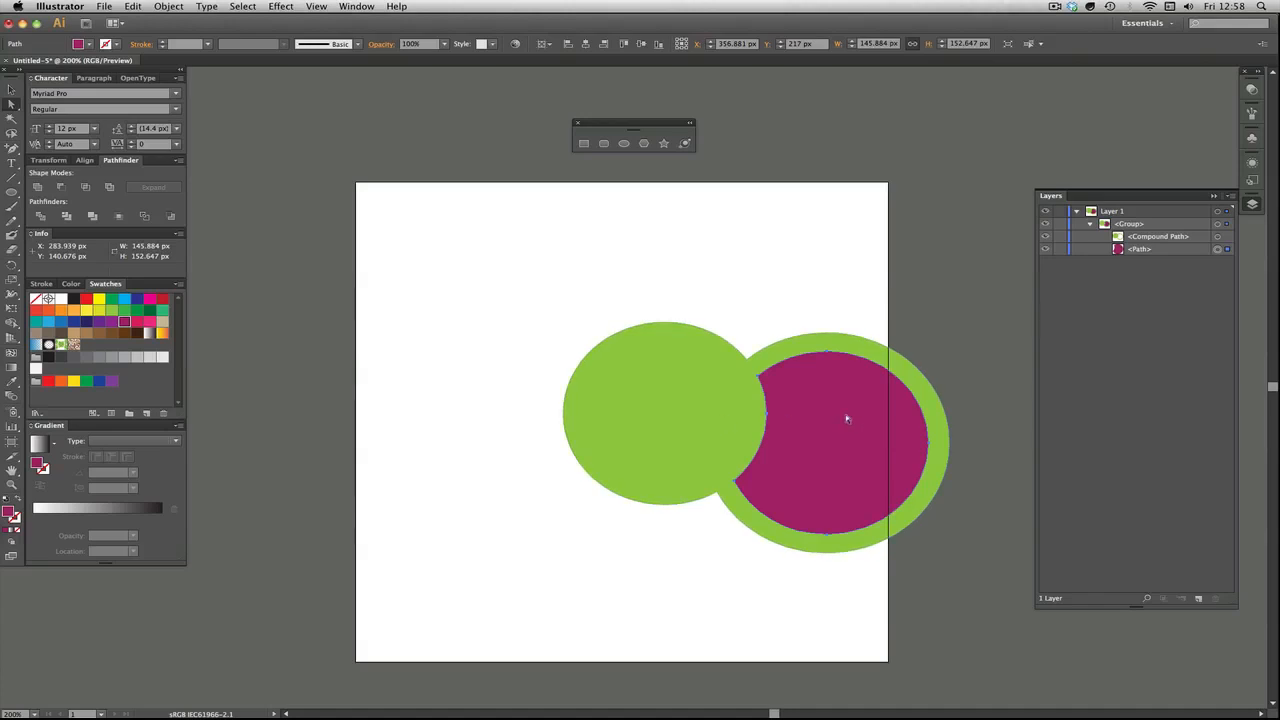
pyautogui.moveTo(836, 405)
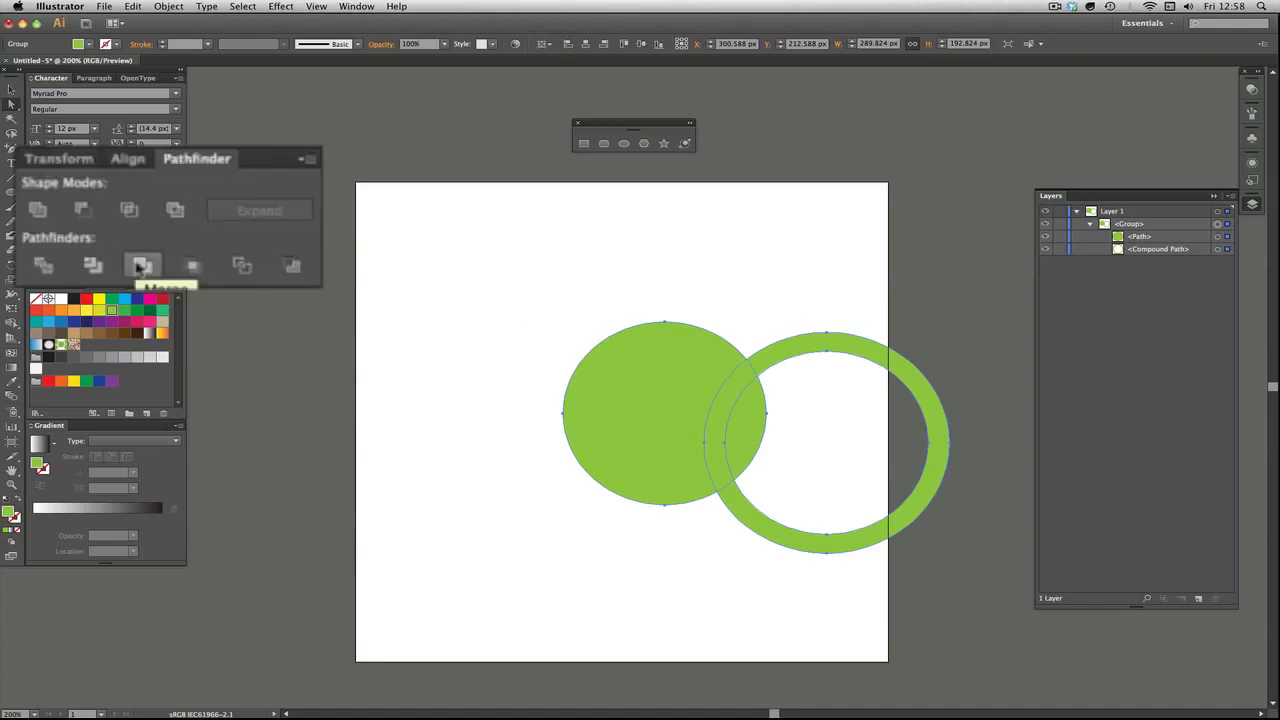
pyautogui.moveTo(37, 209)
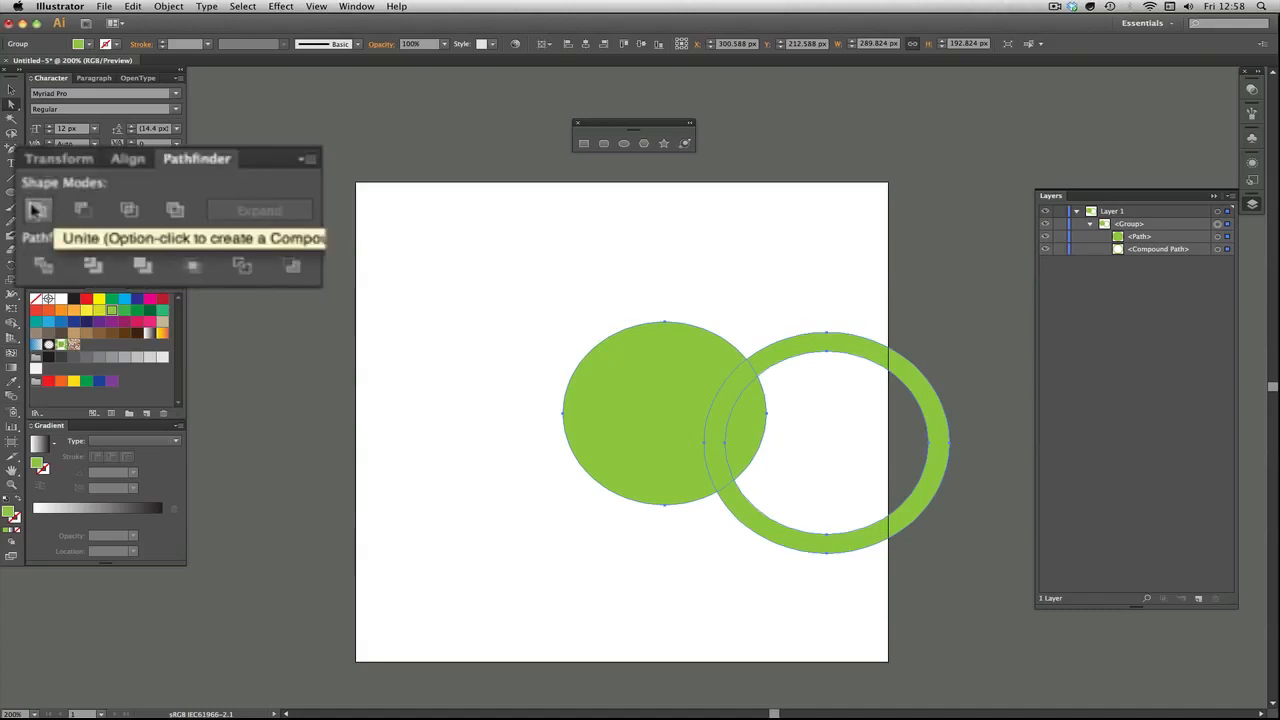
pyautogui.click(37, 209)
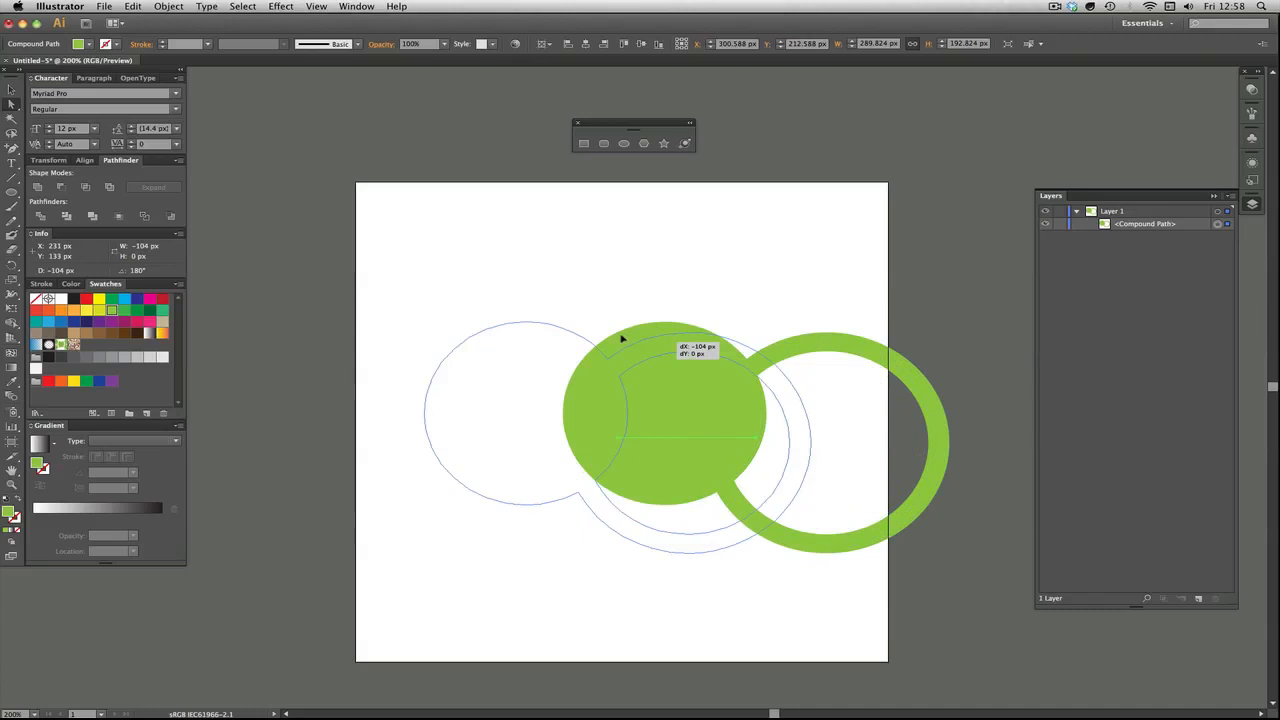
pyautogui.moveTo(700, 420); pyautogui.dragTo(540, 350)
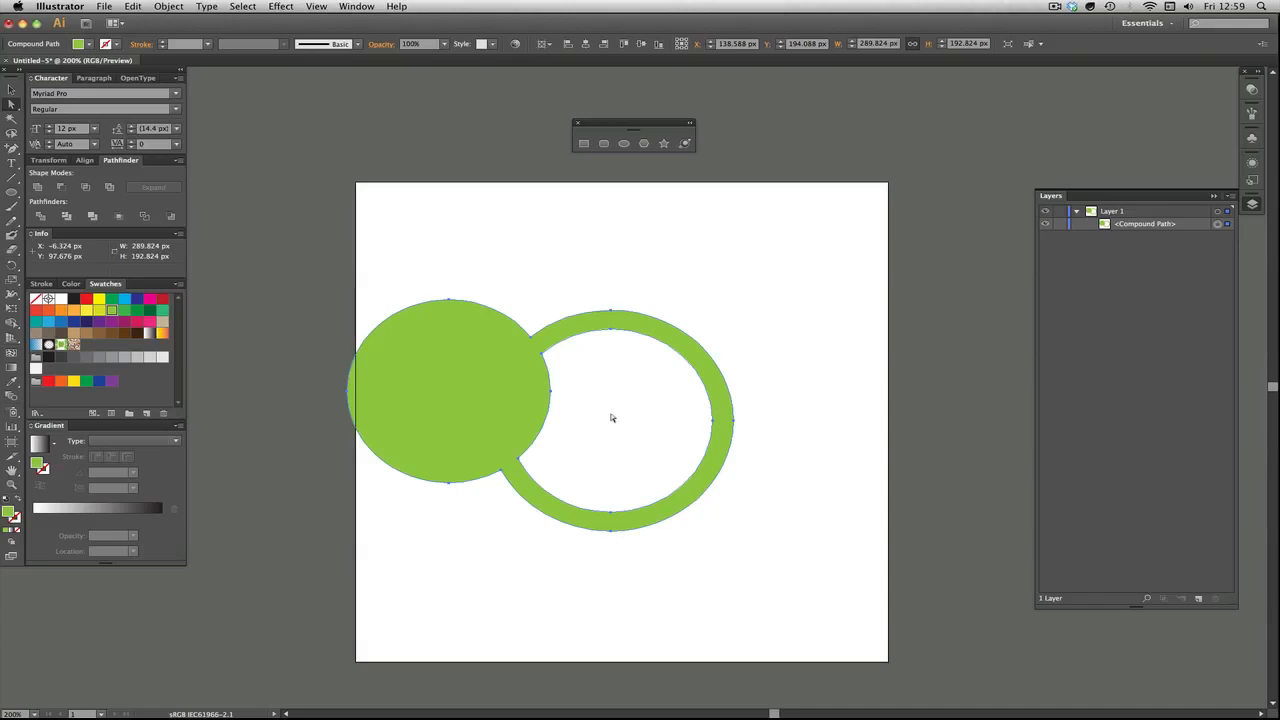
pyautogui.moveTo(612, 418); pyautogui.dragTo(677, 402)
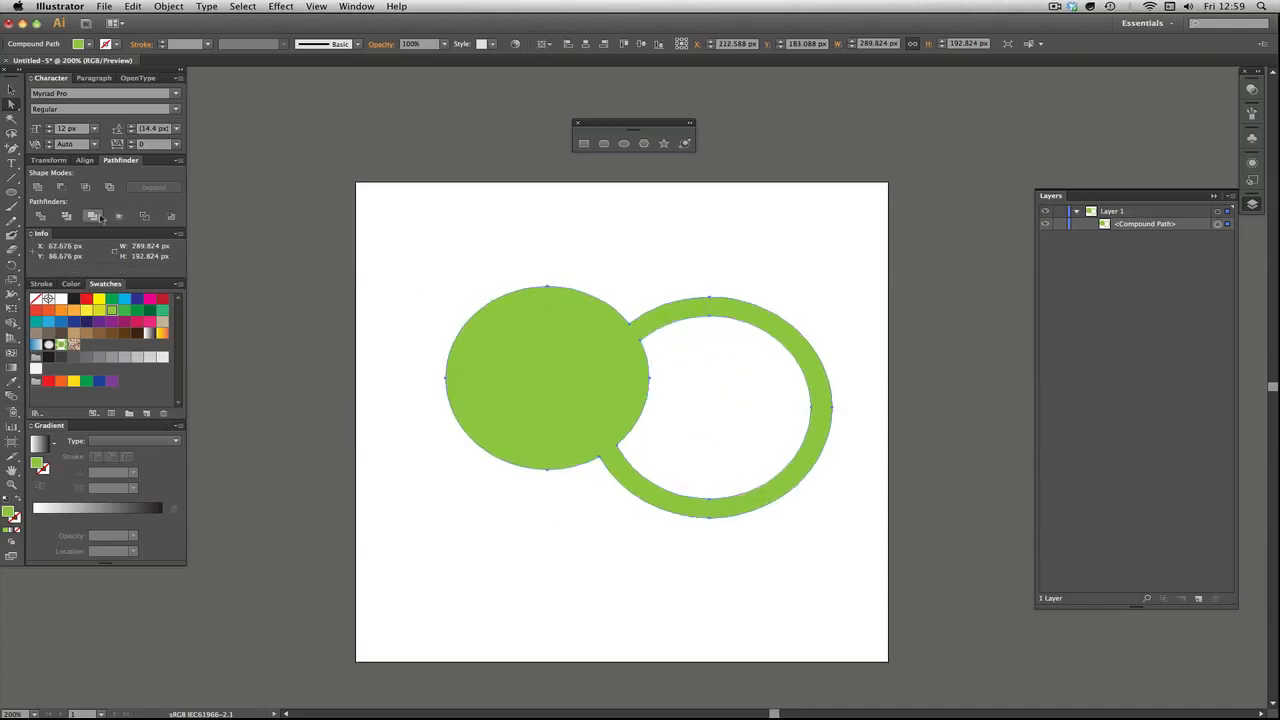
pyautogui.moveTo(93, 216)
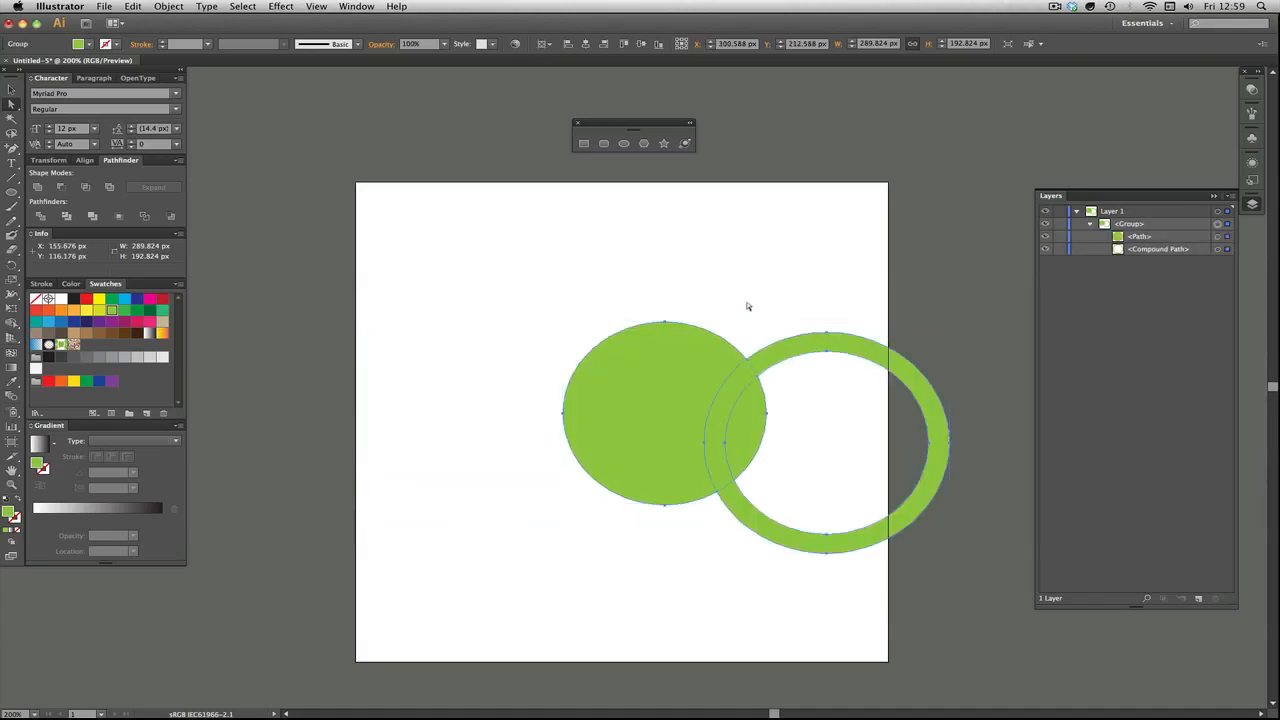
pyautogui.moveTo(690, 367)
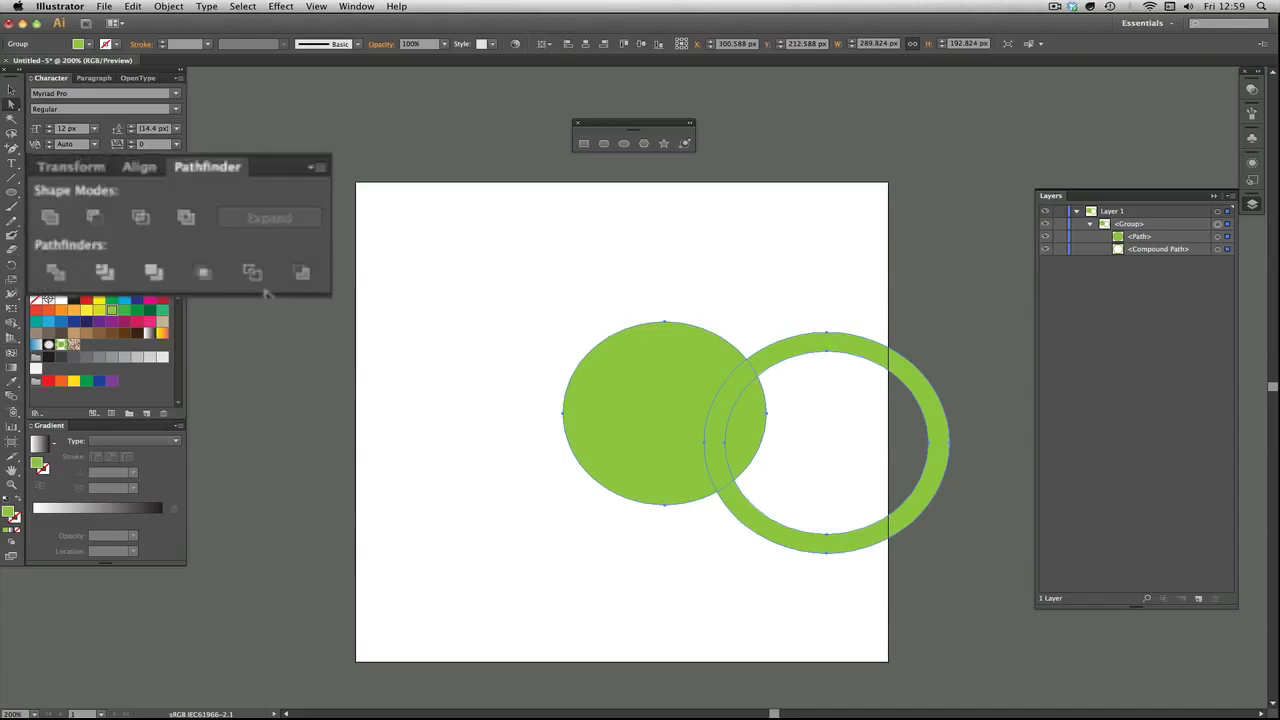
pyautogui.moveTo(203, 272)
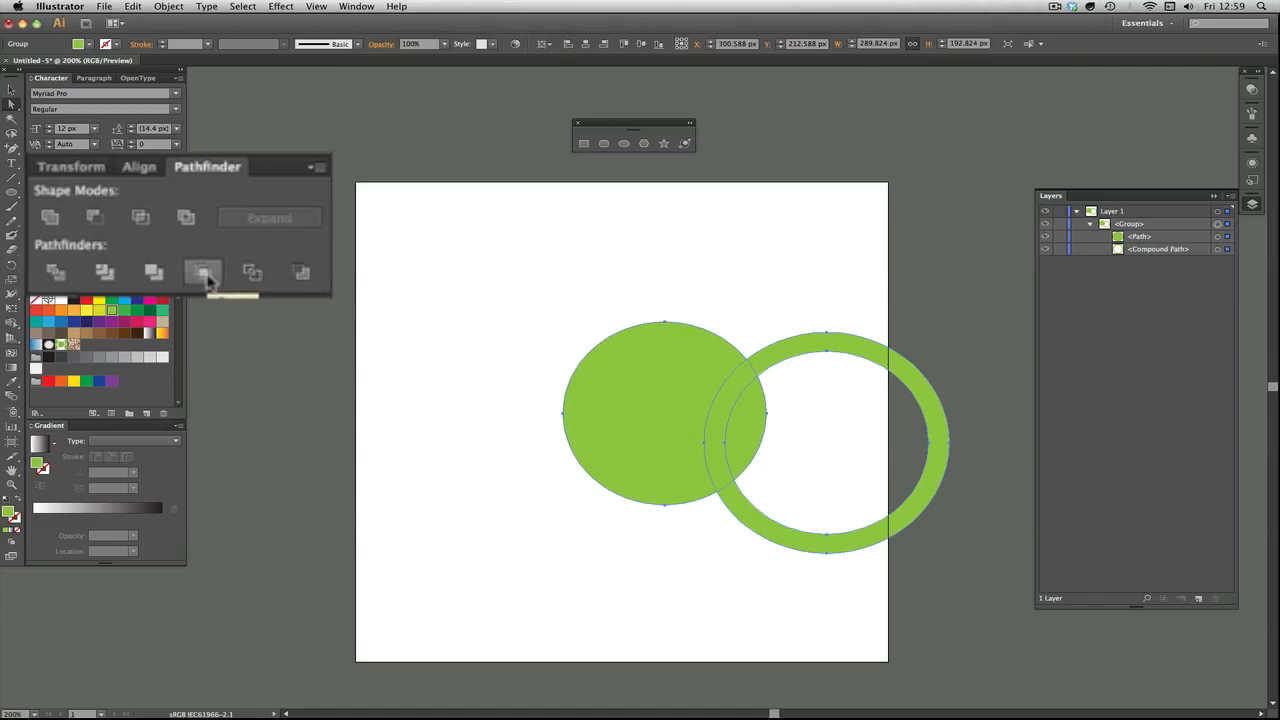
# Step: Crop the group to the circle's shape, inspect its pieces in Layers, then deselect
pyautogui.click(203, 272)
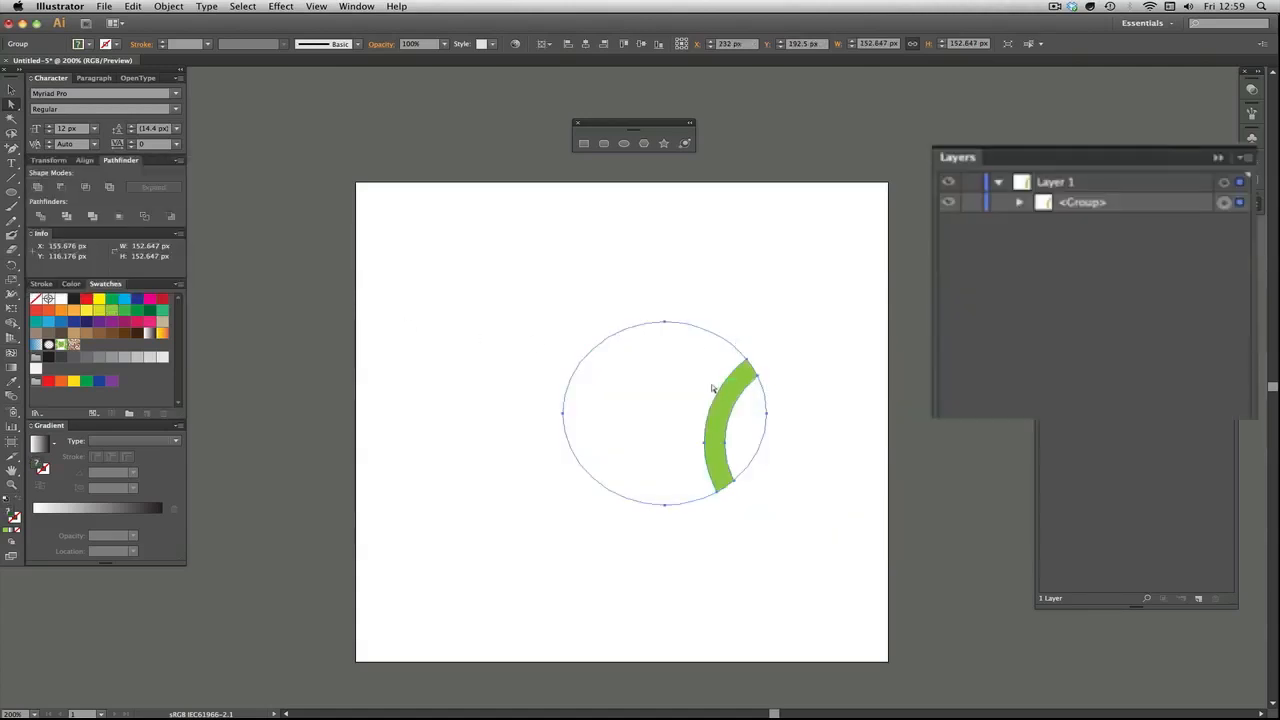
pyautogui.click(1018, 202)
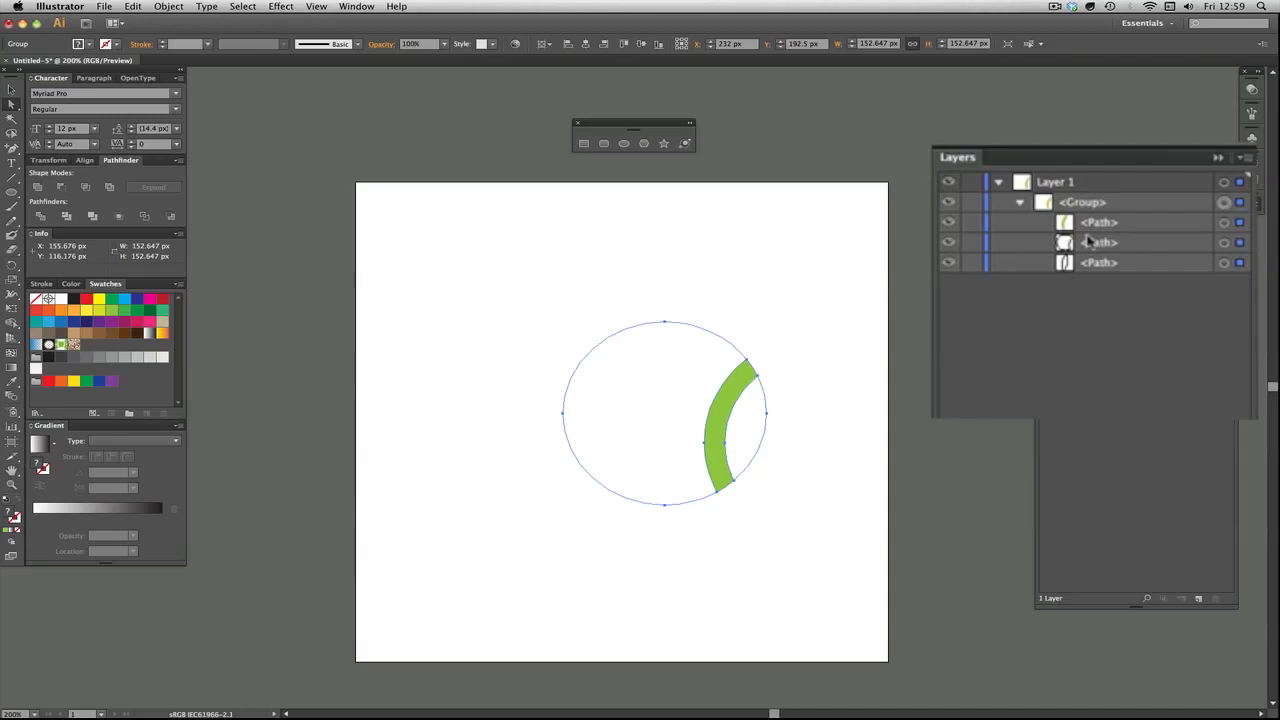
pyautogui.moveTo(1230, 235)
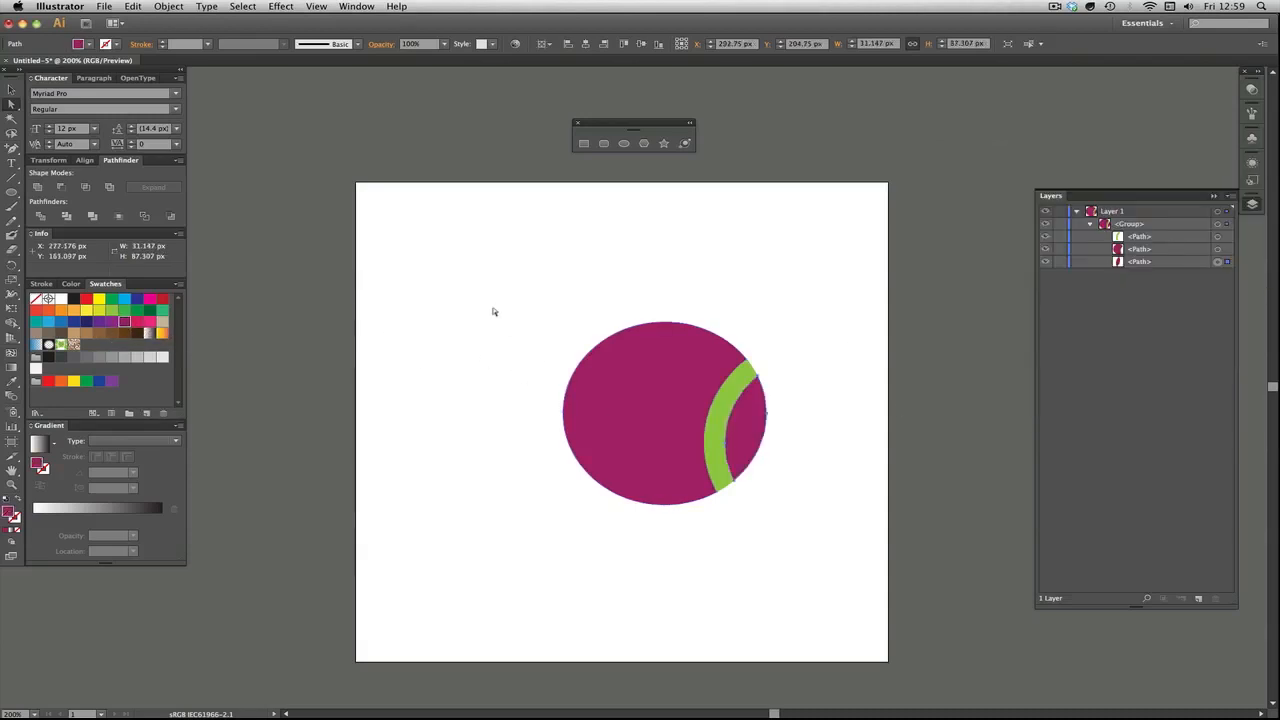
pyautogui.click(881, 433)
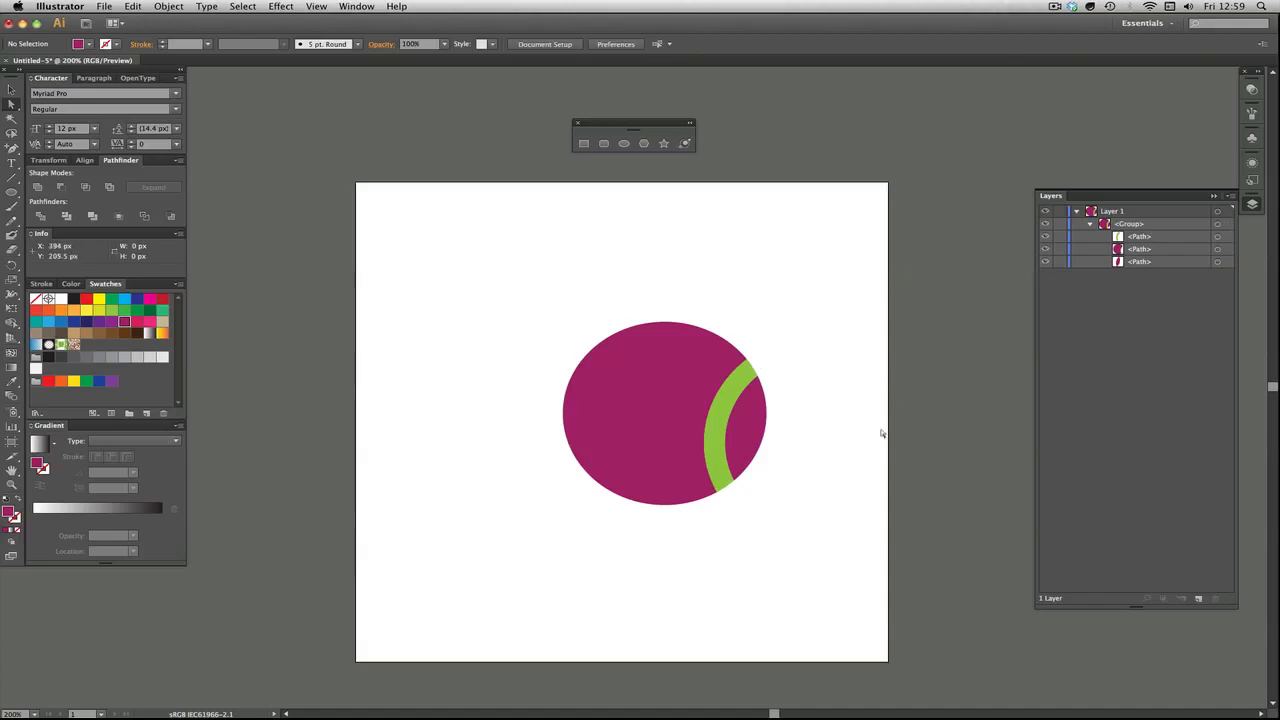
pyautogui.click(740, 430)
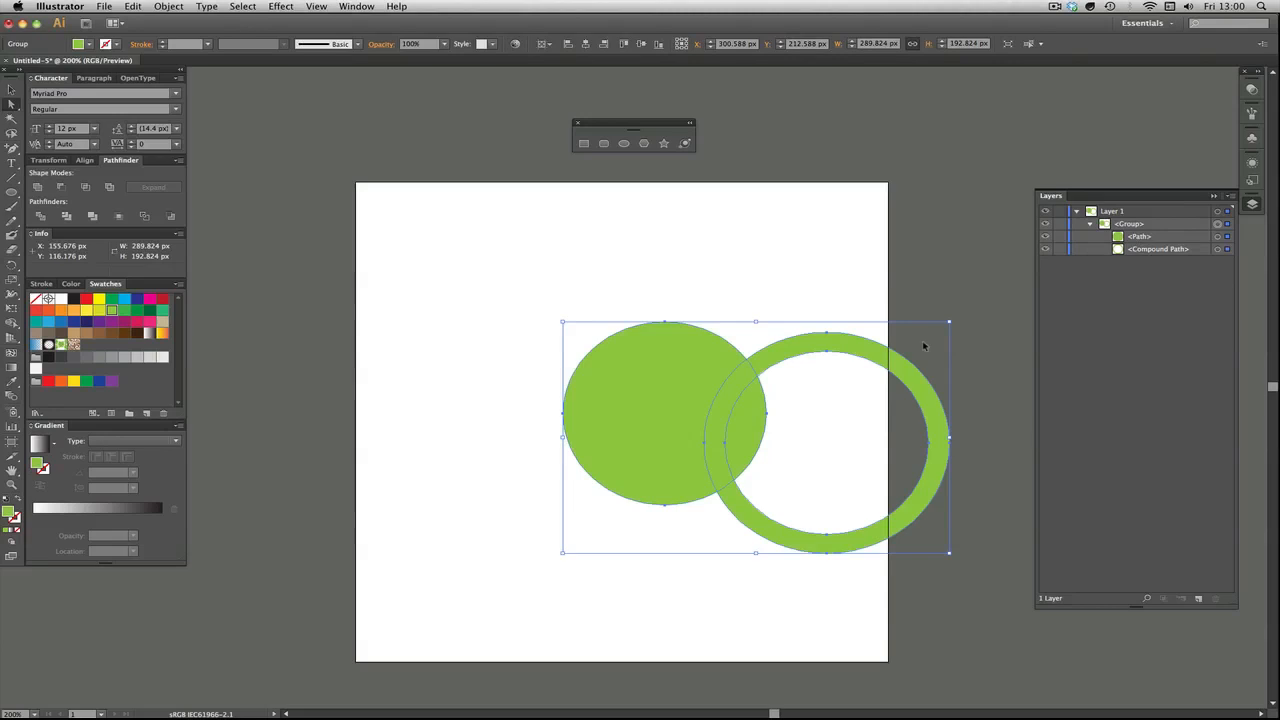
pyautogui.moveTo(748, 444)
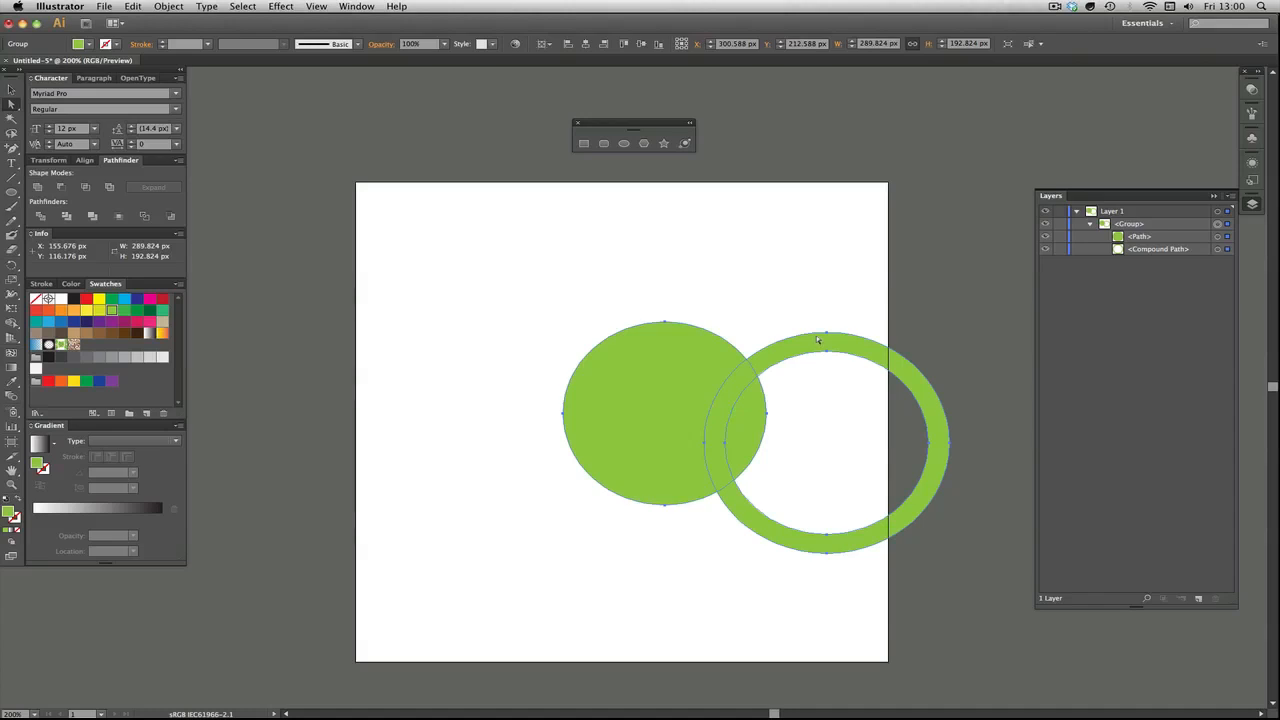
pyautogui.moveTo(895, 381)
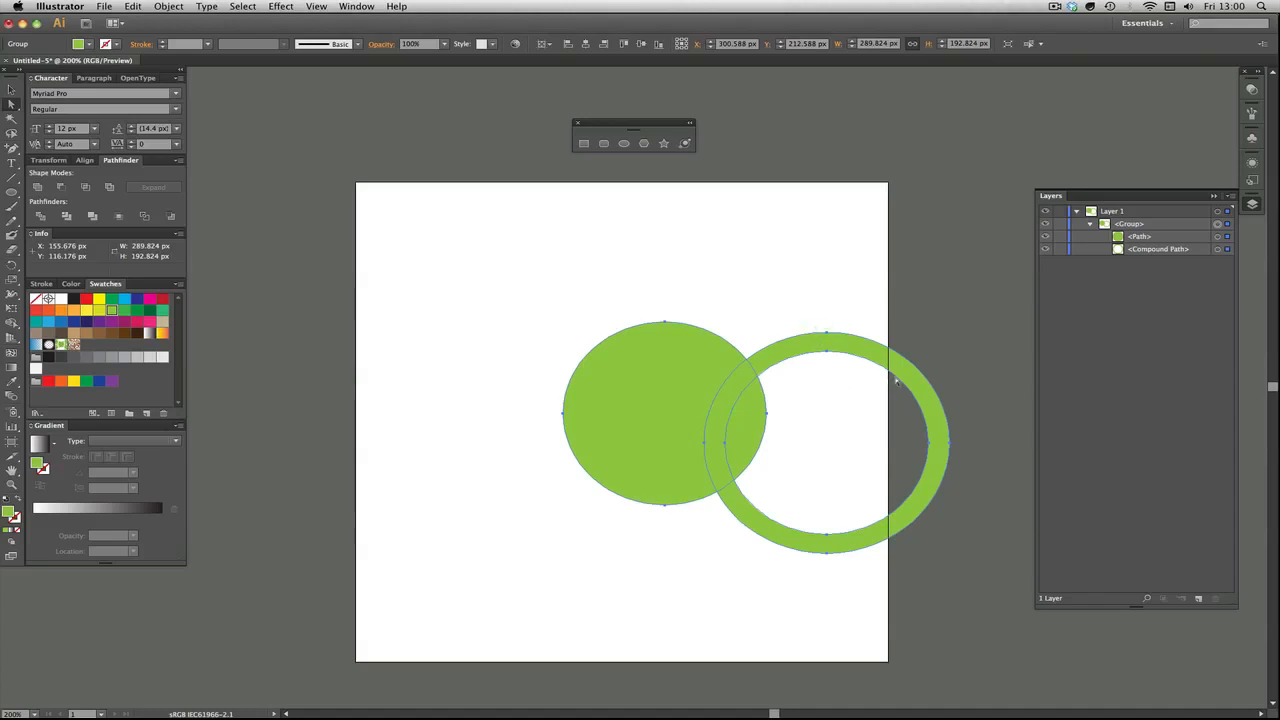
pyautogui.moveTo(333, 240)
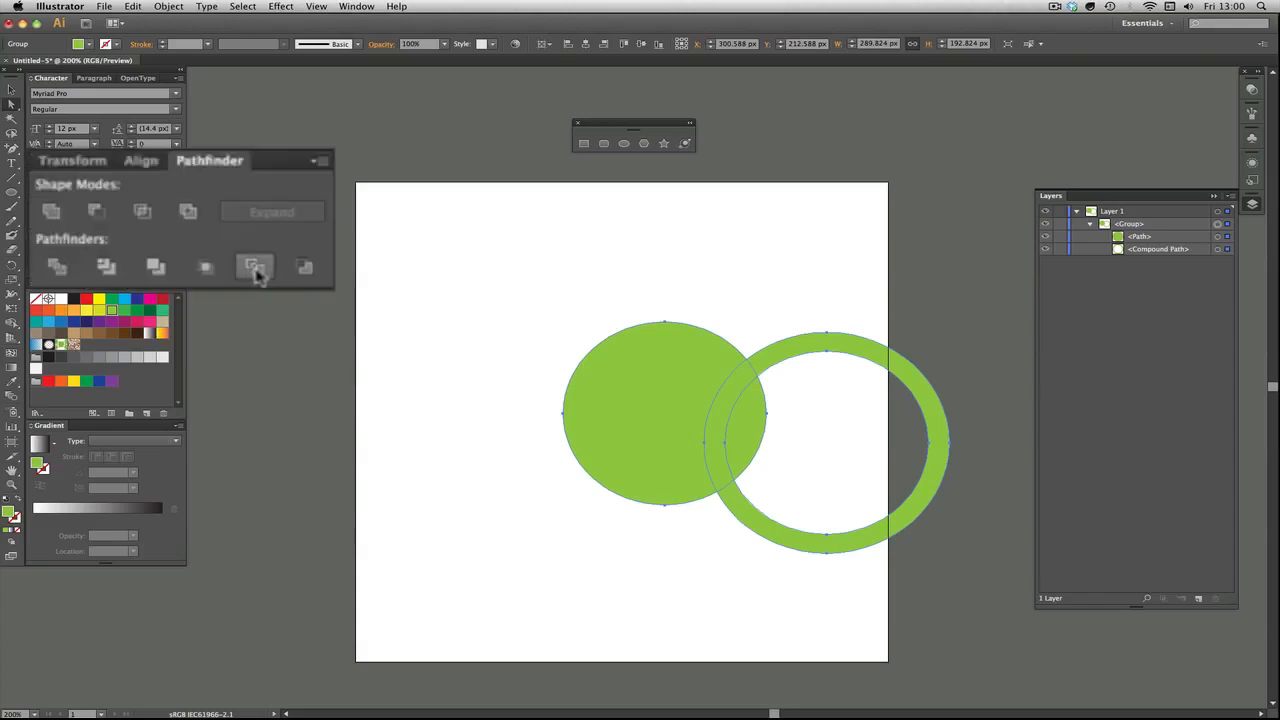
# Step: Apply Pathfinder Outline to the group, deselect, and select the overlapping arc
pyautogui.click(255, 267)
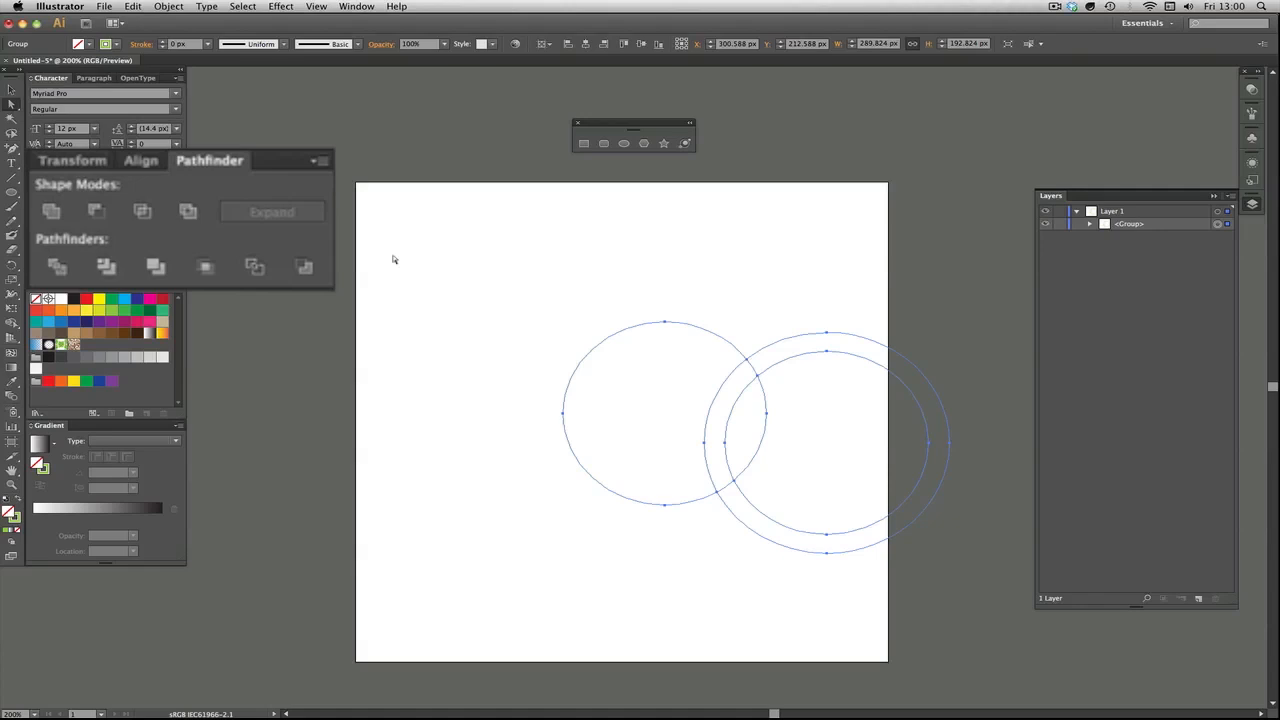
pyautogui.click(791, 299)
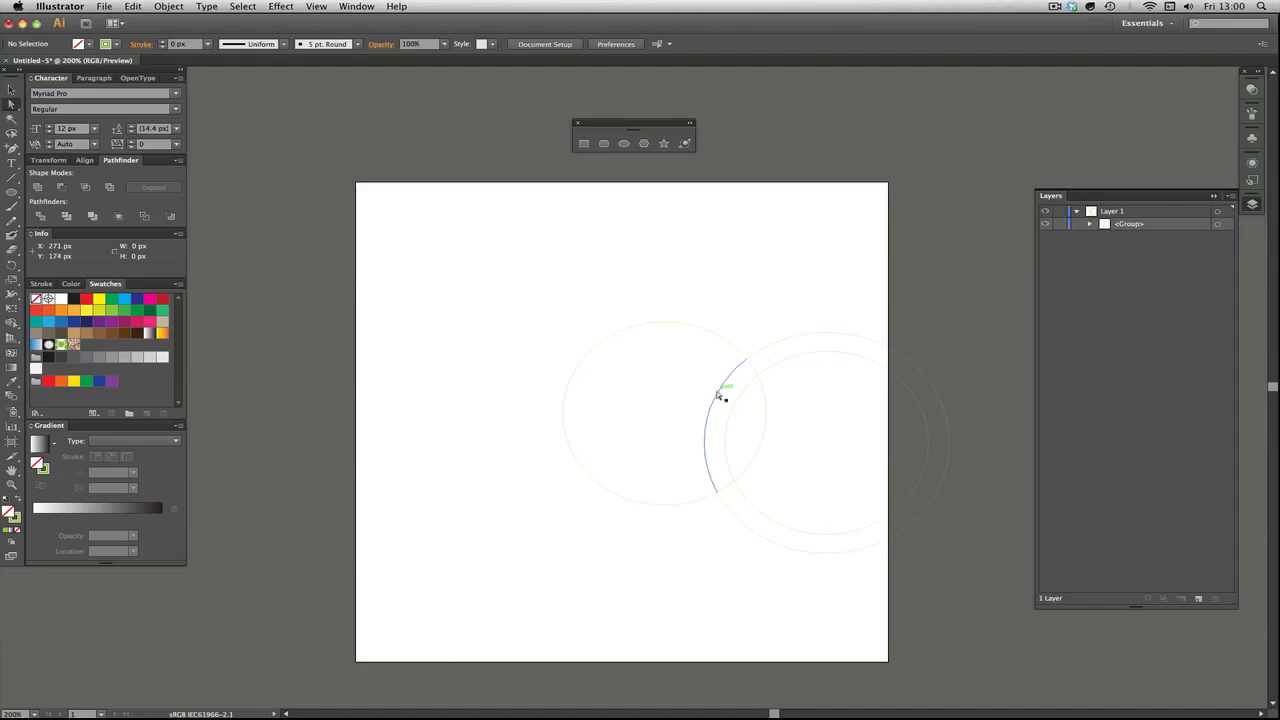
pyautogui.moveTo(725, 388); pyautogui.dragTo(405, 625)
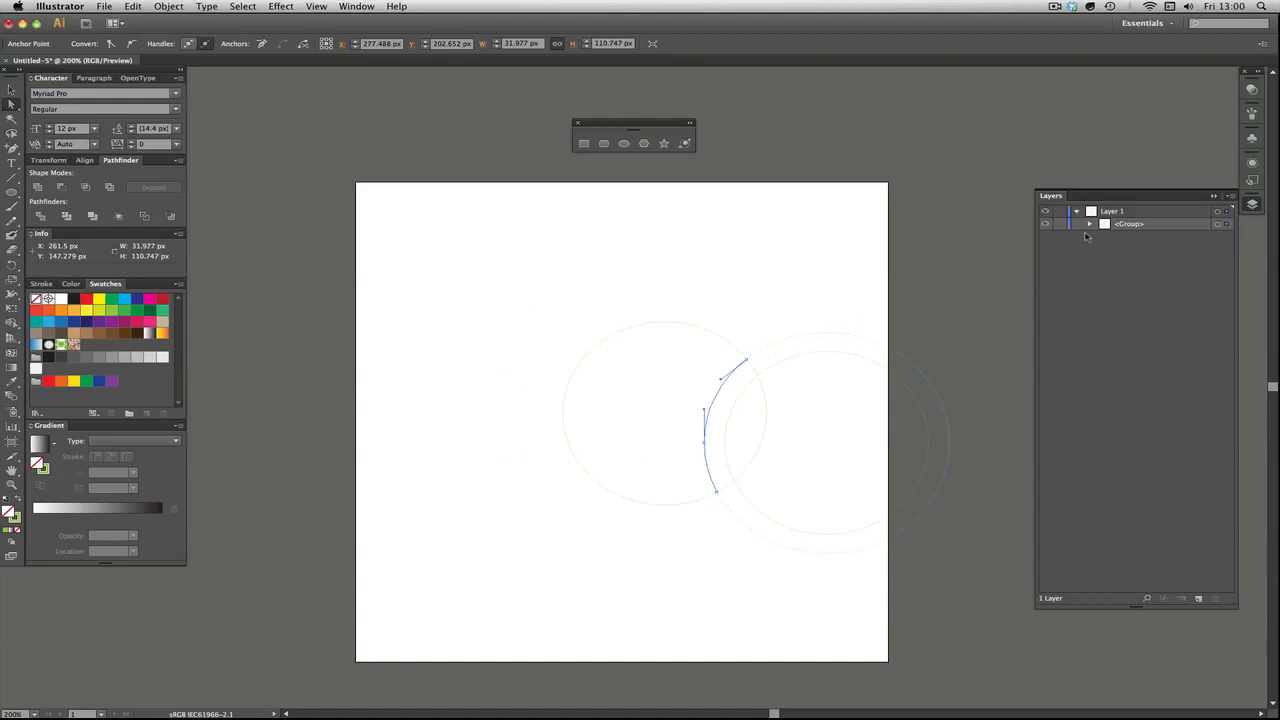
# Step: Expand the group in Layers and drag the arc segment up near the page top
pyautogui.click(1089, 223)
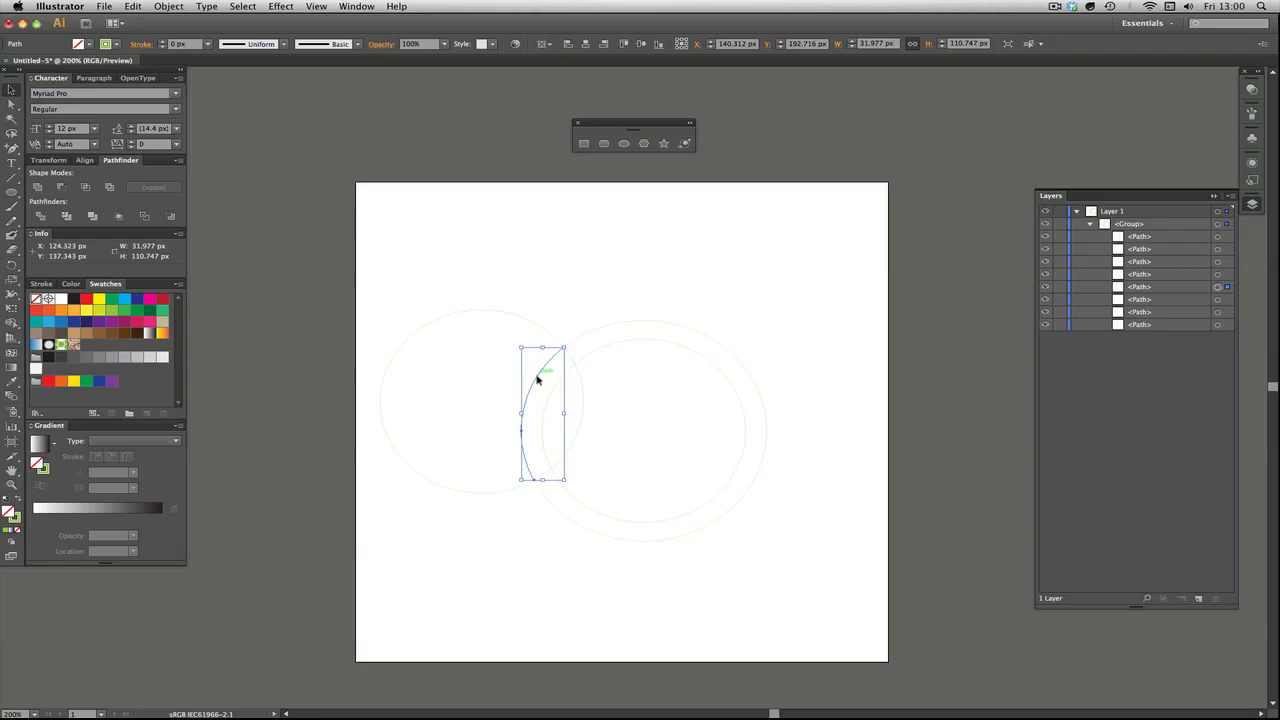
pyautogui.moveTo(545, 375); pyautogui.dragTo(575, 215)
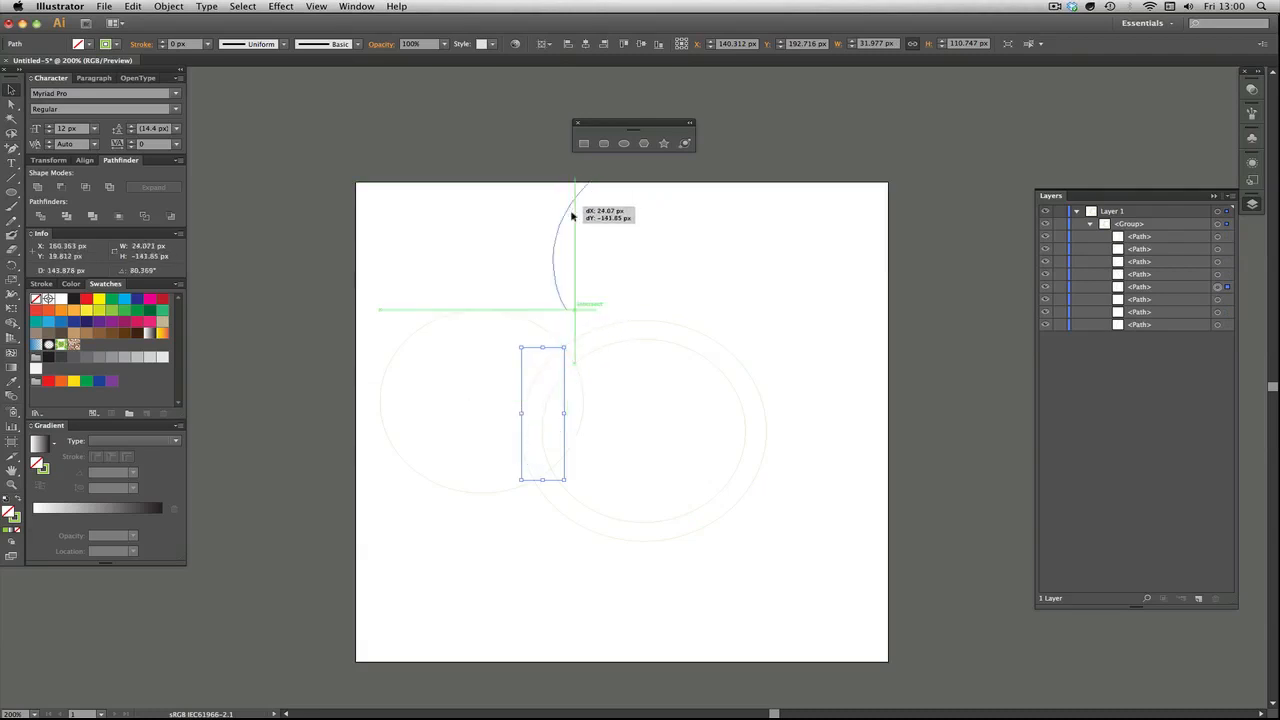
pyautogui.moveTo(543, 415); pyautogui.dragTo(573, 242)
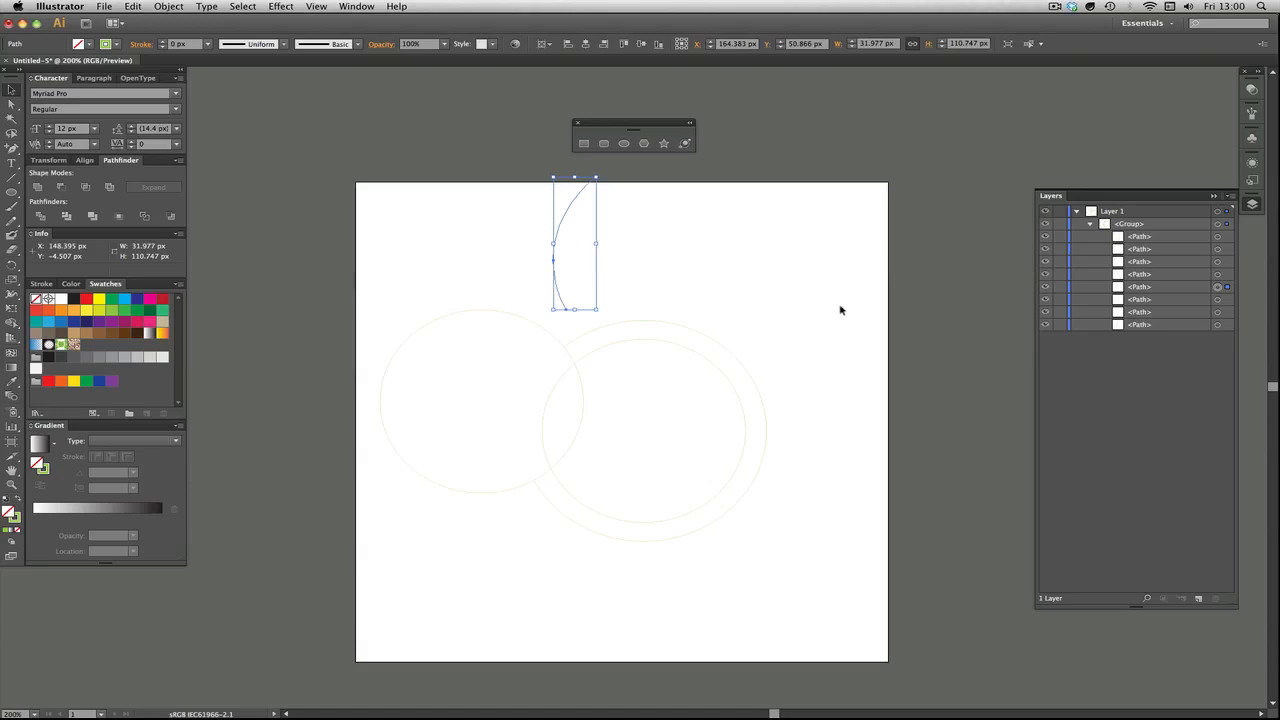
pyautogui.click(840, 310)
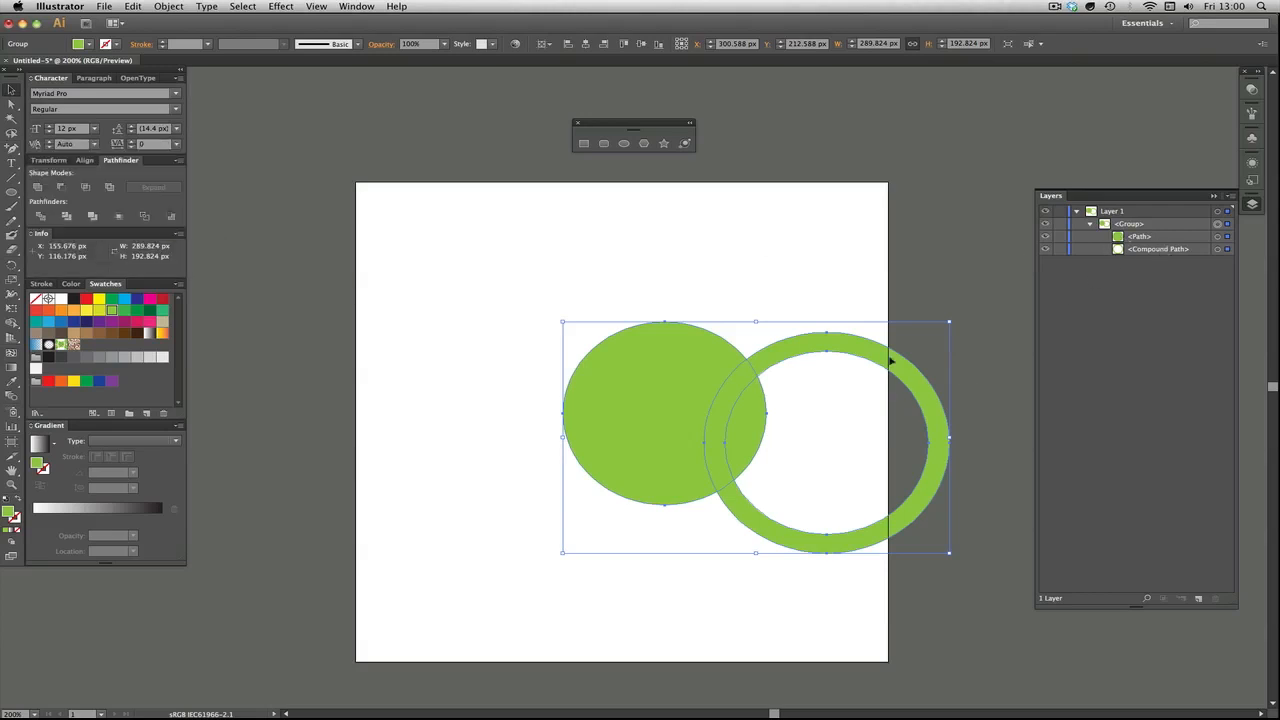
pyautogui.moveTo(570, 370)
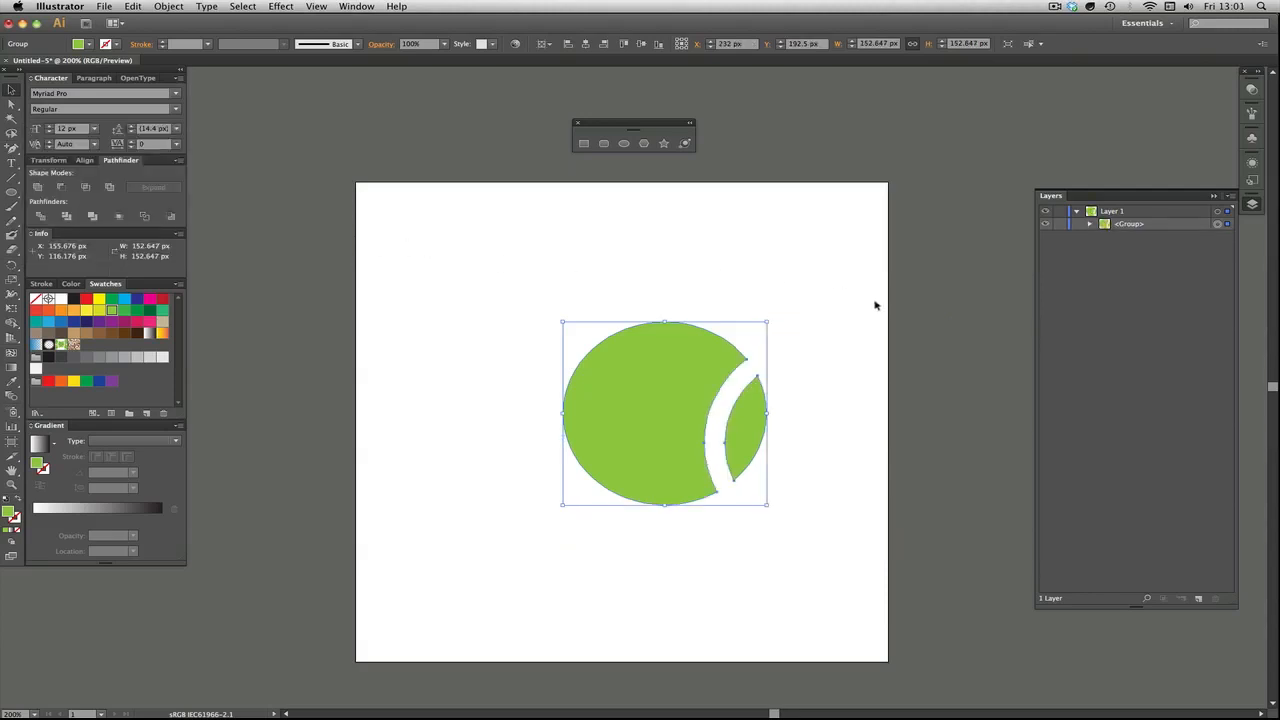
pyautogui.moveTo(760, 336)
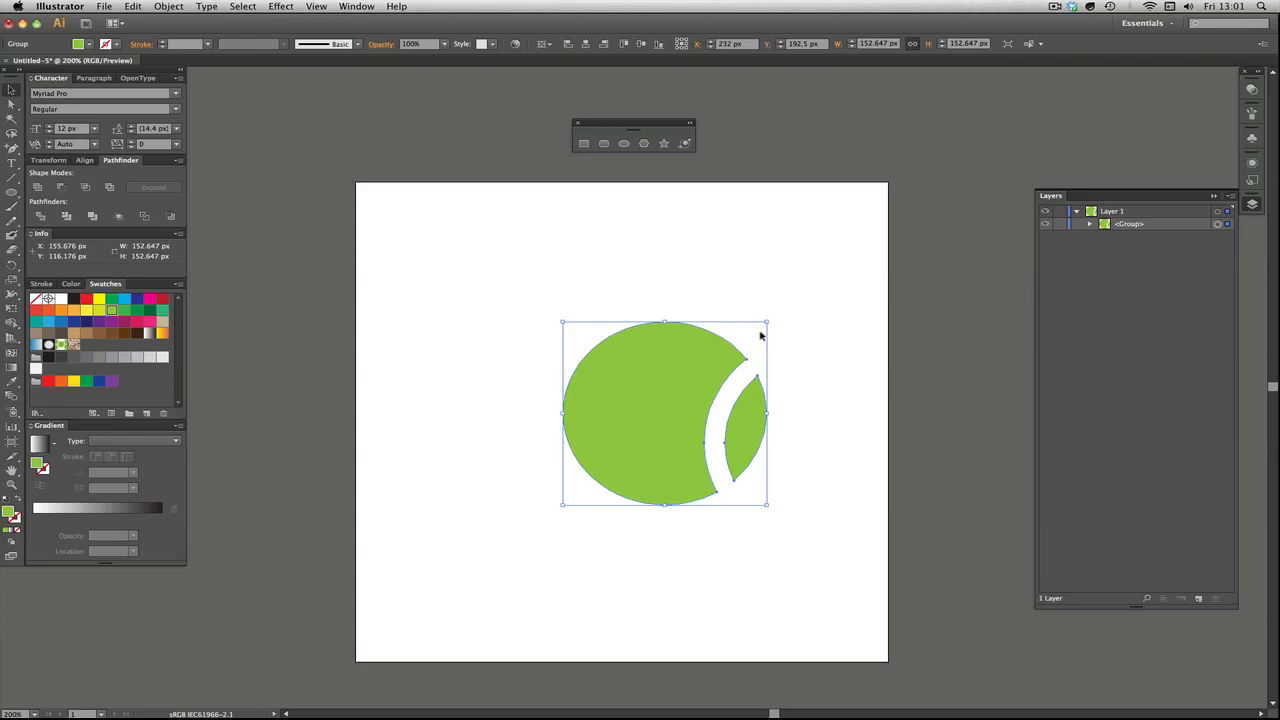
pyautogui.moveTo(878, 563)
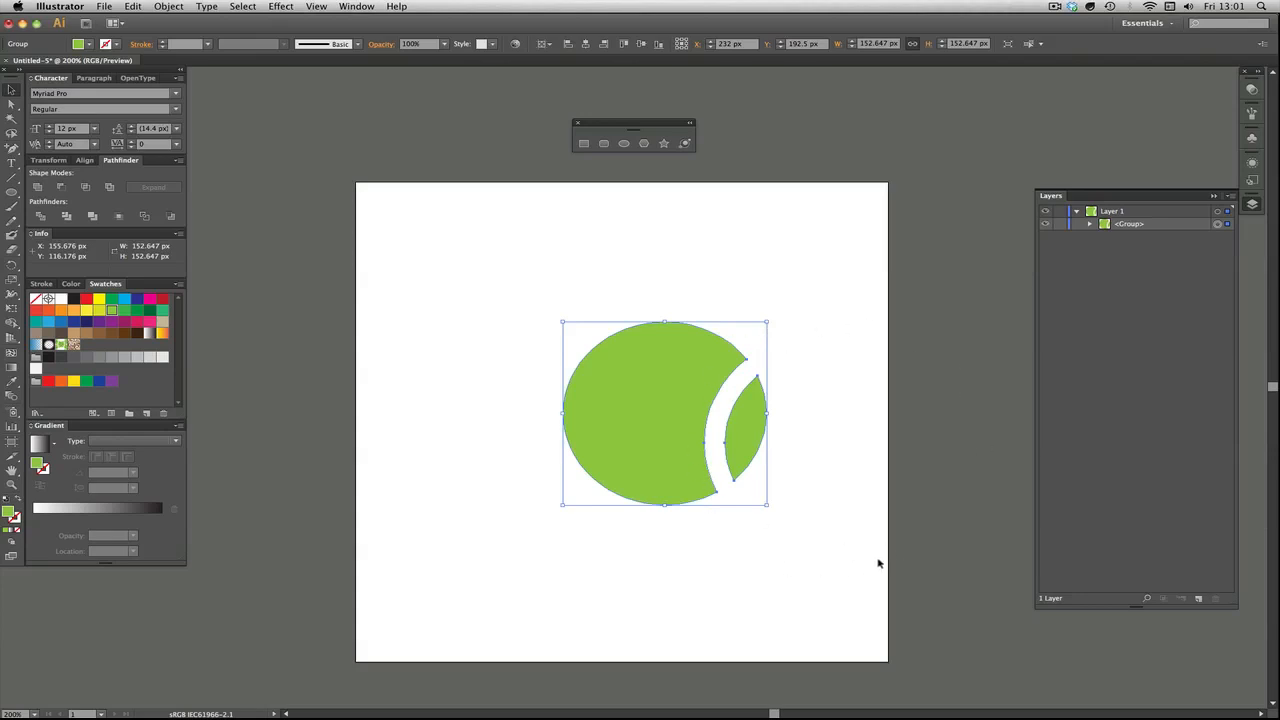
# Step: Deselect to view the cut circle, then expand the group to see its two paths
pyautogui.click(856, 330)
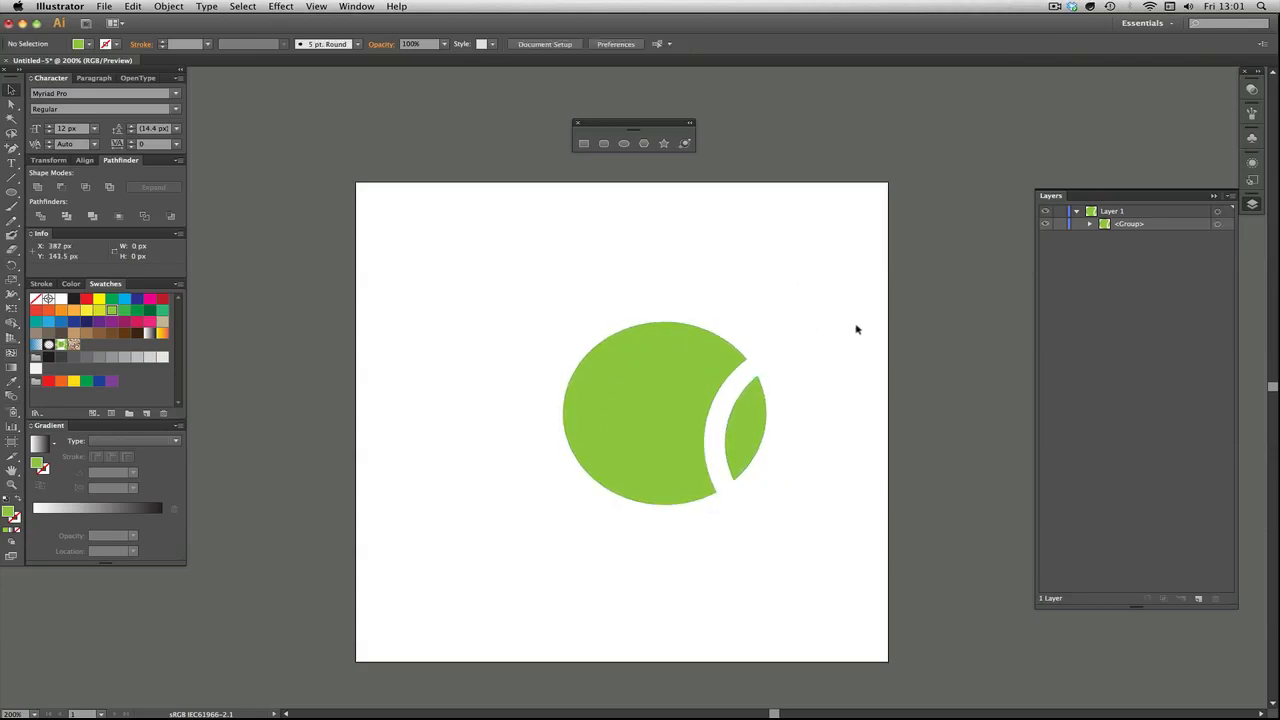
pyautogui.moveTo(685, 531)
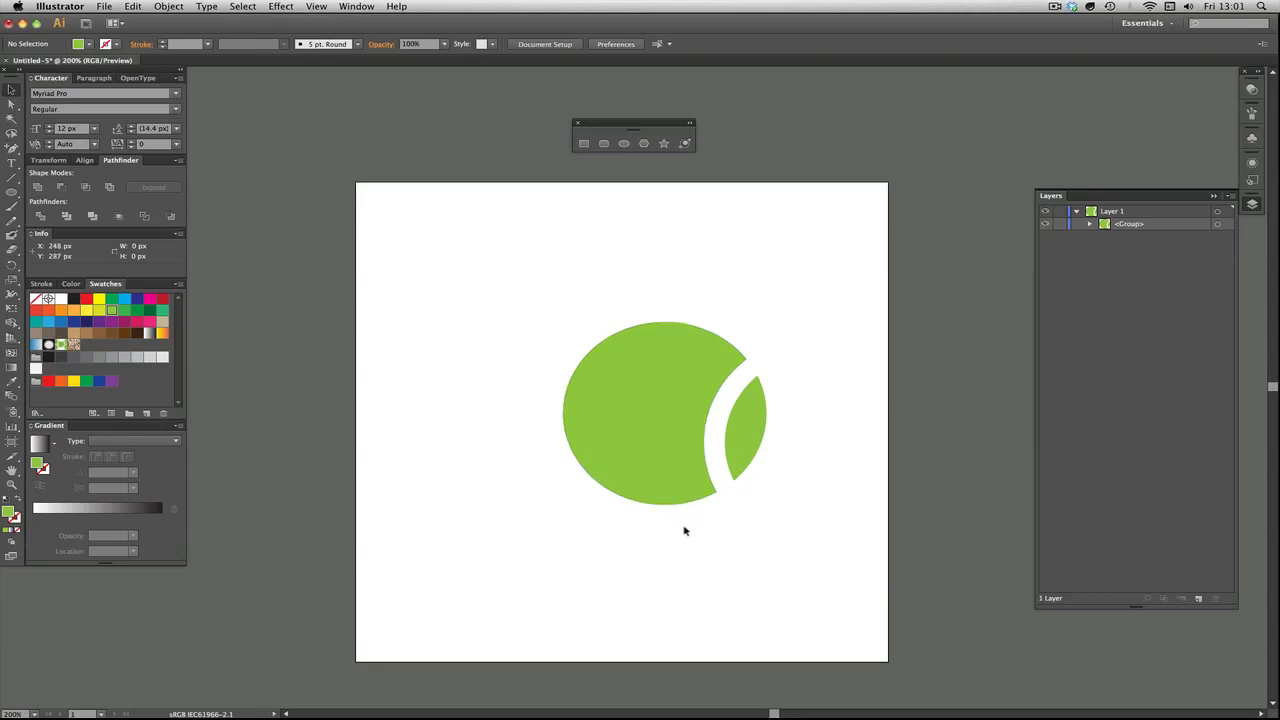
pyautogui.moveTo(648, 547)
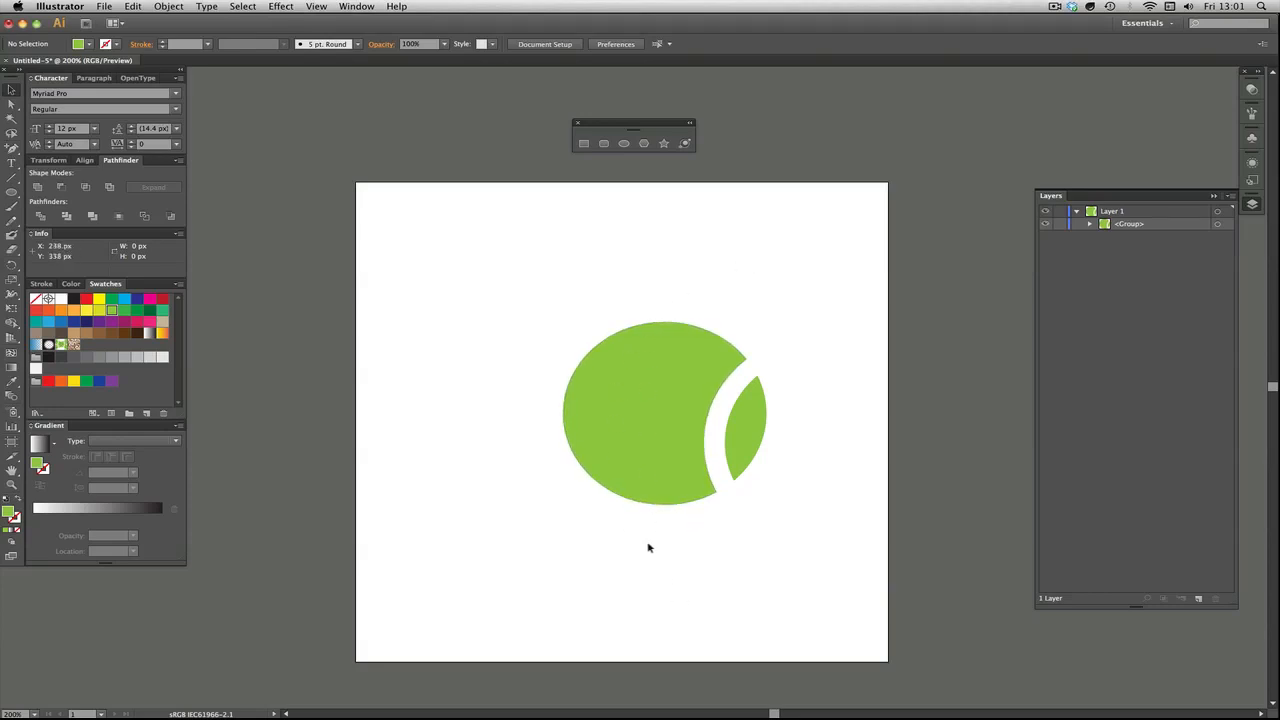
pyautogui.moveTo(680, 357)
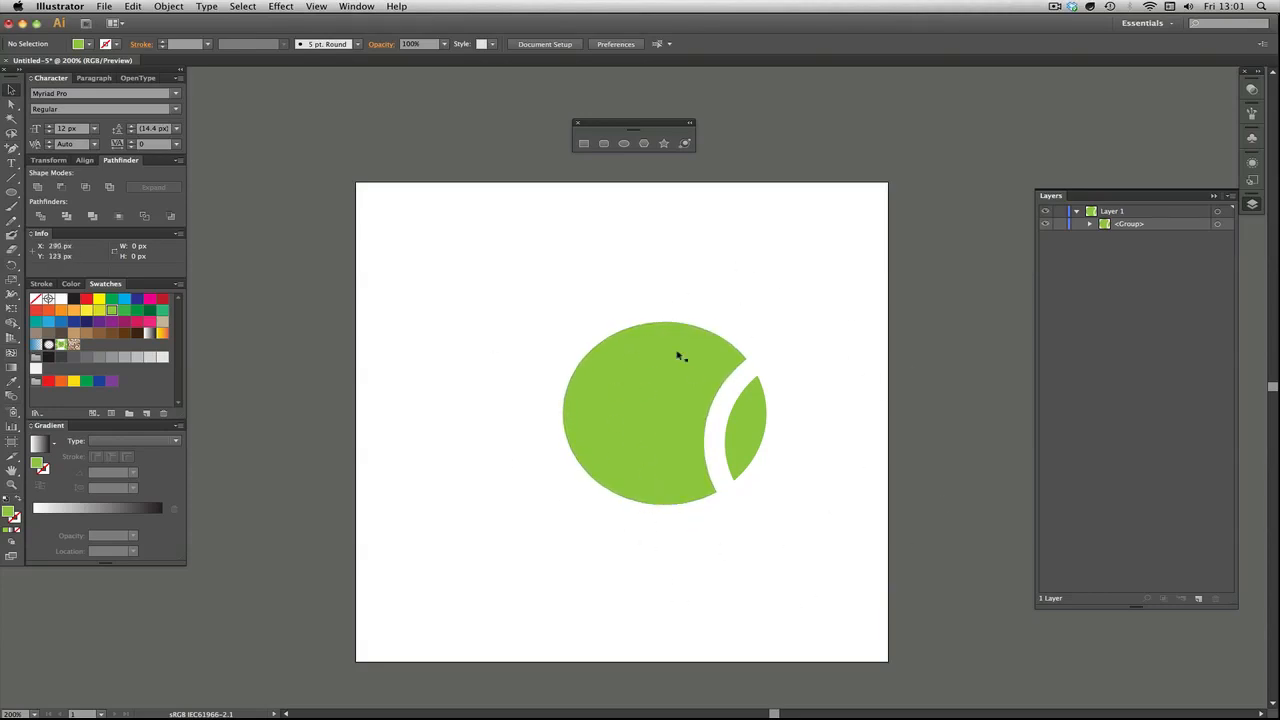
pyautogui.moveTo(815, 308)
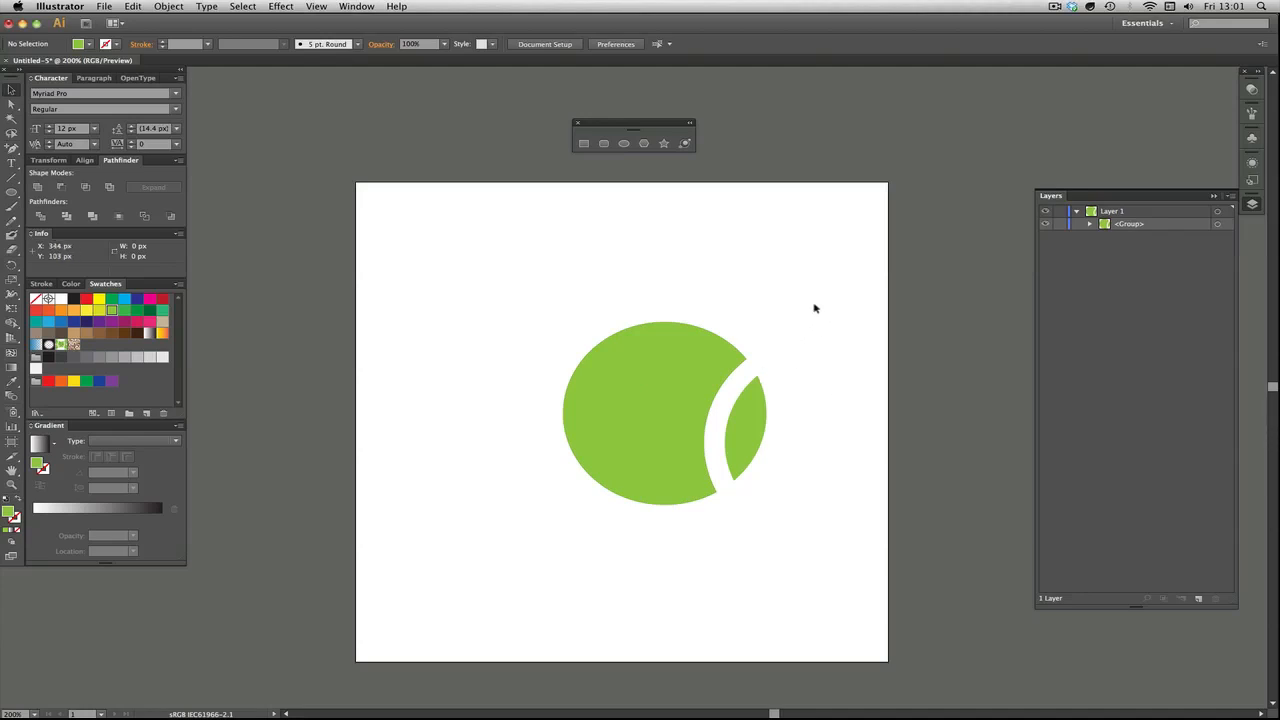
pyautogui.moveTo(890, 383)
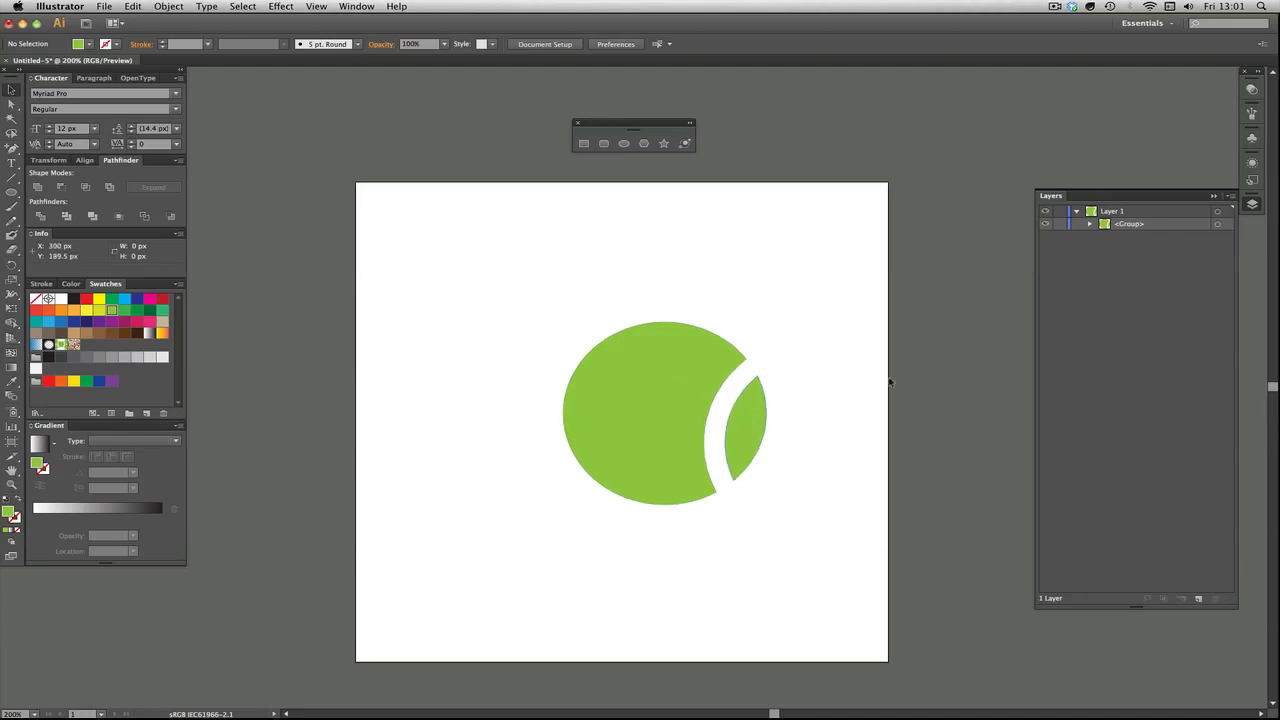
pyautogui.click(1089, 223)
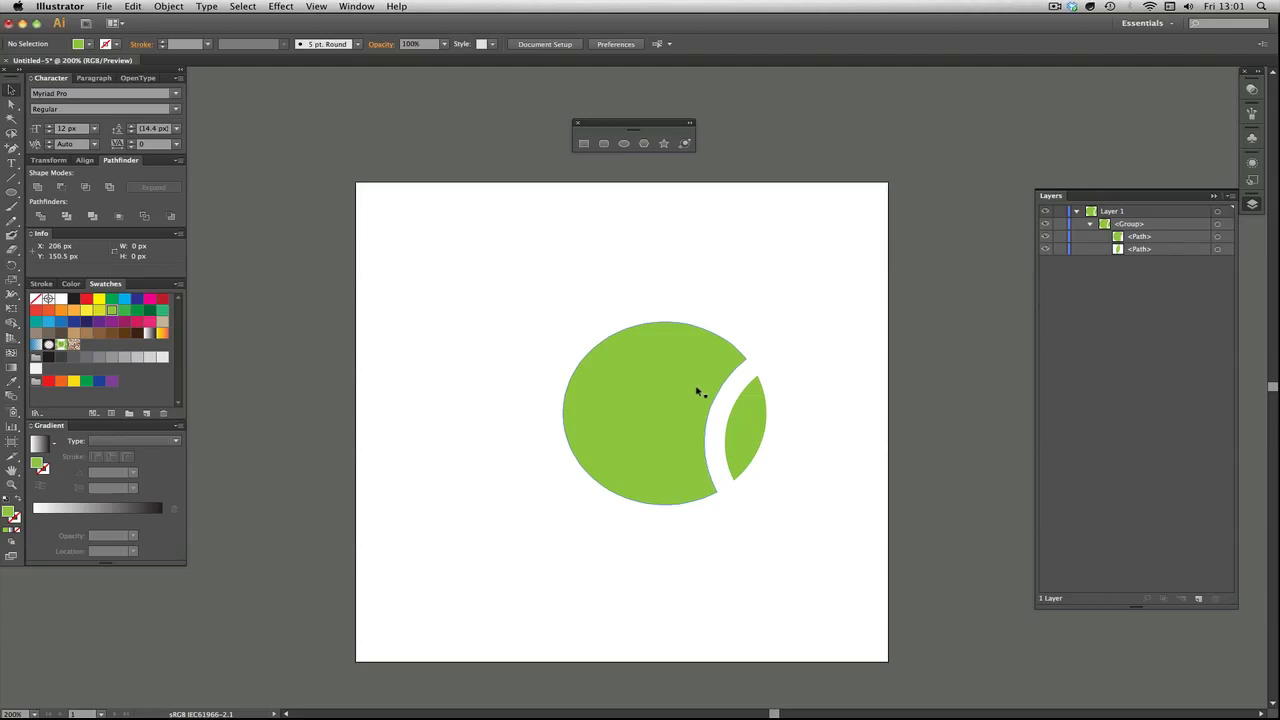
pyautogui.moveTo(1225, 252)
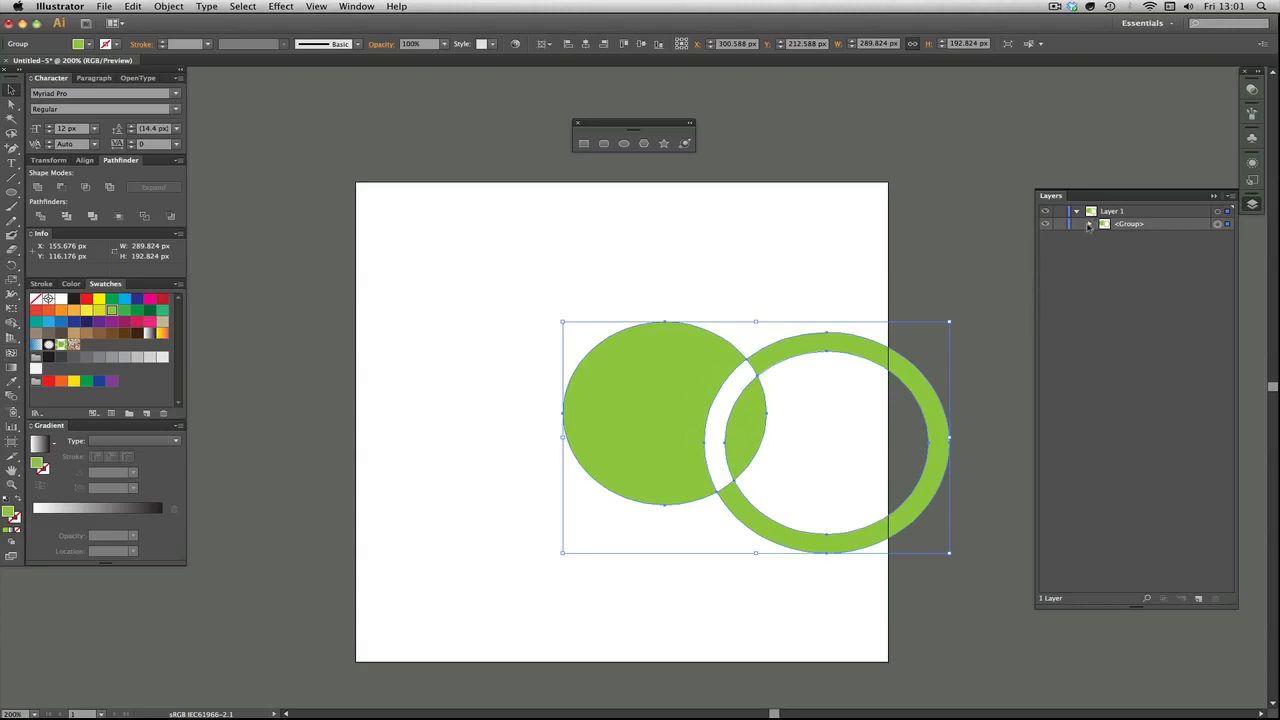
pyautogui.click(1090, 223)
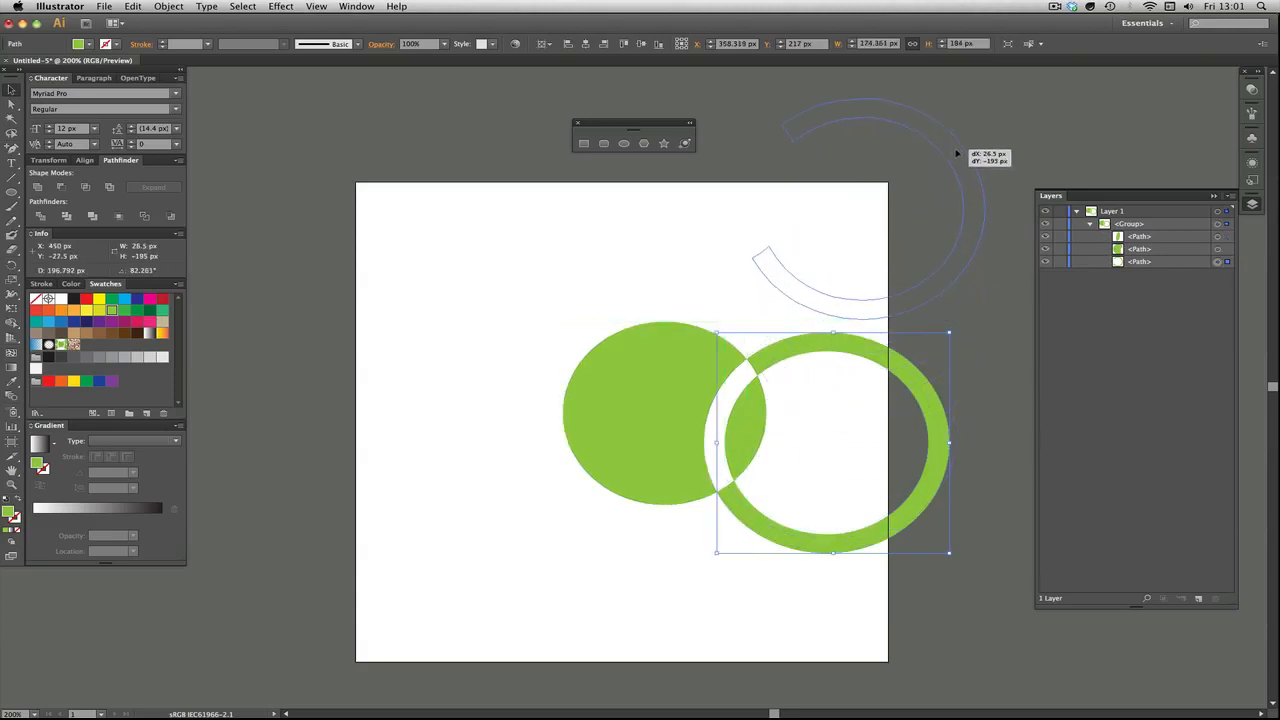
pyautogui.moveTo(835, 440); pyautogui.dragTo(868, 208)
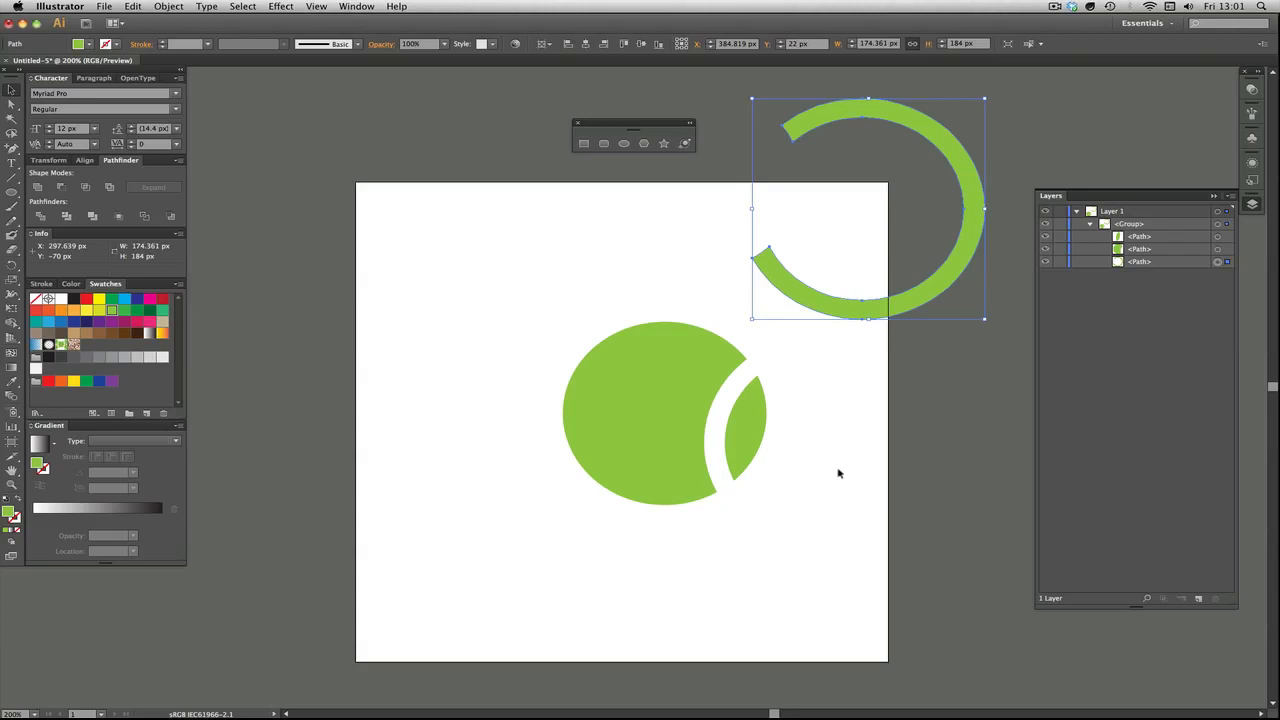
pyautogui.moveTo(868, 208); pyautogui.dragTo(832, 442)
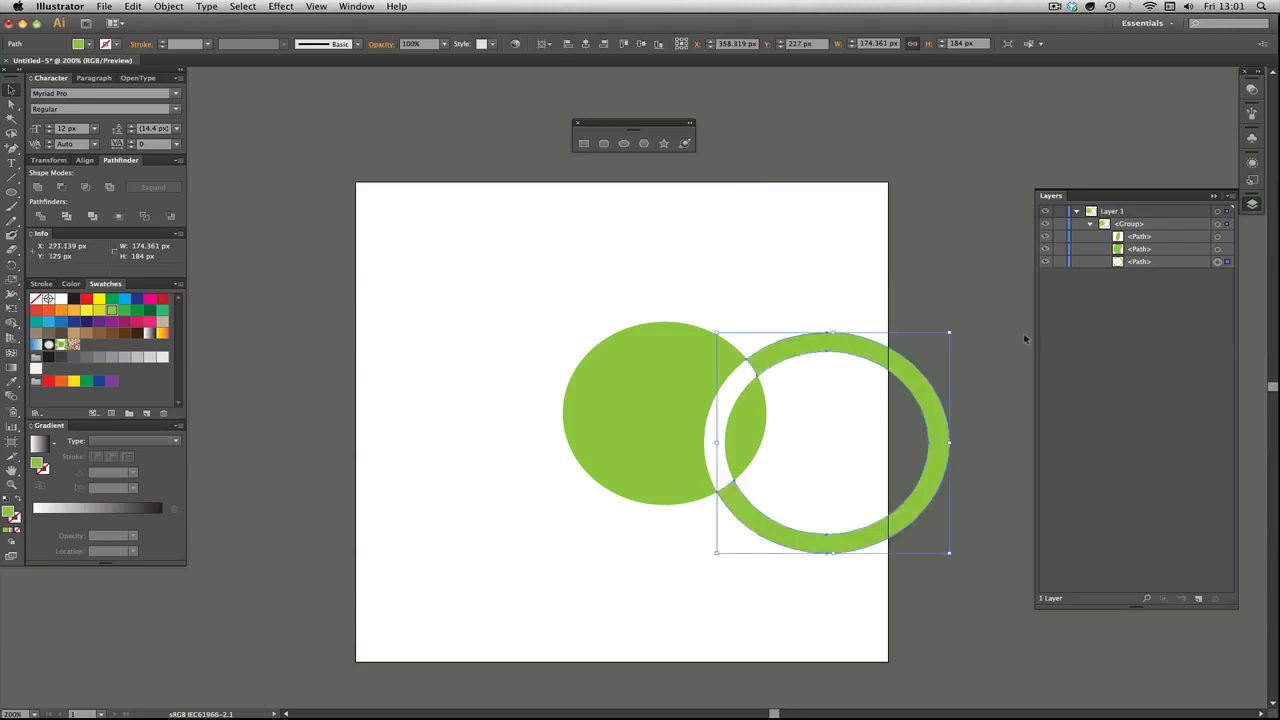
pyautogui.click(40, 216)
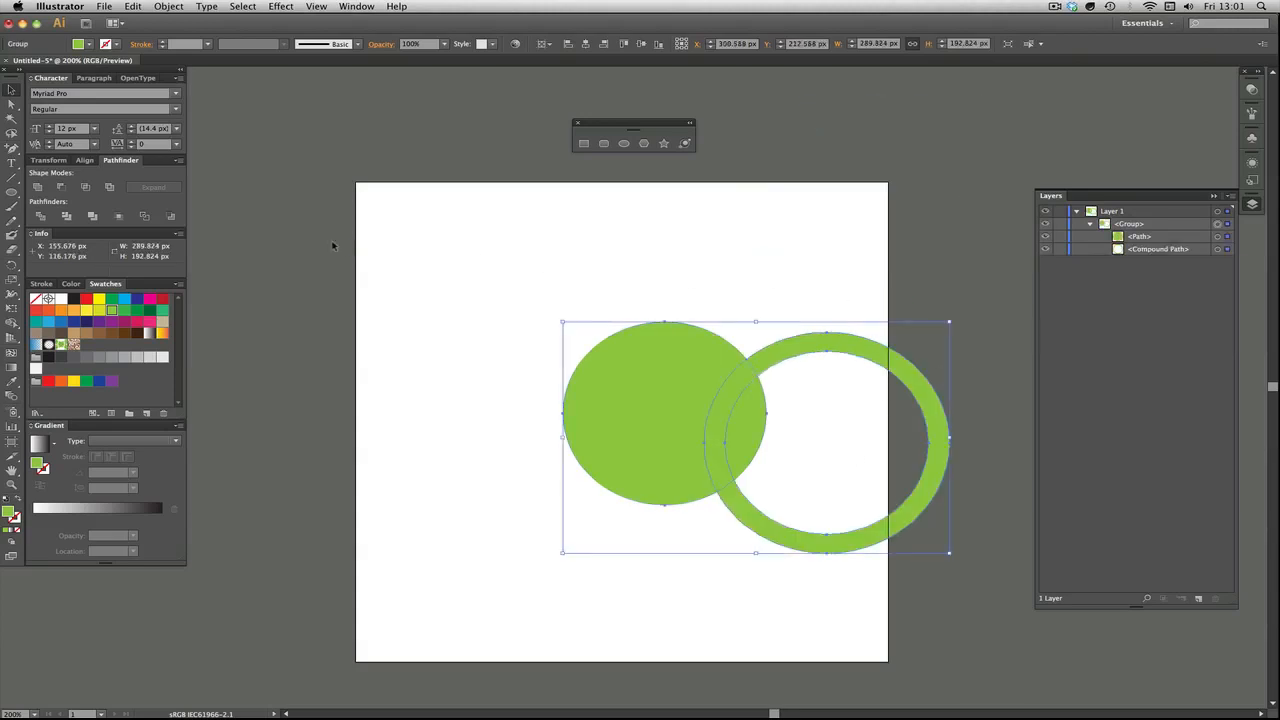
pyautogui.moveTo(133, 209)
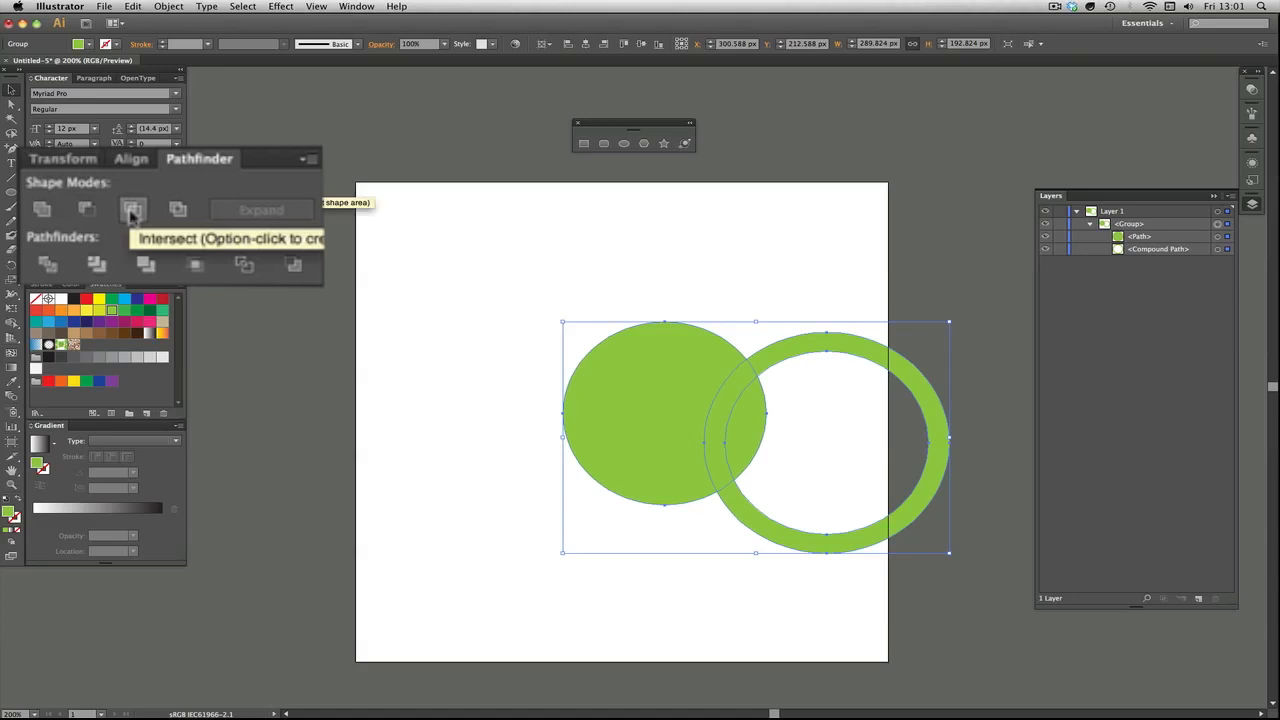
pyautogui.click(133, 208)
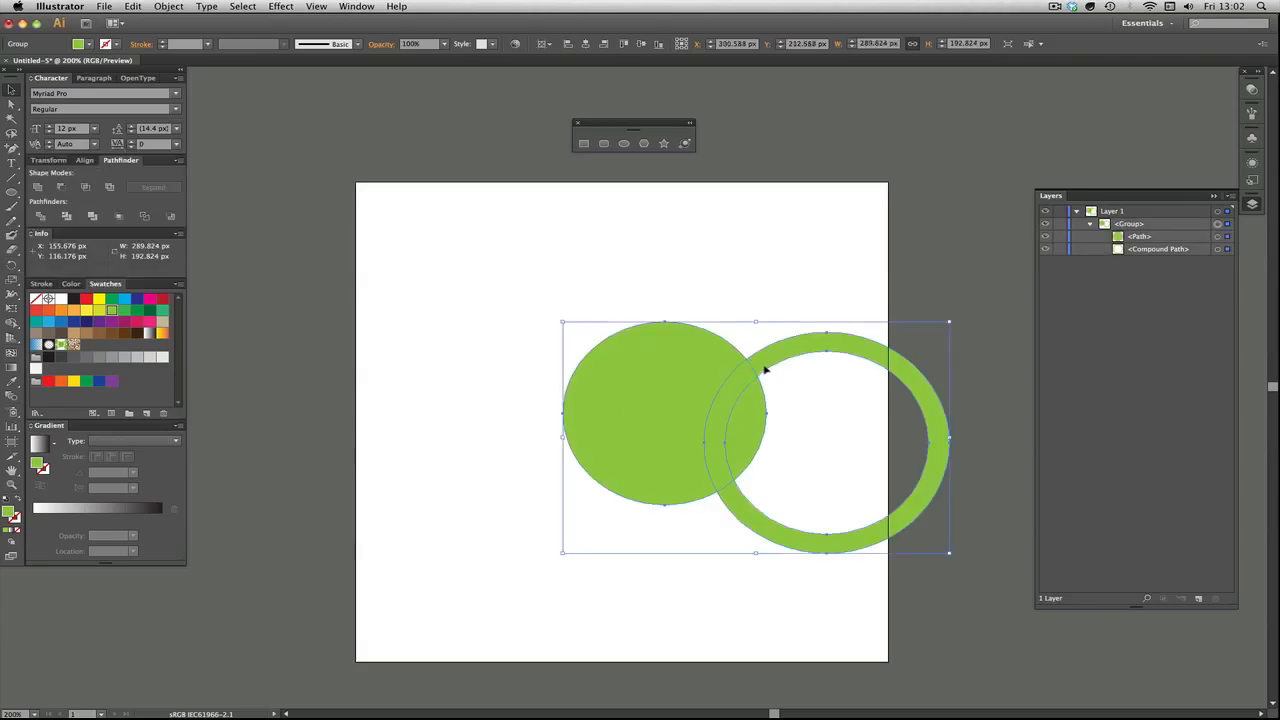
pyautogui.moveTo(751, 425)
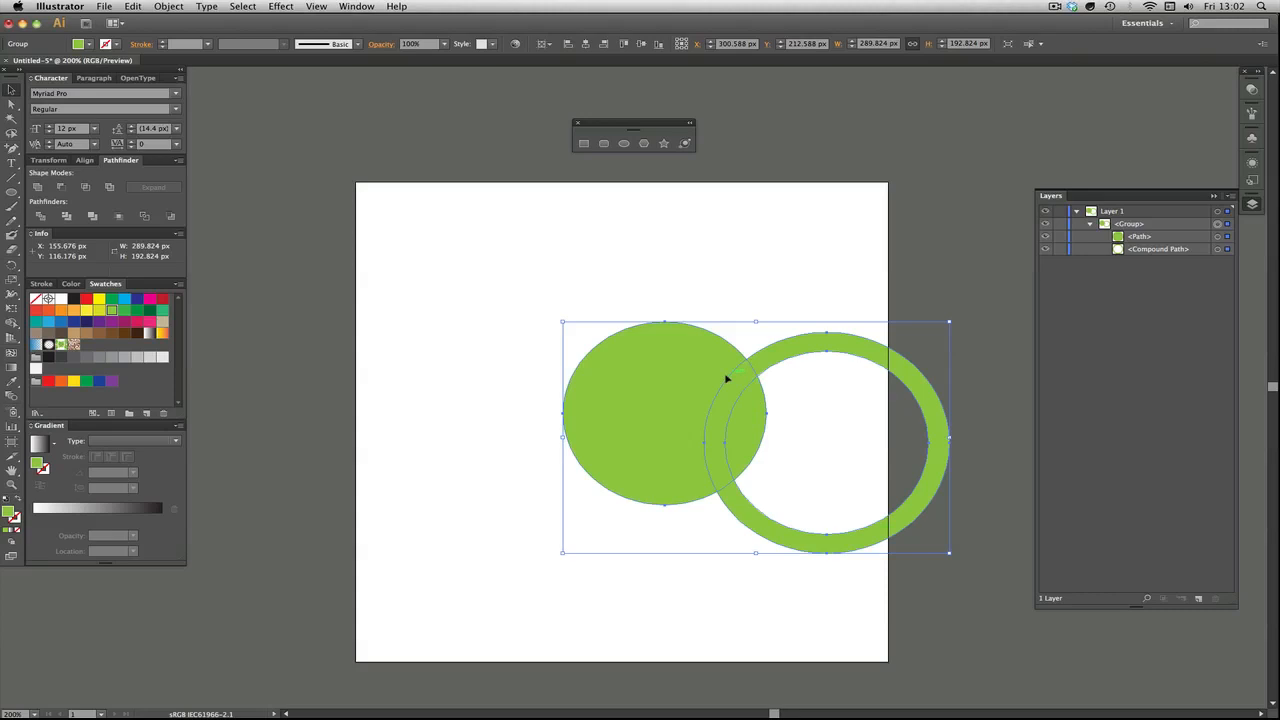
pyautogui.moveTo(765, 388)
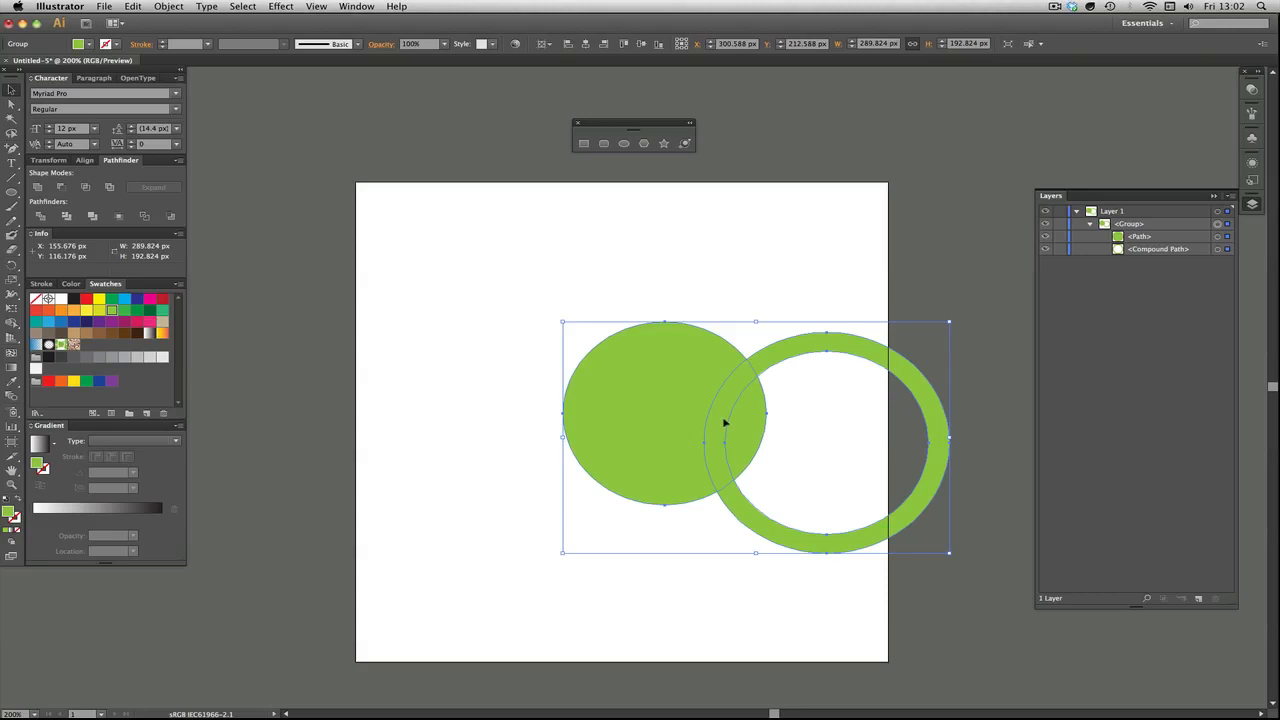
pyautogui.moveTo(93, 216)
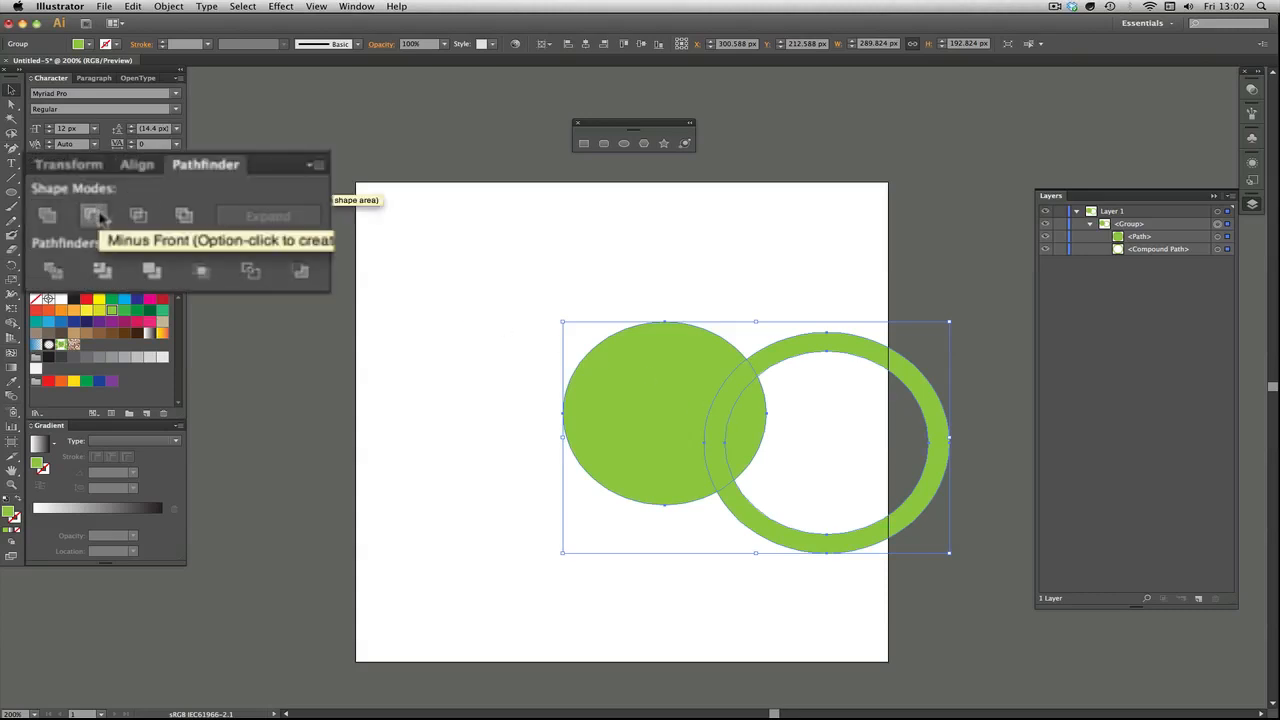
# Step: Apply Minus Front to the group and deselect to view the remaining C-shaped arc
pyautogui.click(93, 216)
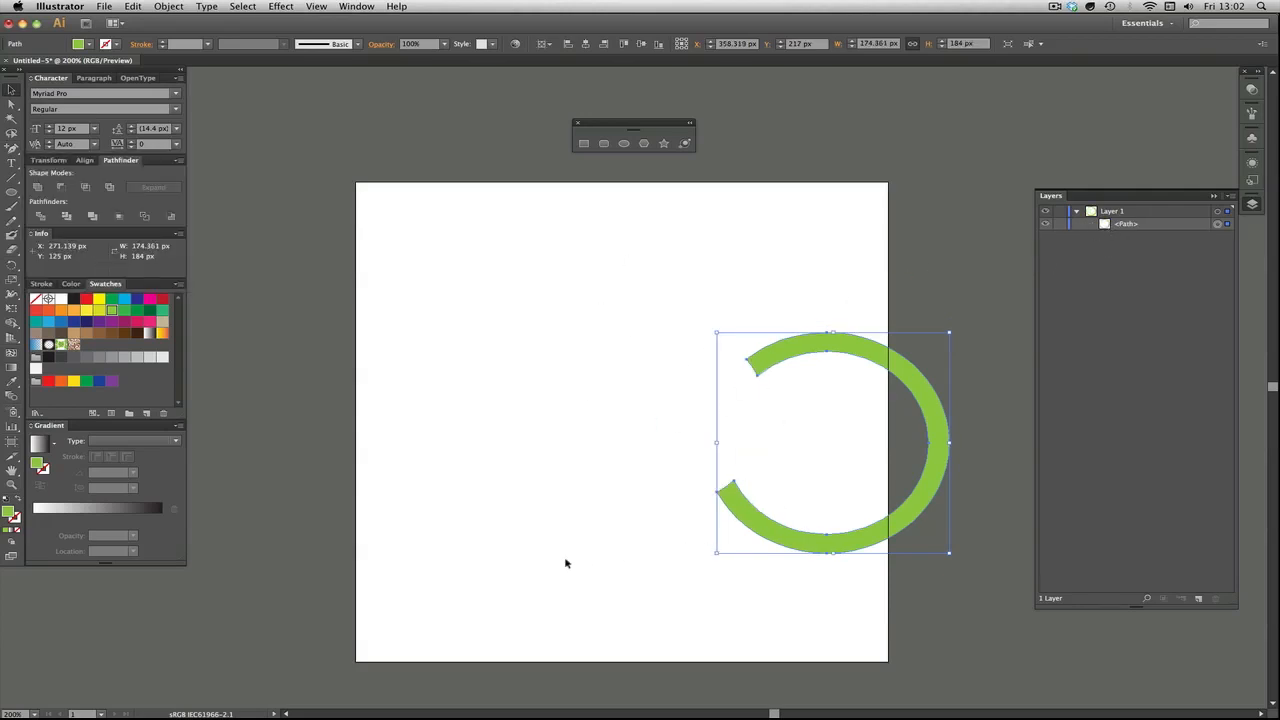
pyautogui.click(475, 268)
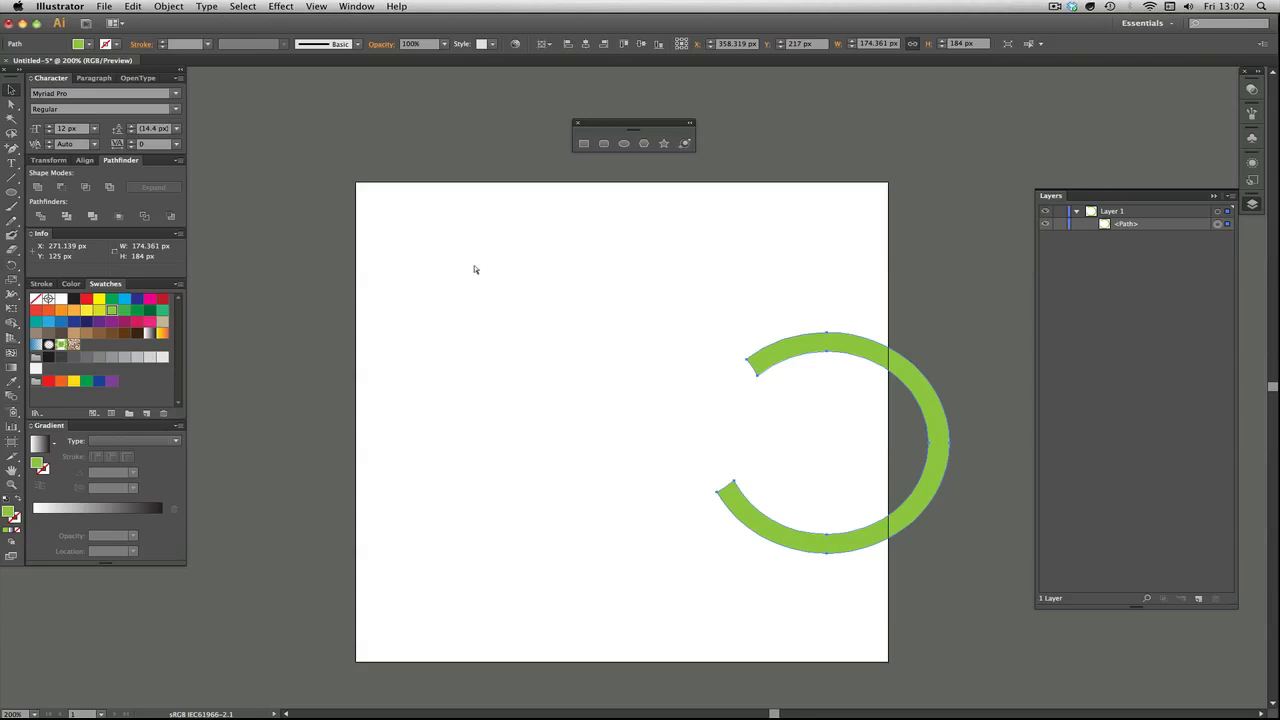
pyautogui.click(40, 216)
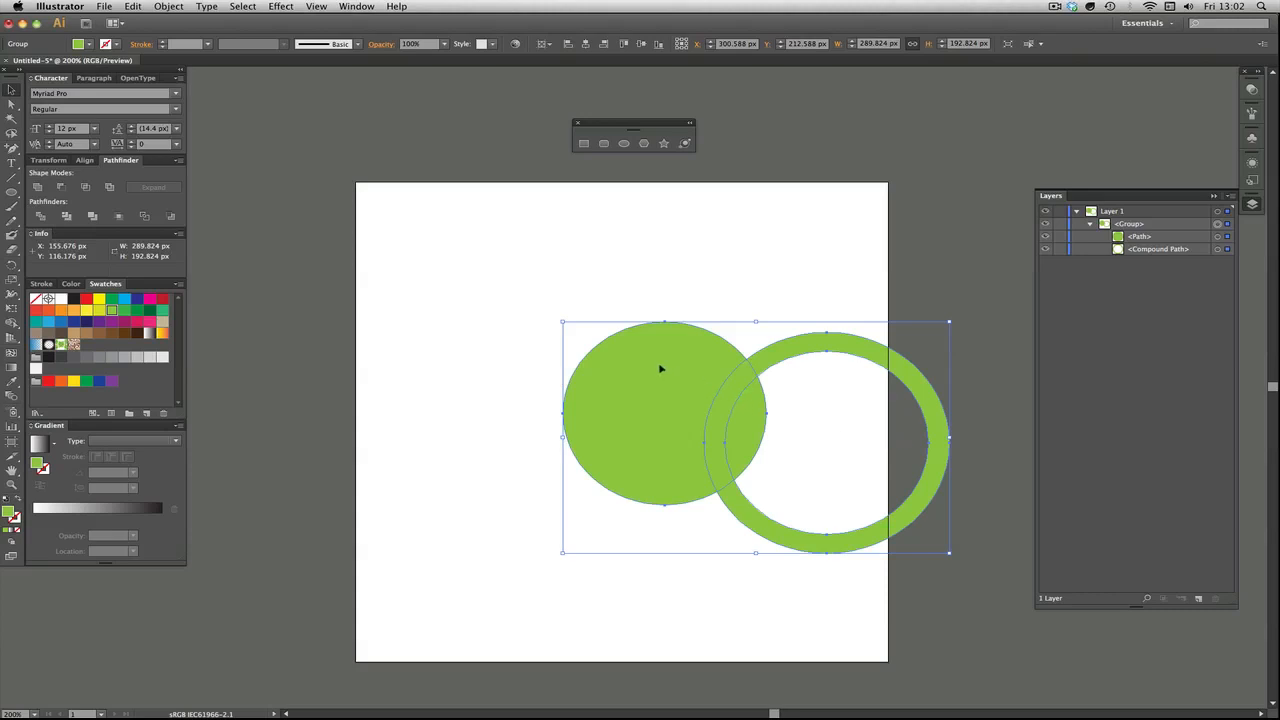
pyautogui.moveTo(793, 424)
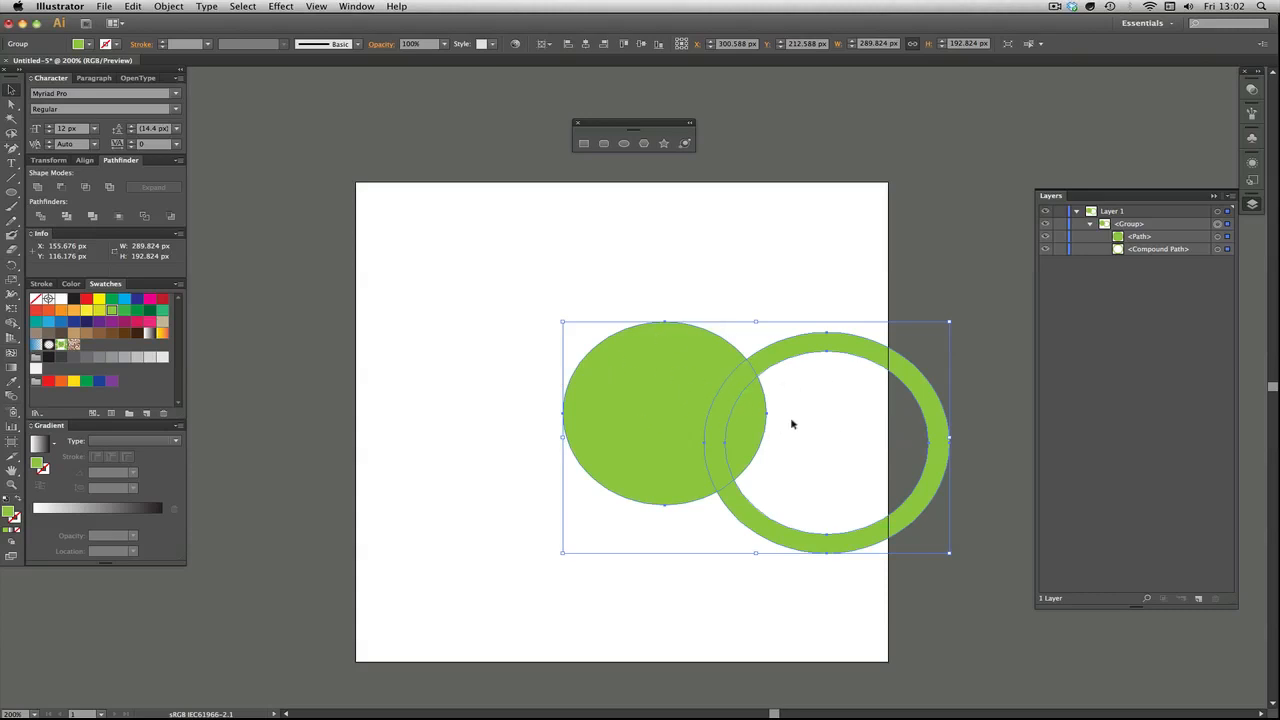
pyautogui.moveTo(755, 403)
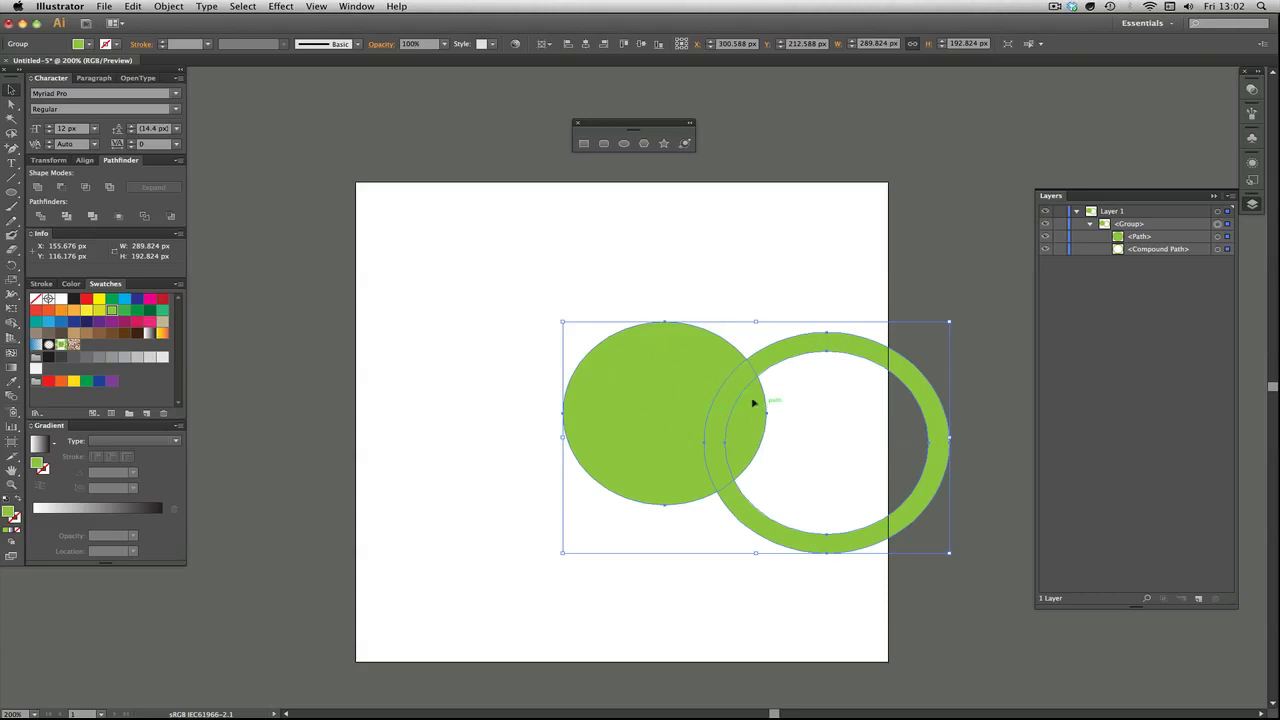
pyautogui.moveTo(664, 480)
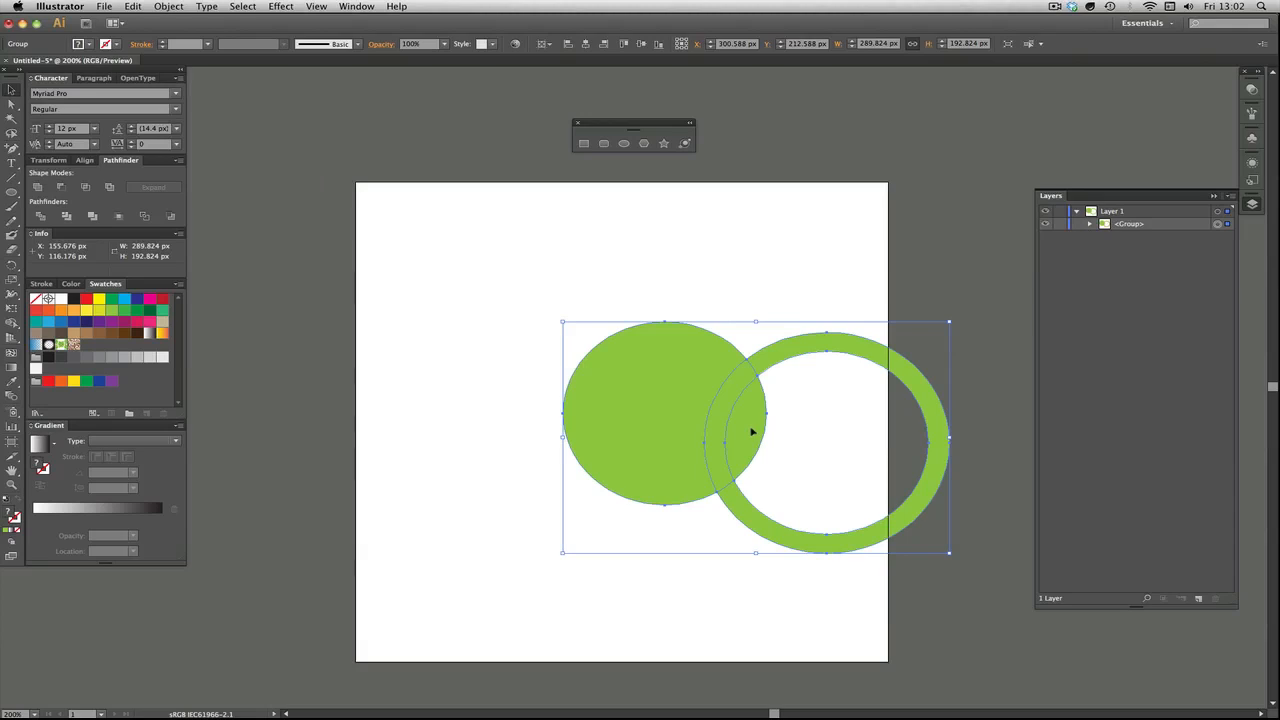
pyautogui.moveTo(598, 288)
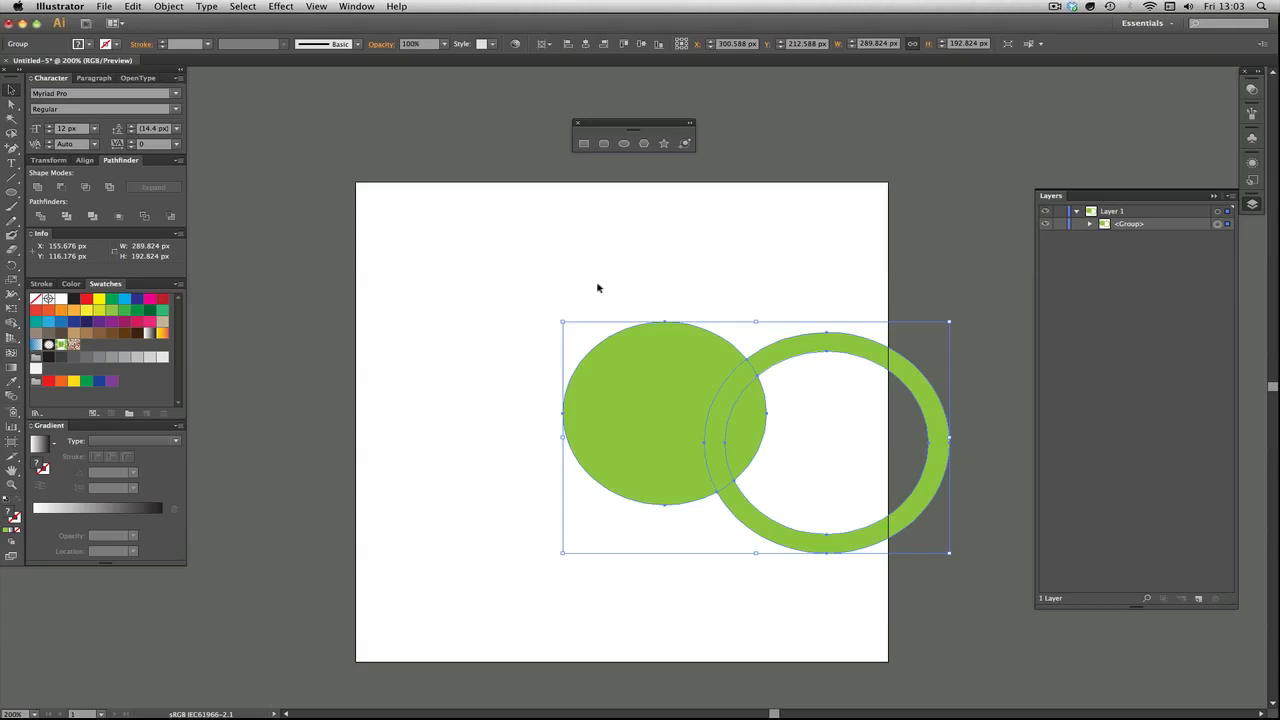
pyautogui.moveTo(718, 401)
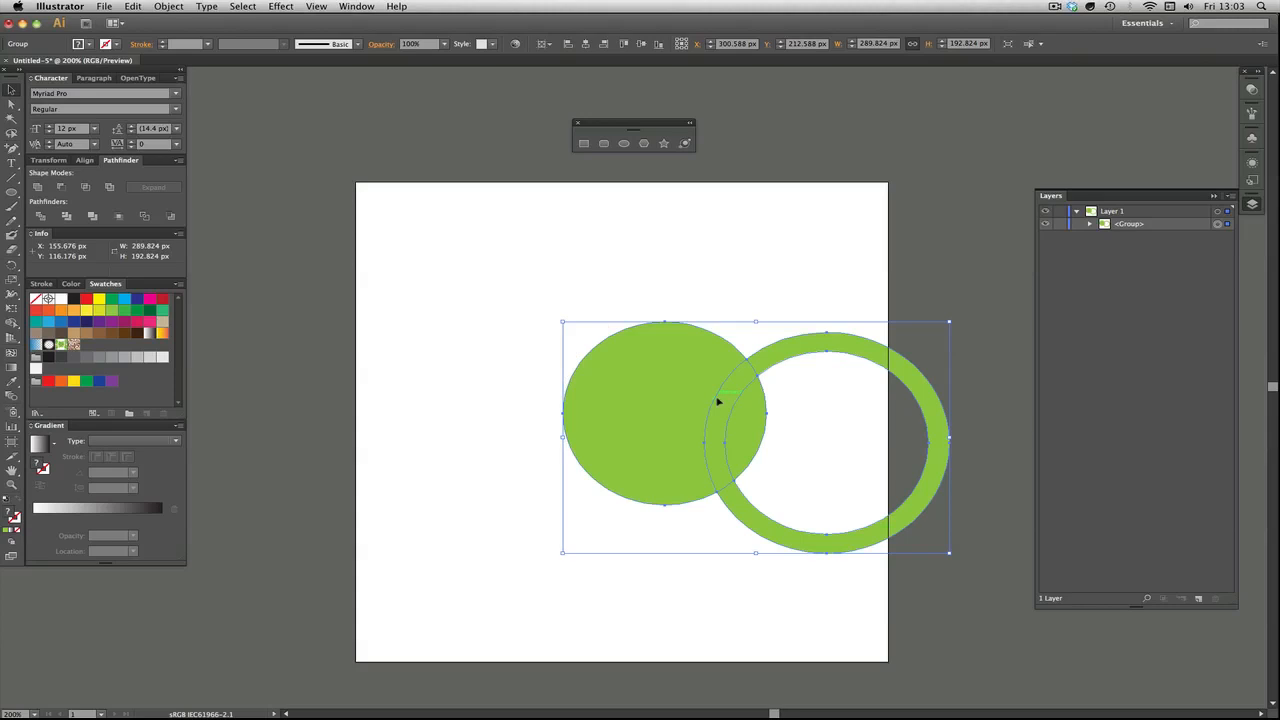
pyautogui.moveTo(750, 395)
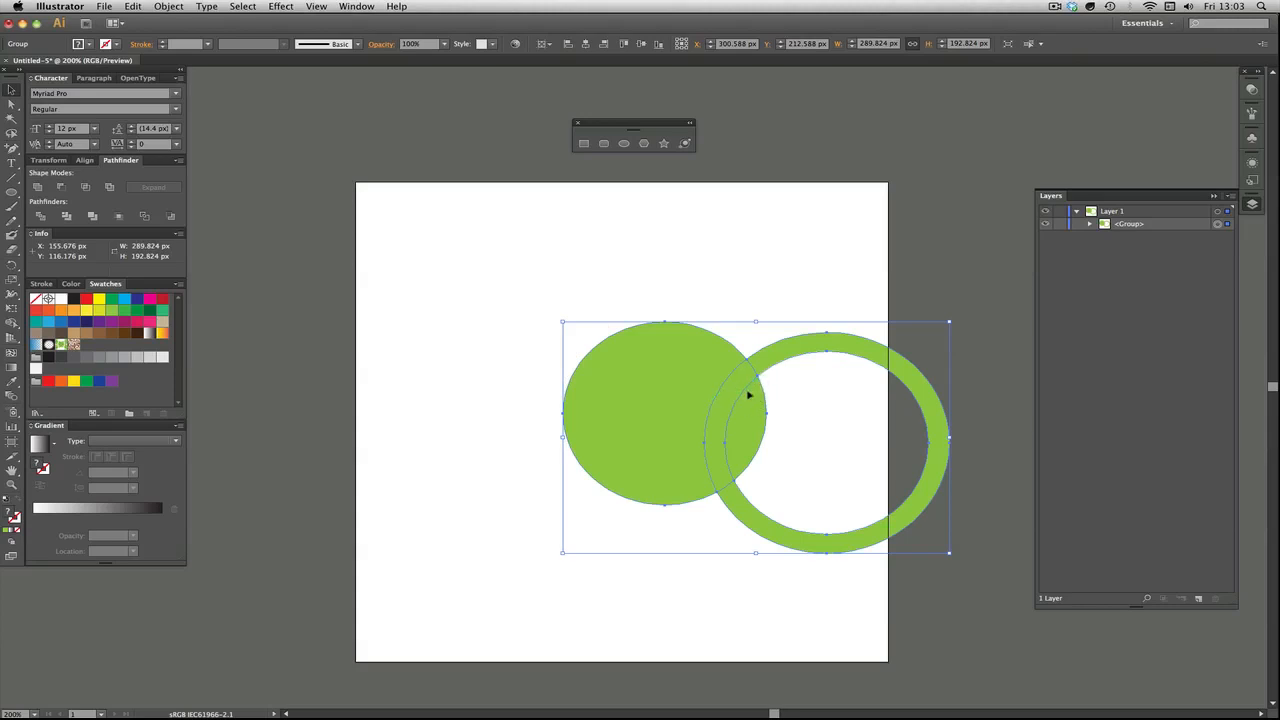
pyautogui.moveTo(678, 425)
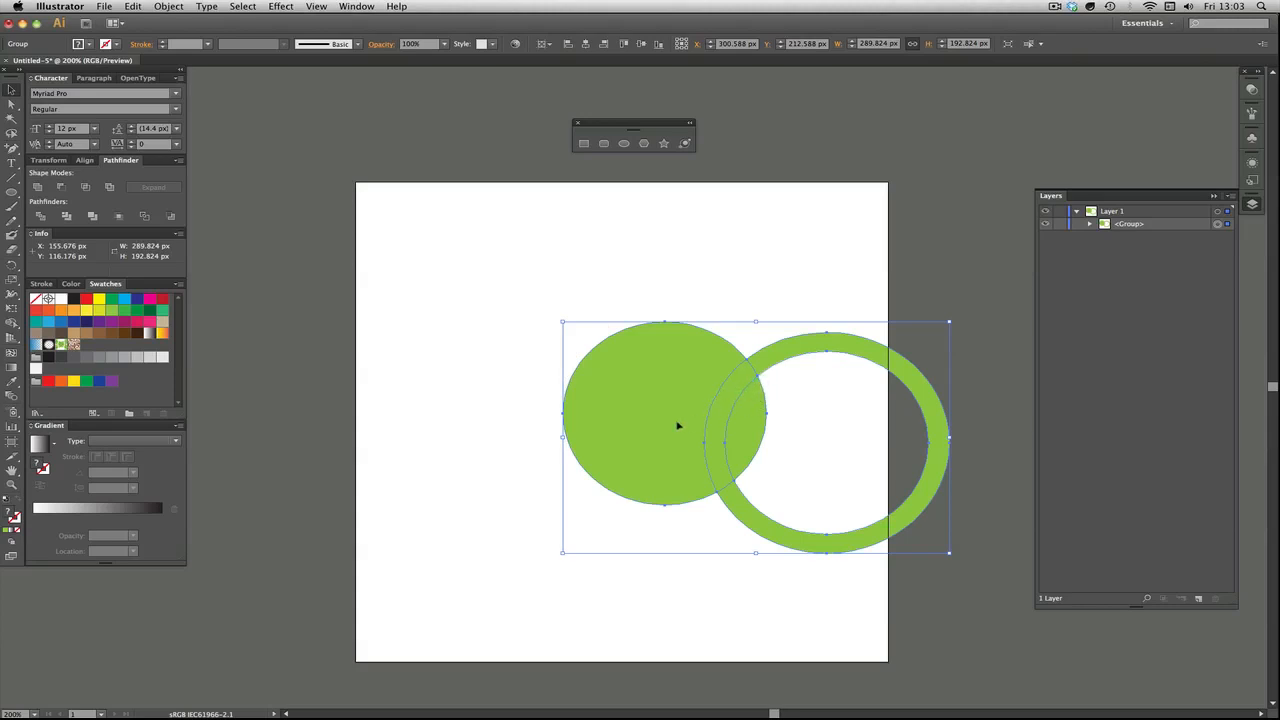